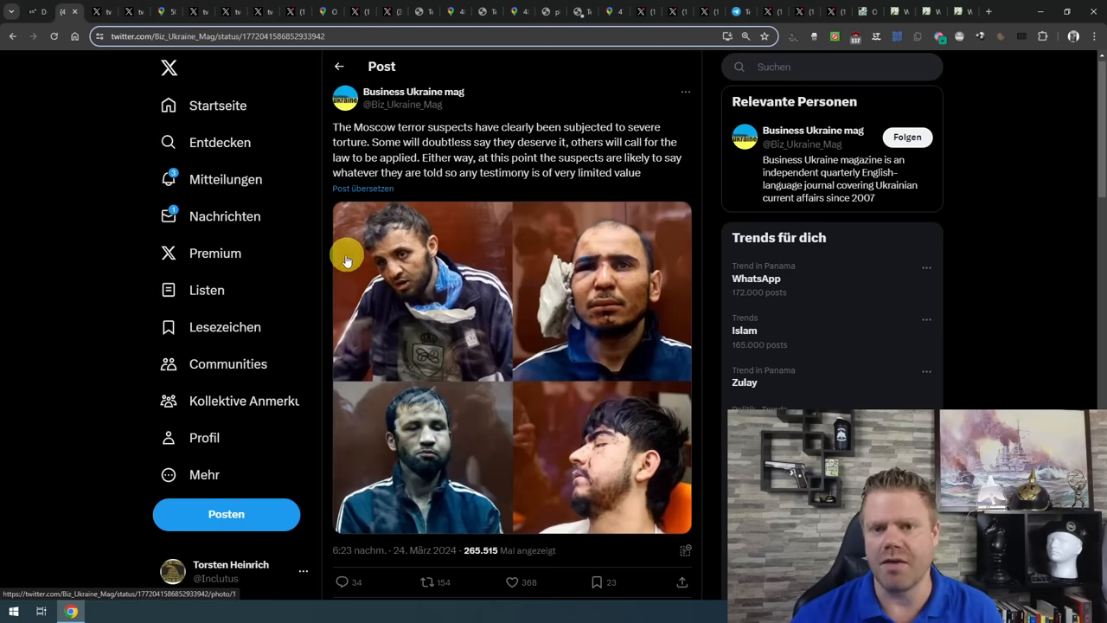
pyautogui.moveTo(372, 309)
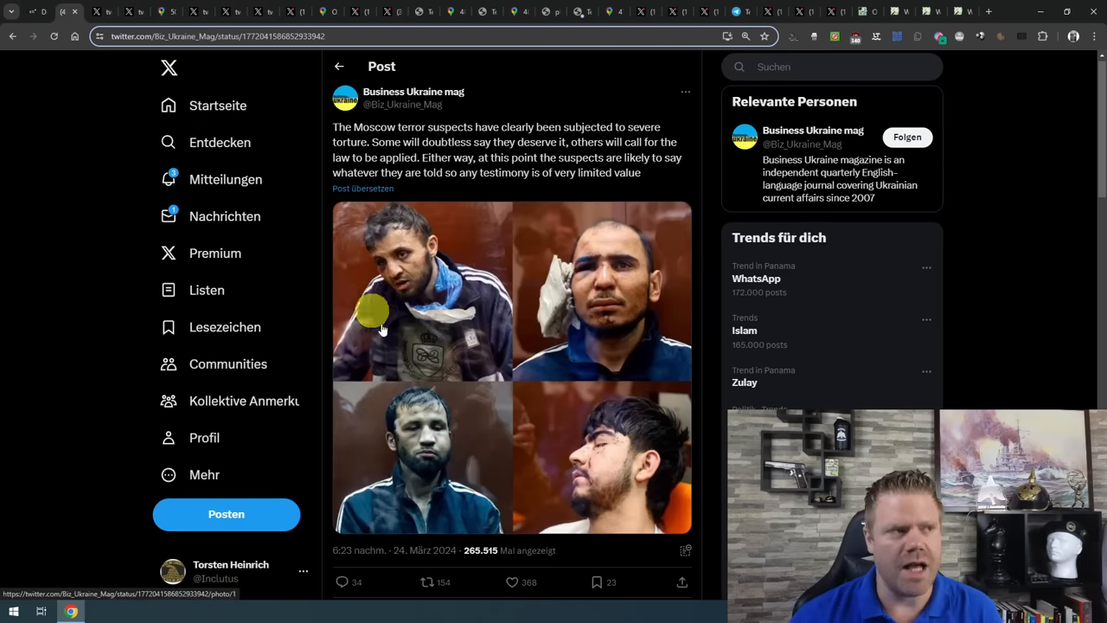
pyautogui.moveTo(495, 357)
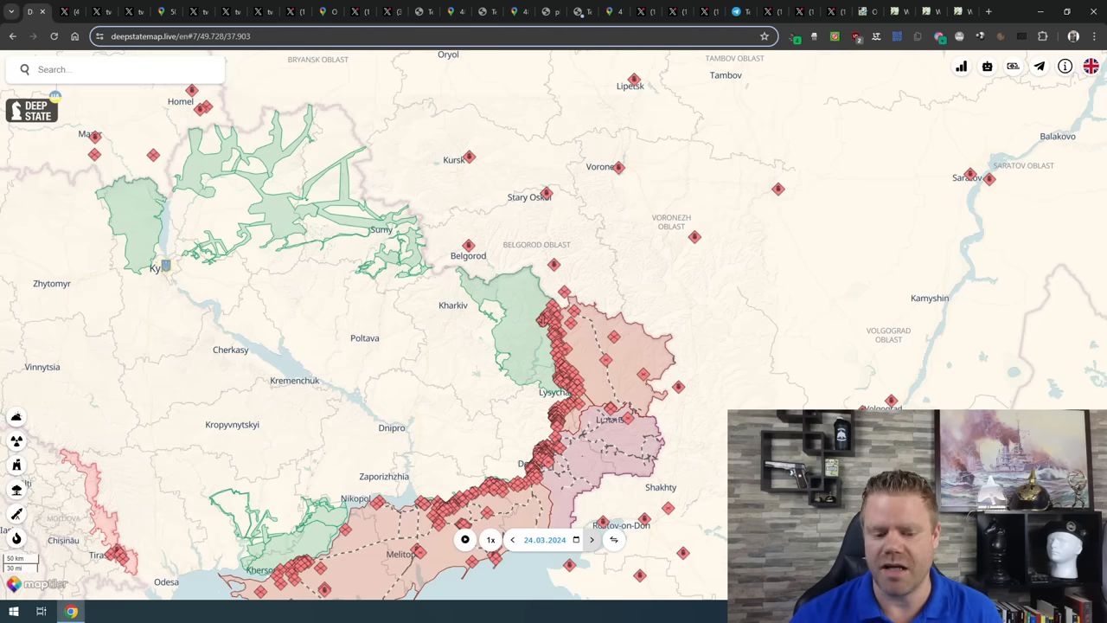
pyautogui.moveTo(672, 555)
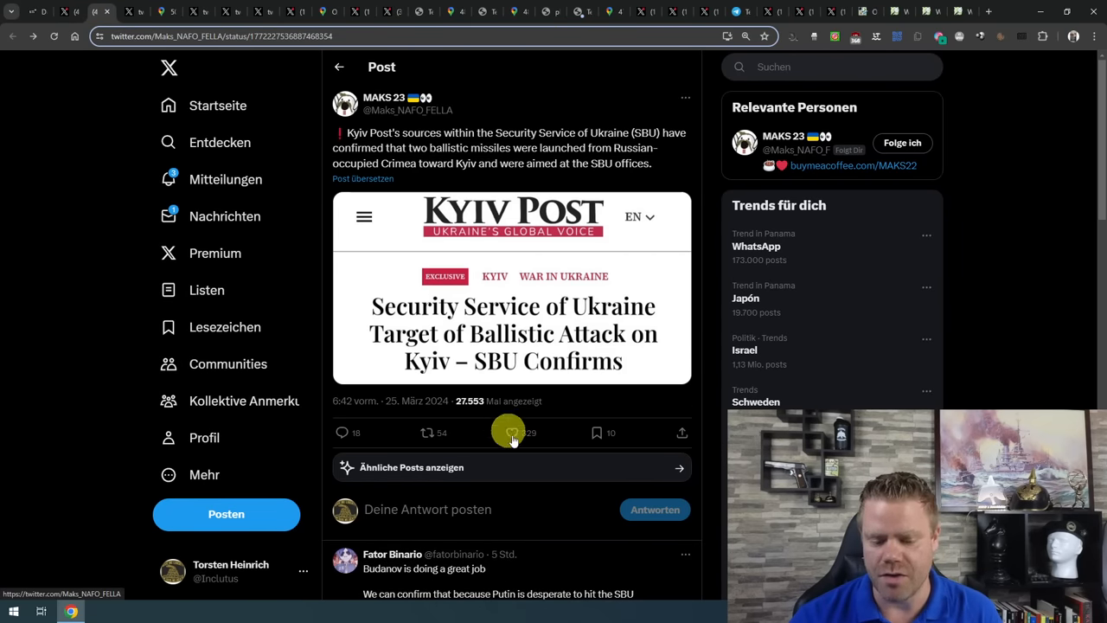
# Play the Military Summary post's Kinzhal strike video on Kyiv in full screen.
pyautogui.click(511, 432)
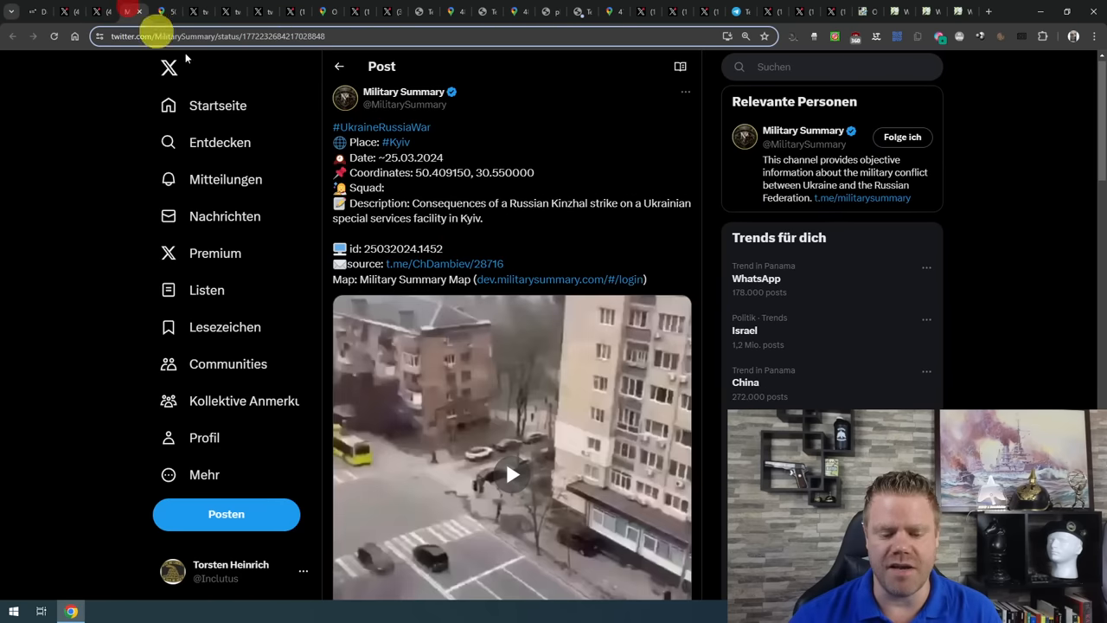
pyautogui.click(512, 474)
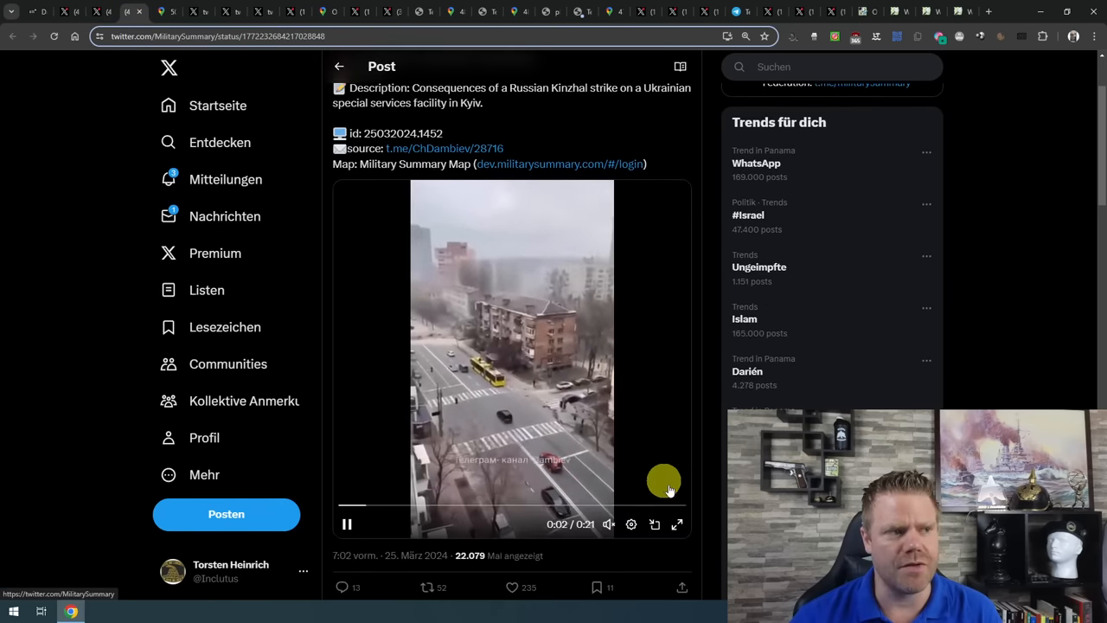
pyautogui.click(678, 524)
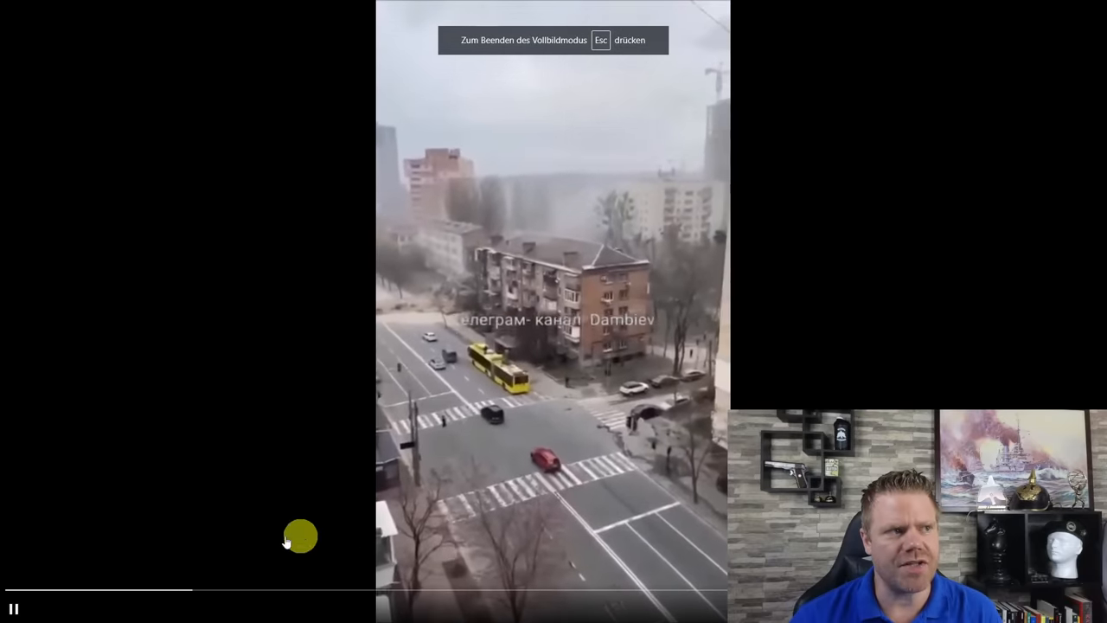
pyautogui.moveTo(544, 358)
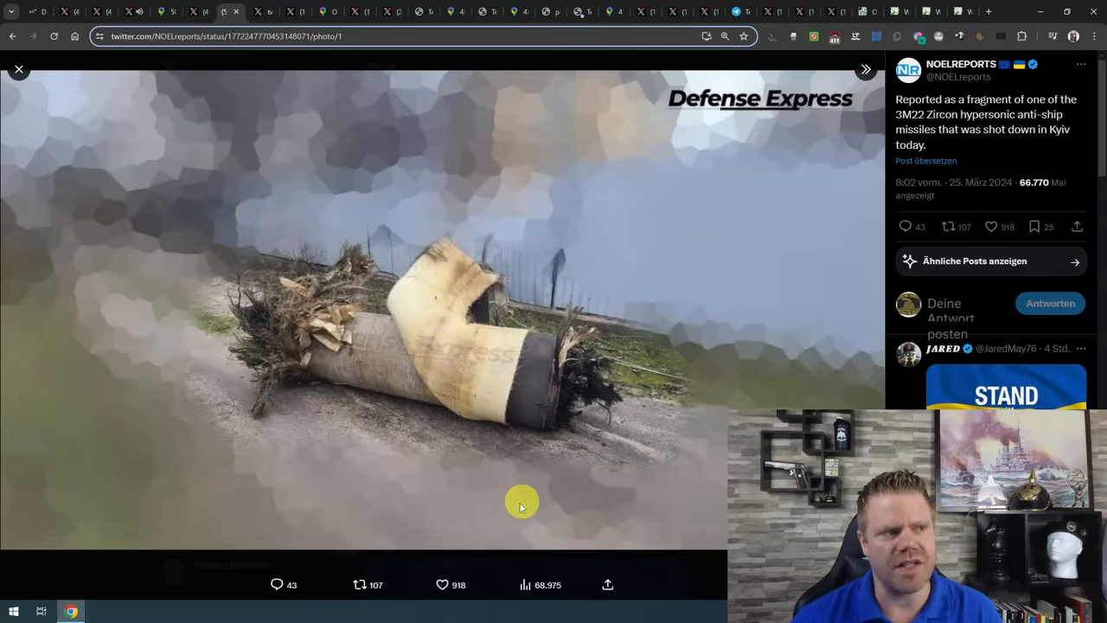
pyautogui.moveTo(418, 401)
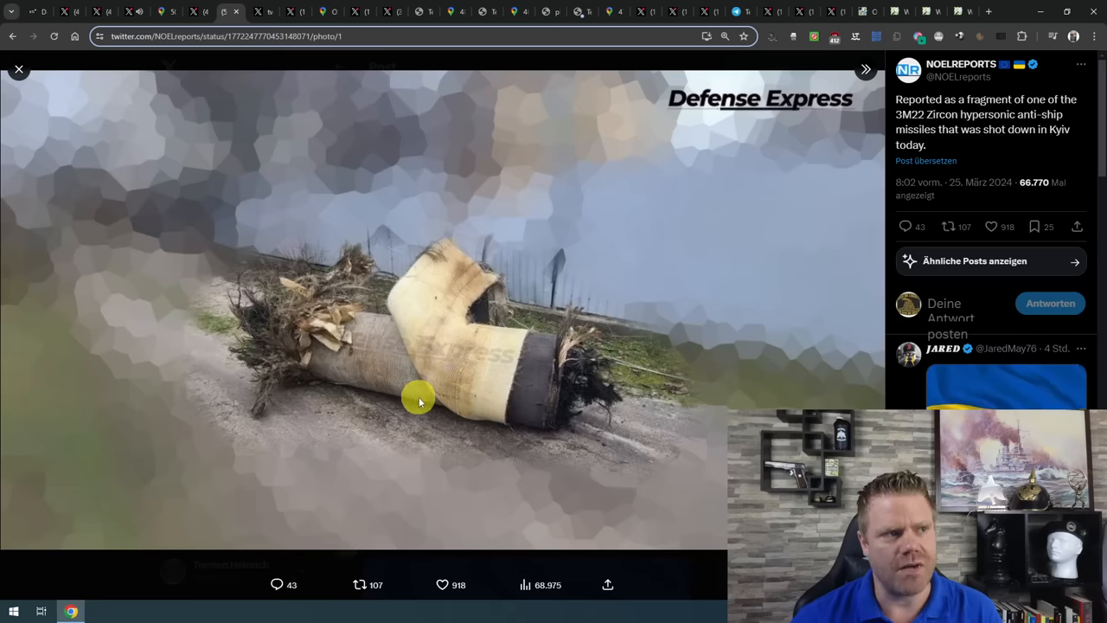
pyautogui.moveTo(471, 473)
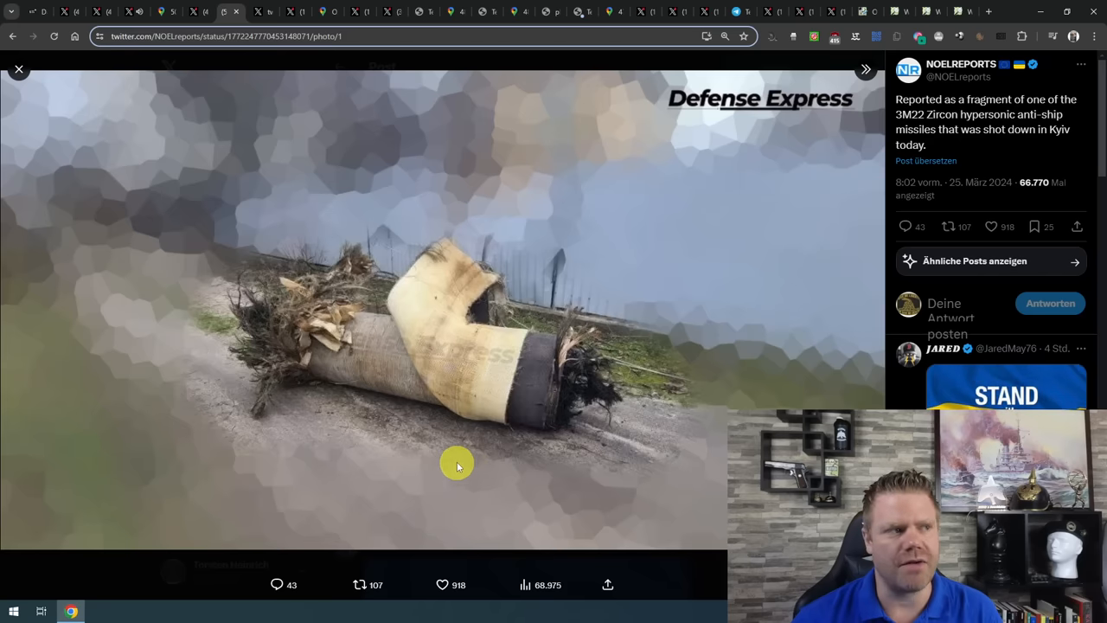
pyautogui.moveTo(486, 452)
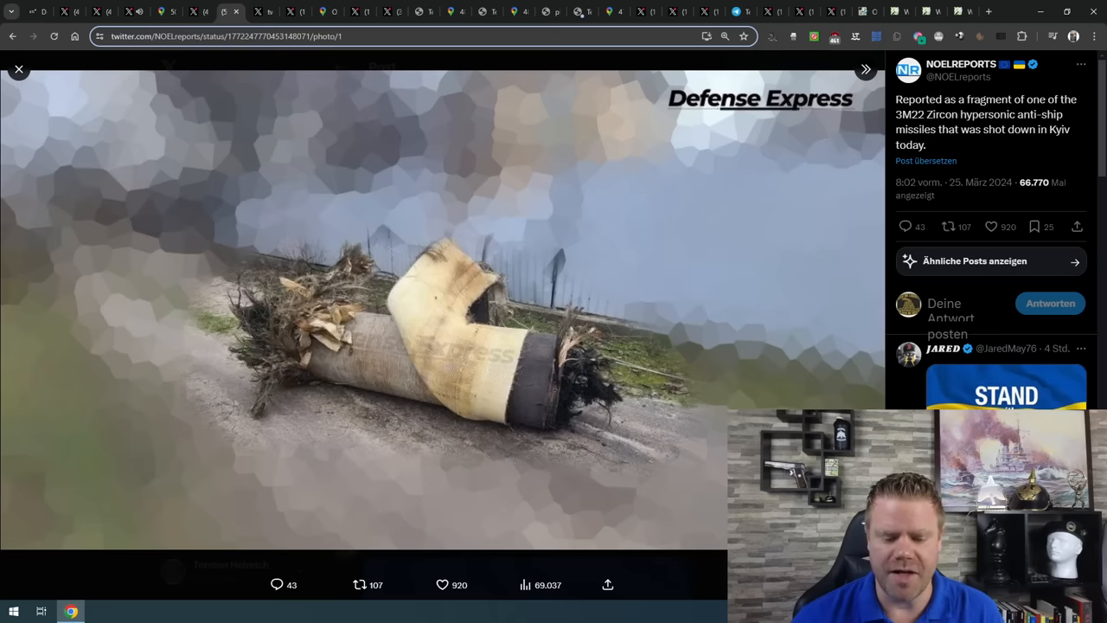
pyautogui.moveTo(446, 87)
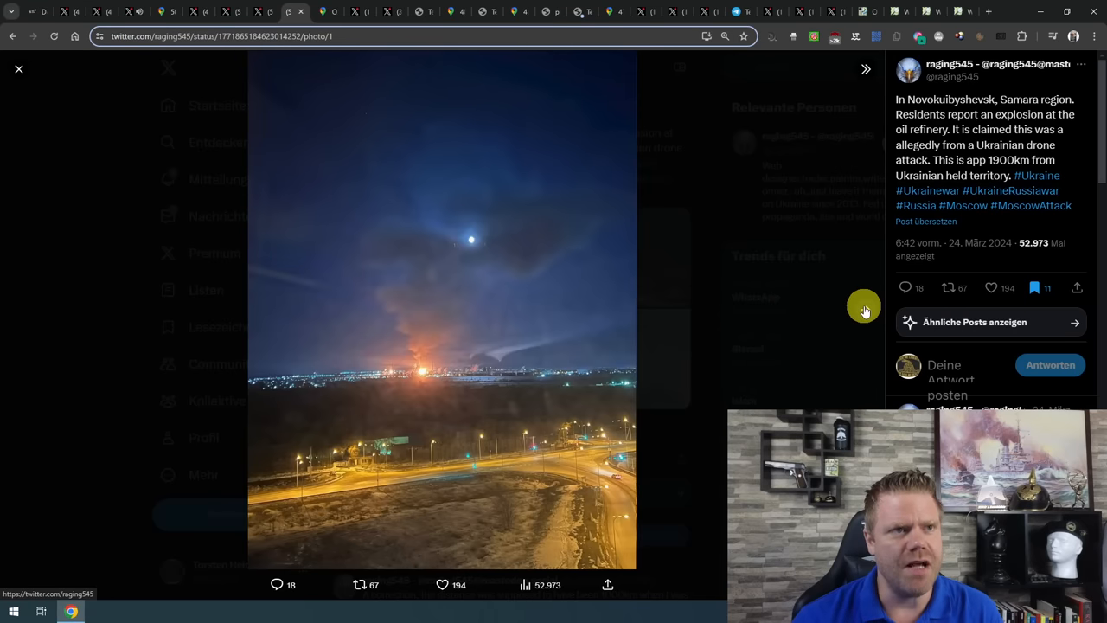
# Step through the next two photos of the Novokuibyshevsk refinery fire.
pyautogui.click(865, 309)
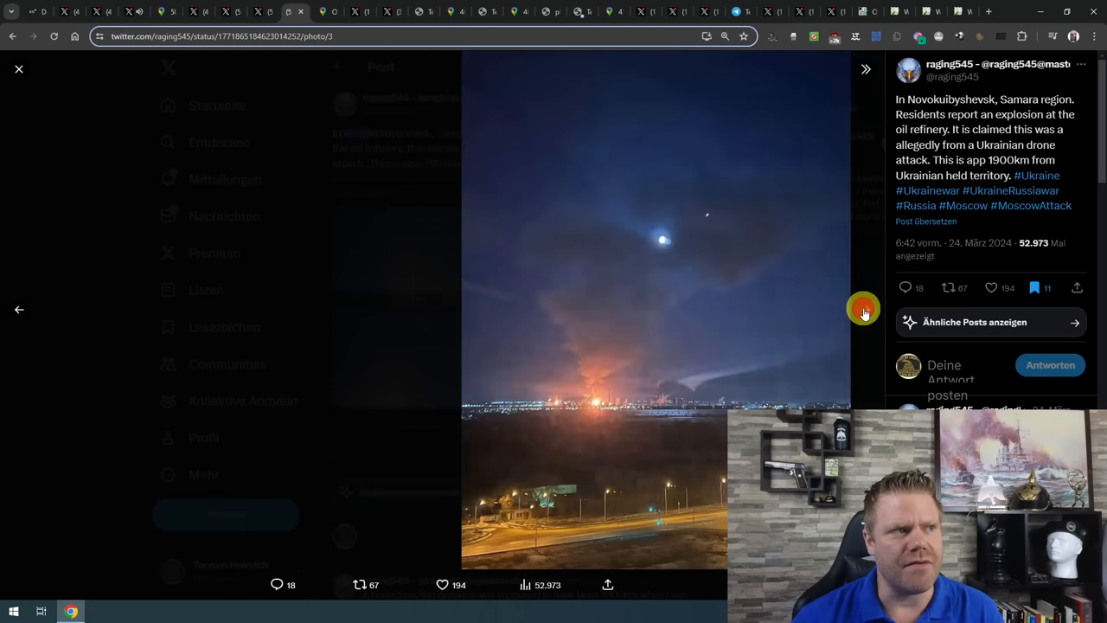
pyautogui.click(865, 312)
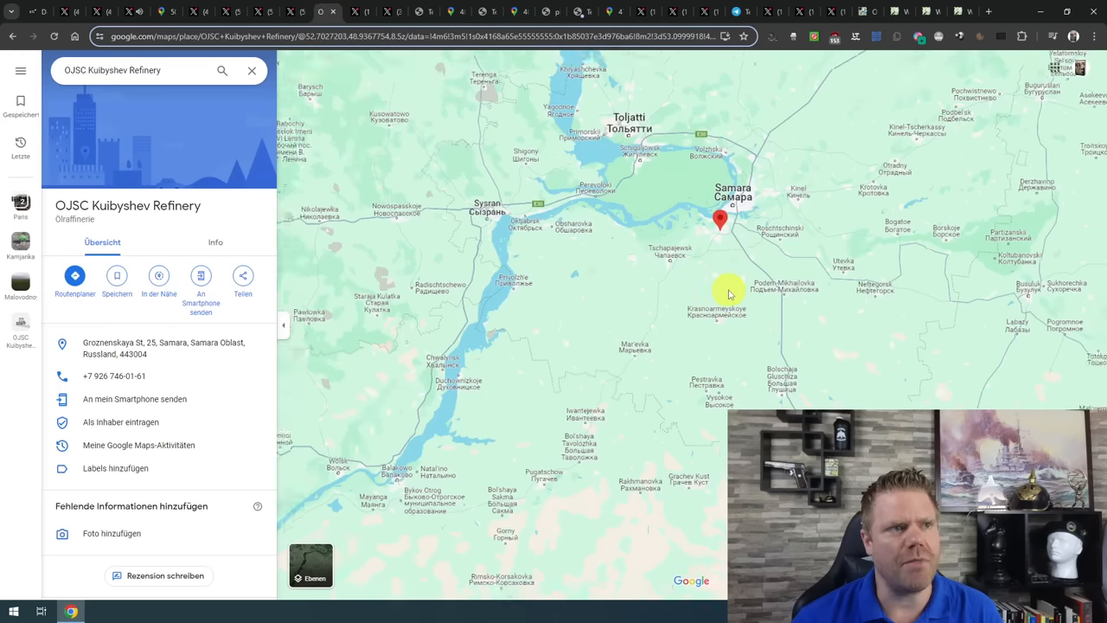
pyautogui.scroll(-3)
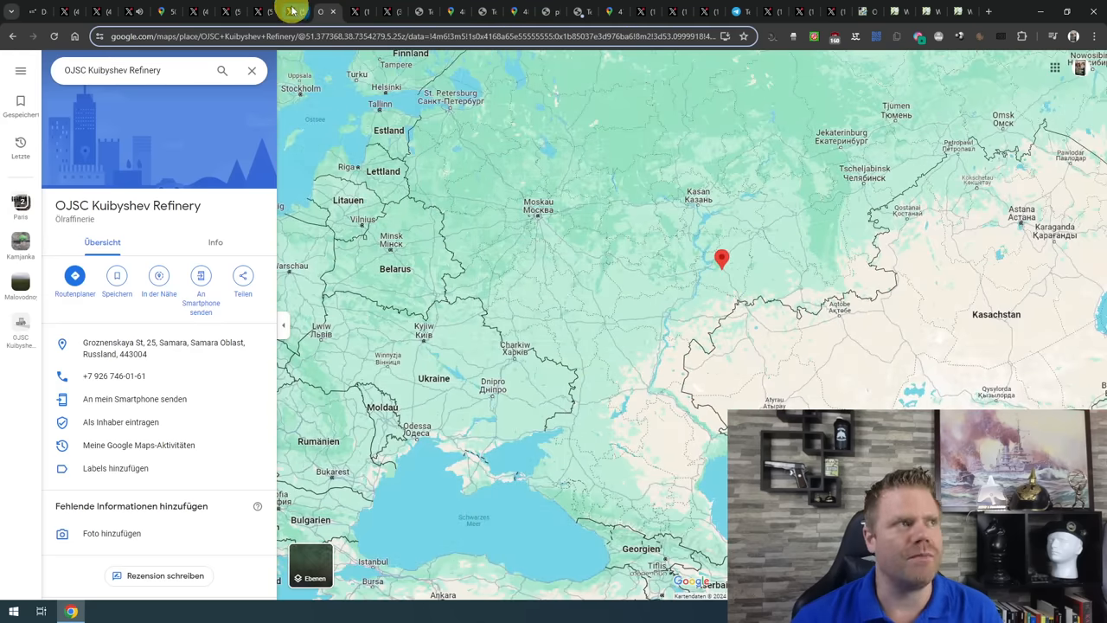
pyautogui.click(299, 11)
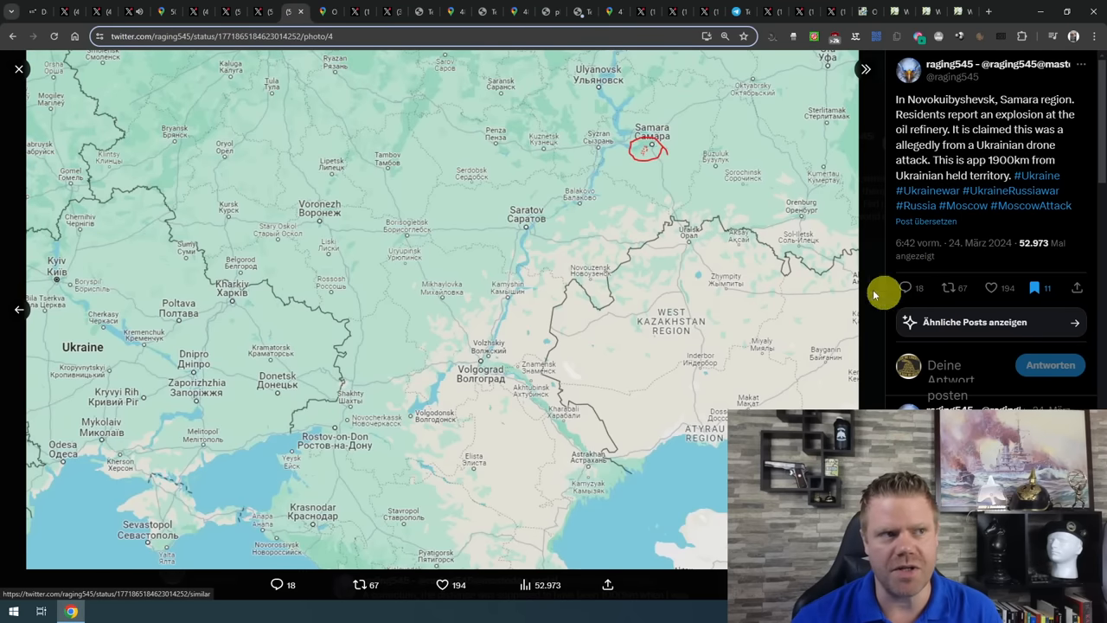
pyautogui.moveTo(382, 79)
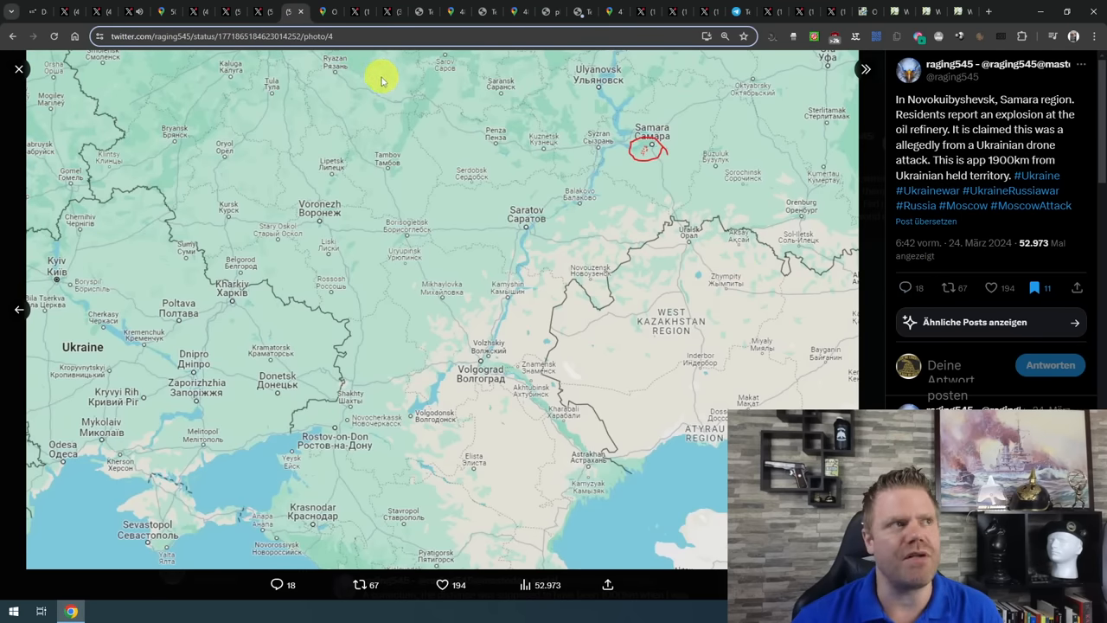
pyautogui.moveTo(422, 120)
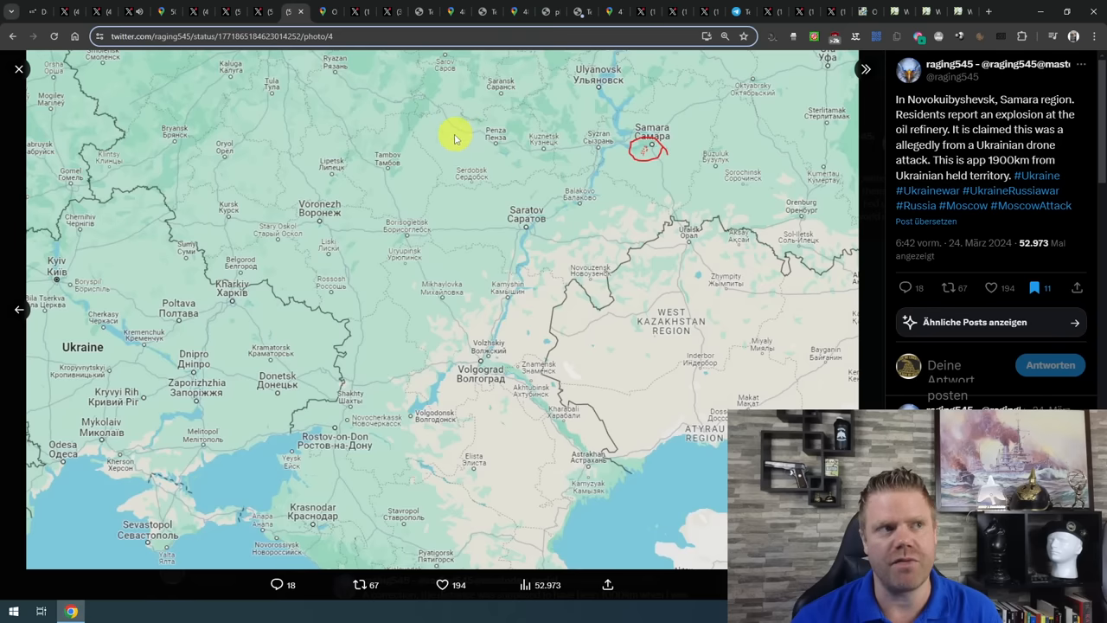
pyautogui.moveTo(453, 142)
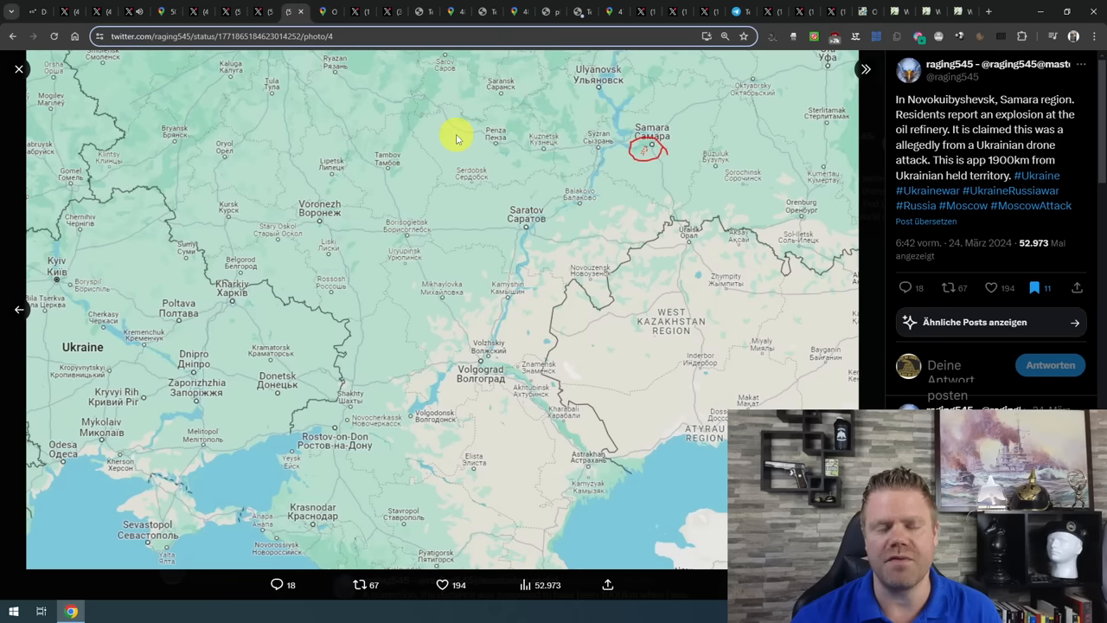
pyautogui.moveTo(478, 136)
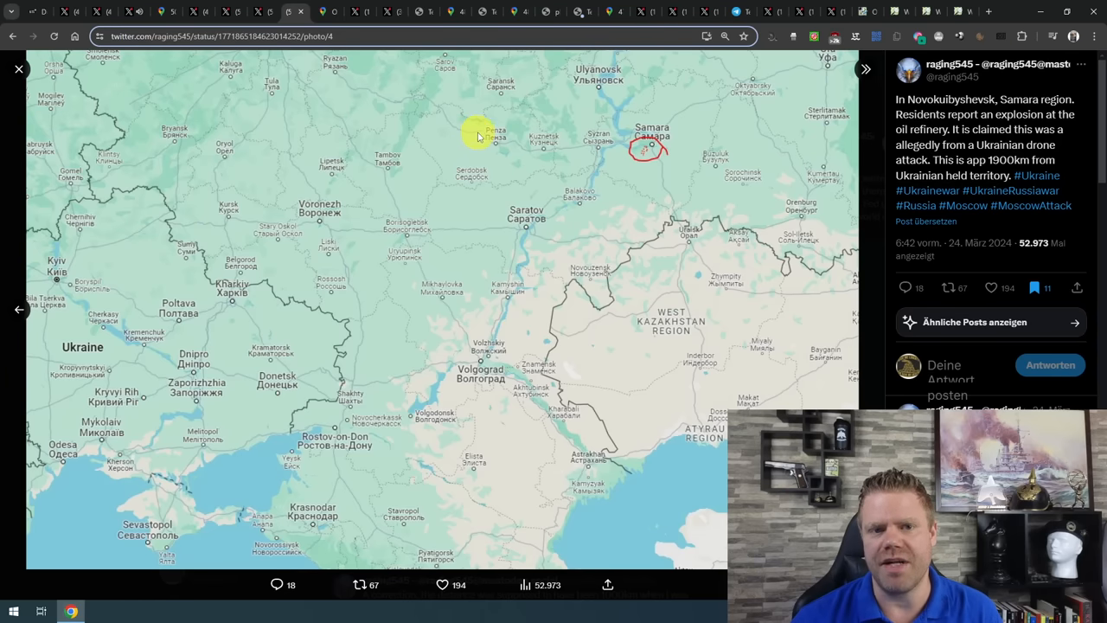
pyautogui.moveTo(648, 251)
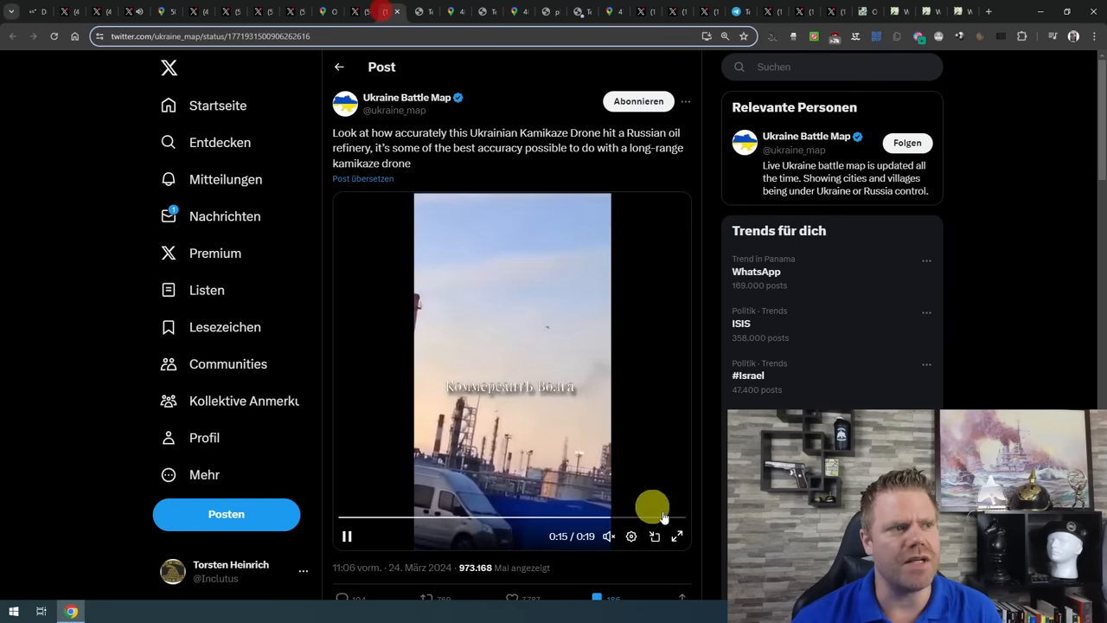
# Restart the kamikaze drone refinery strike video from the beginning.
pyautogui.click(678, 537)
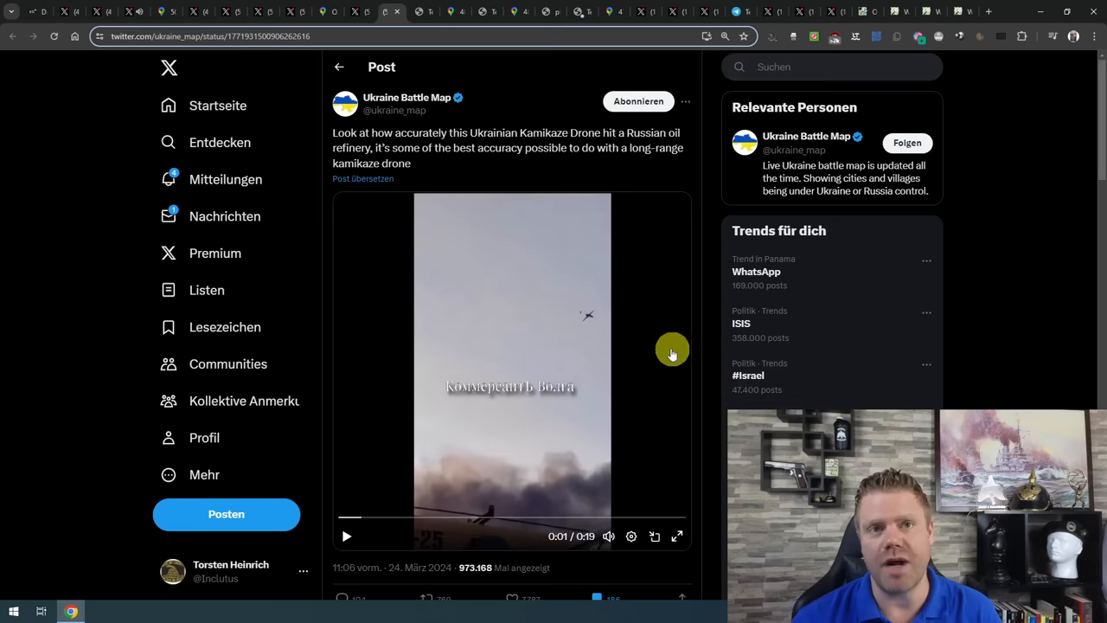
pyautogui.moveTo(407, 272)
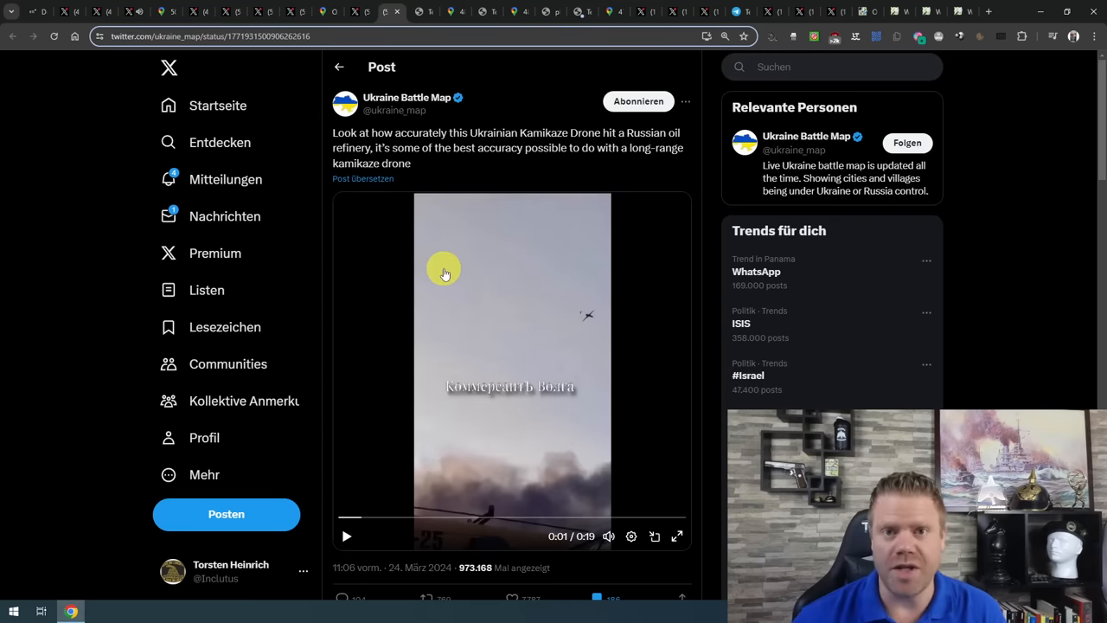
pyautogui.moveTo(436, 278)
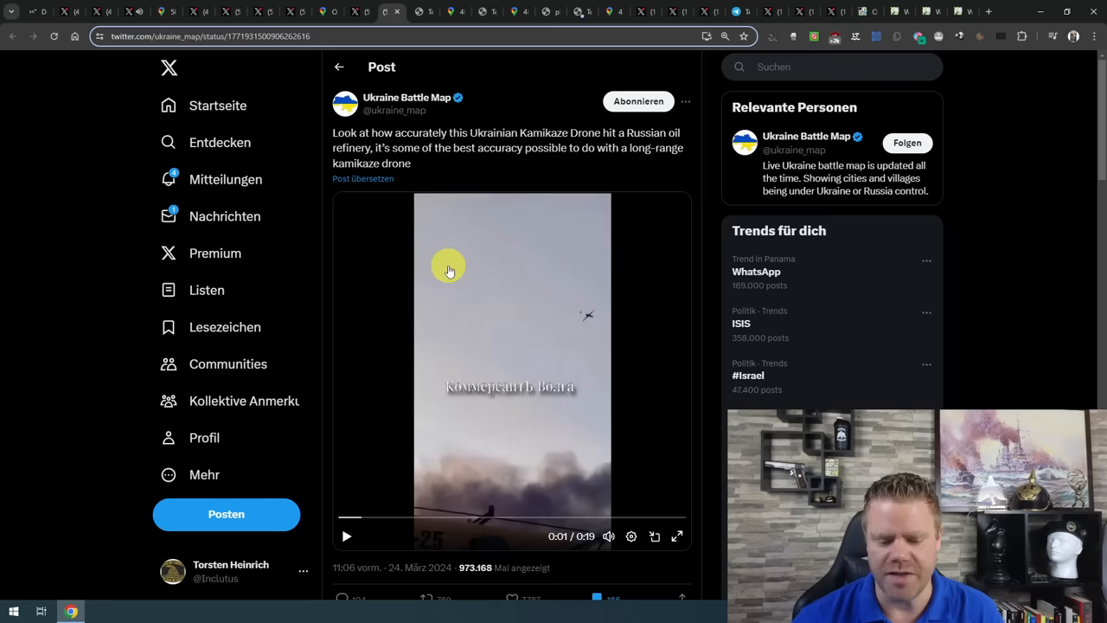
pyautogui.moveTo(345, 287)
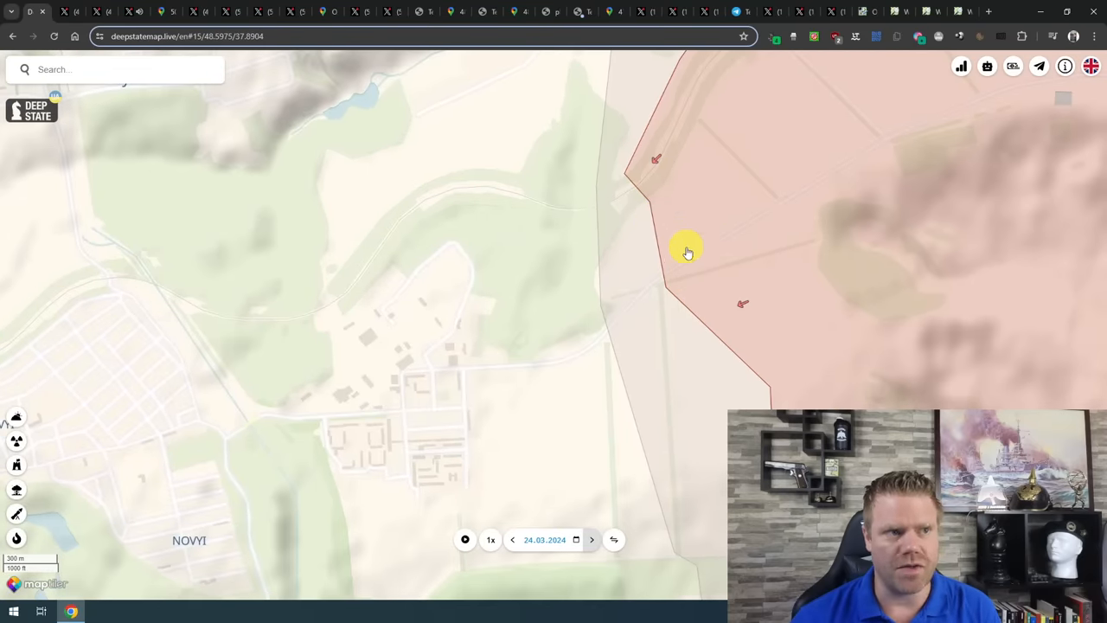
# Pan the map along the front line from near Novyi to center on Ivanivske.
pyautogui.moveTo(688, 251); pyautogui.dragTo(394, 379)
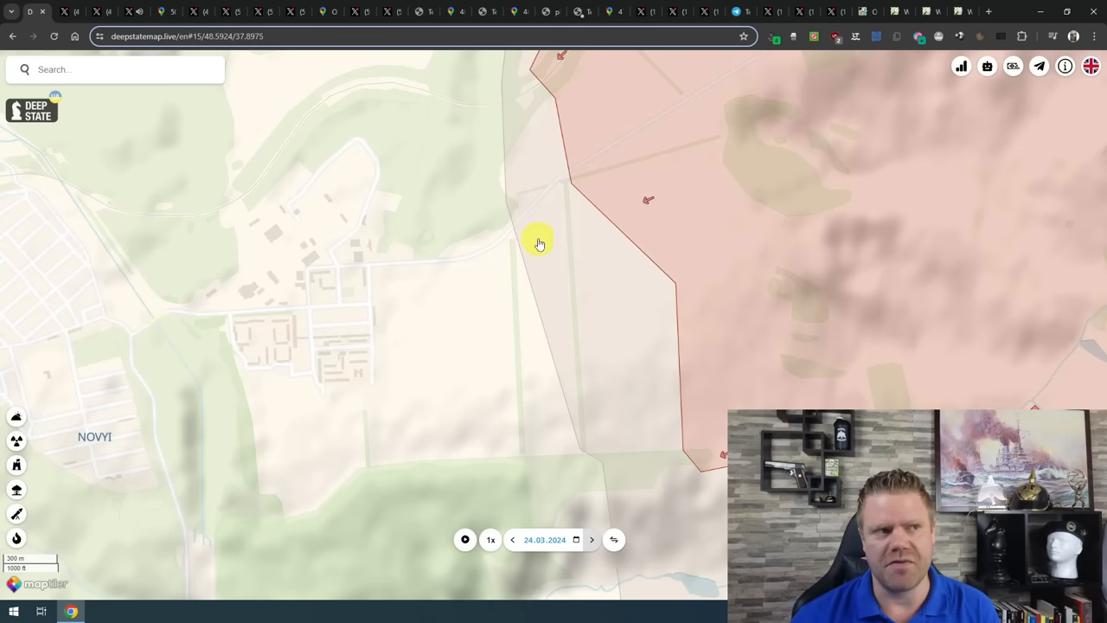
pyautogui.moveTo(538, 242); pyautogui.dragTo(582, 256)
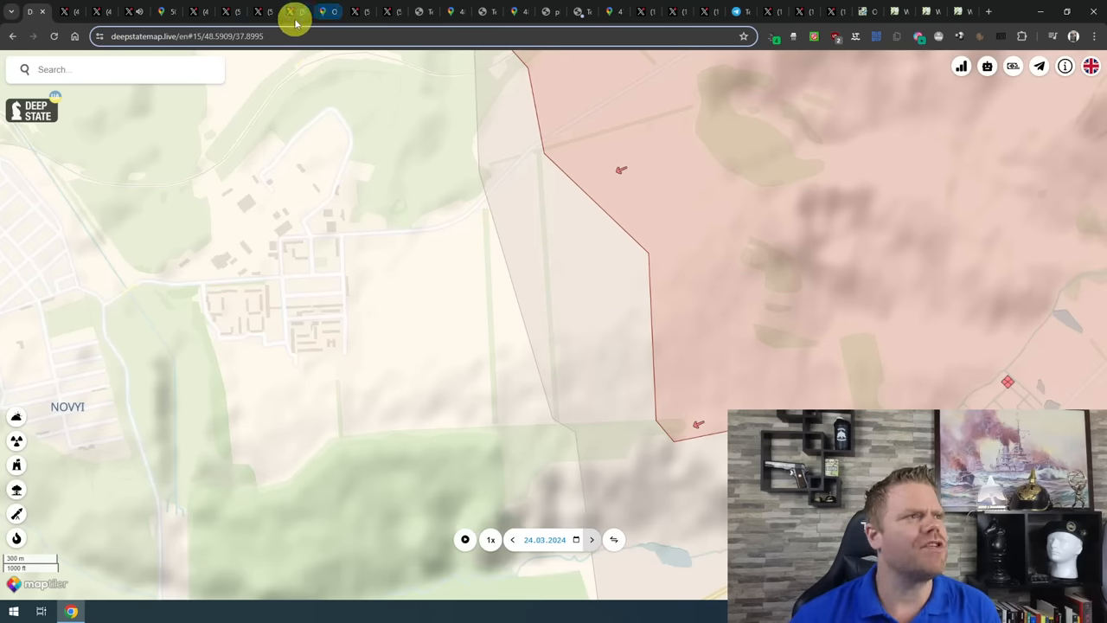
pyautogui.click(296, 12)
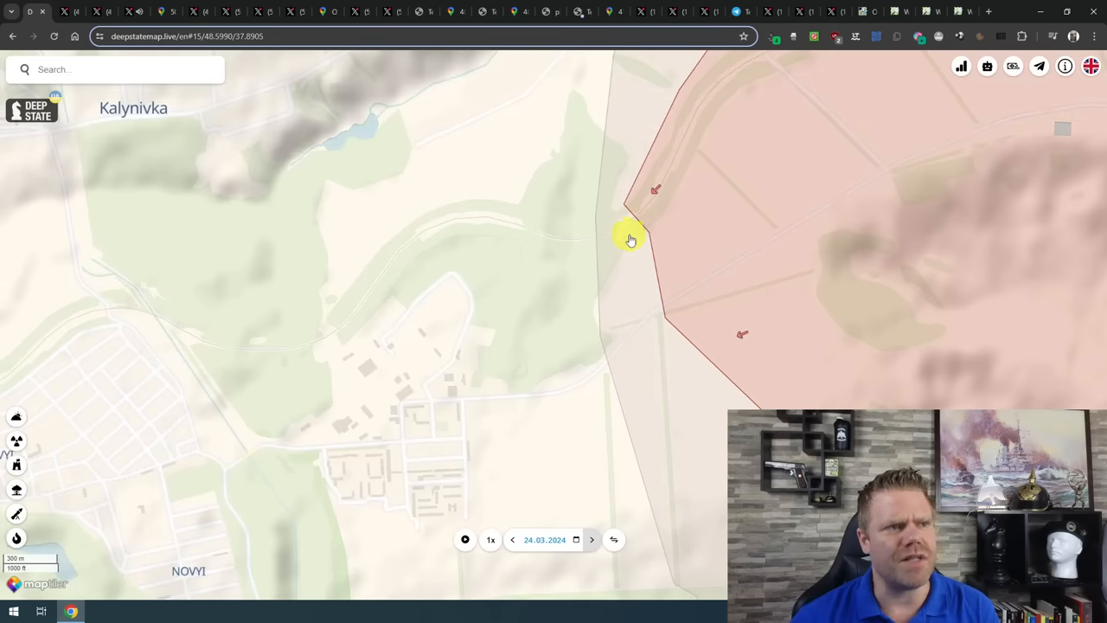
pyautogui.moveTo(621, 234)
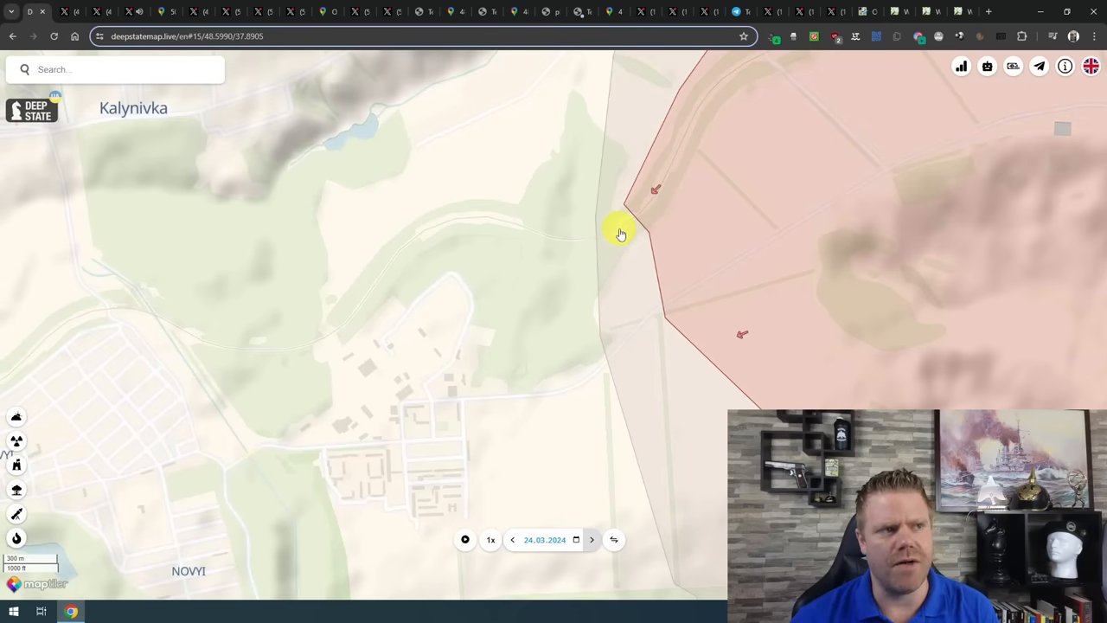
pyautogui.moveTo(640, 352)
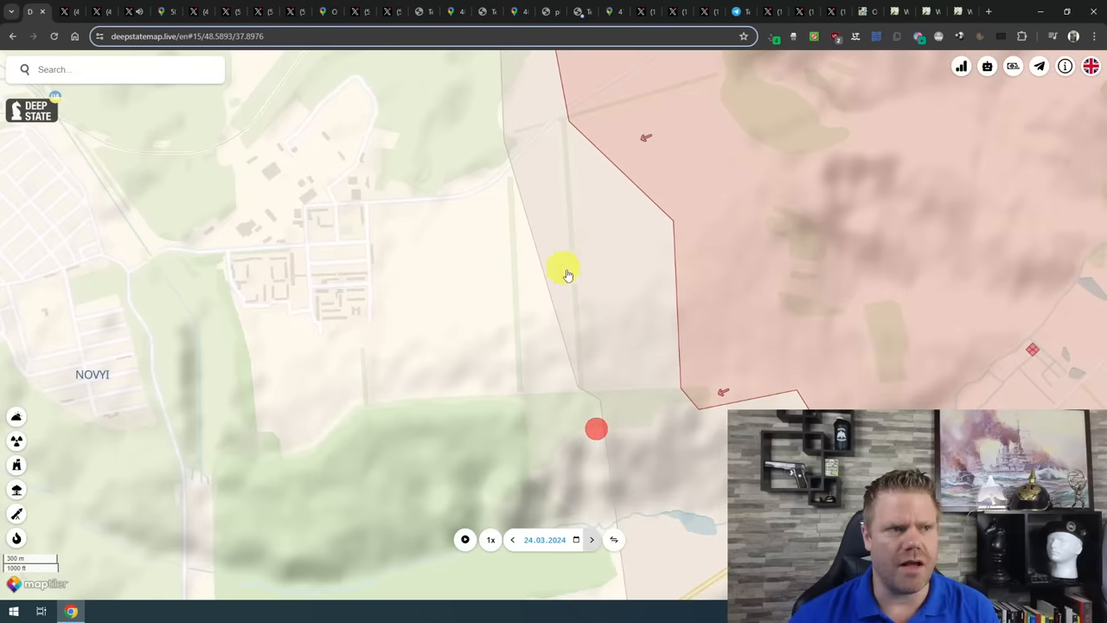
pyautogui.moveTo(566, 275); pyautogui.dragTo(764, 290)
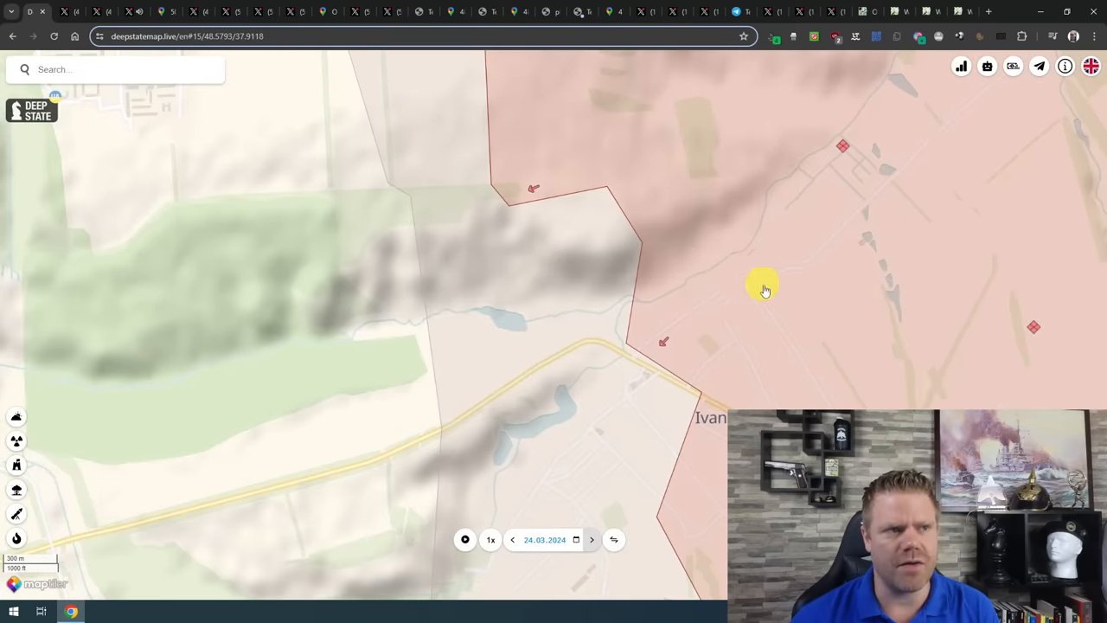
pyautogui.moveTo(765, 289); pyautogui.dragTo(634, 189)
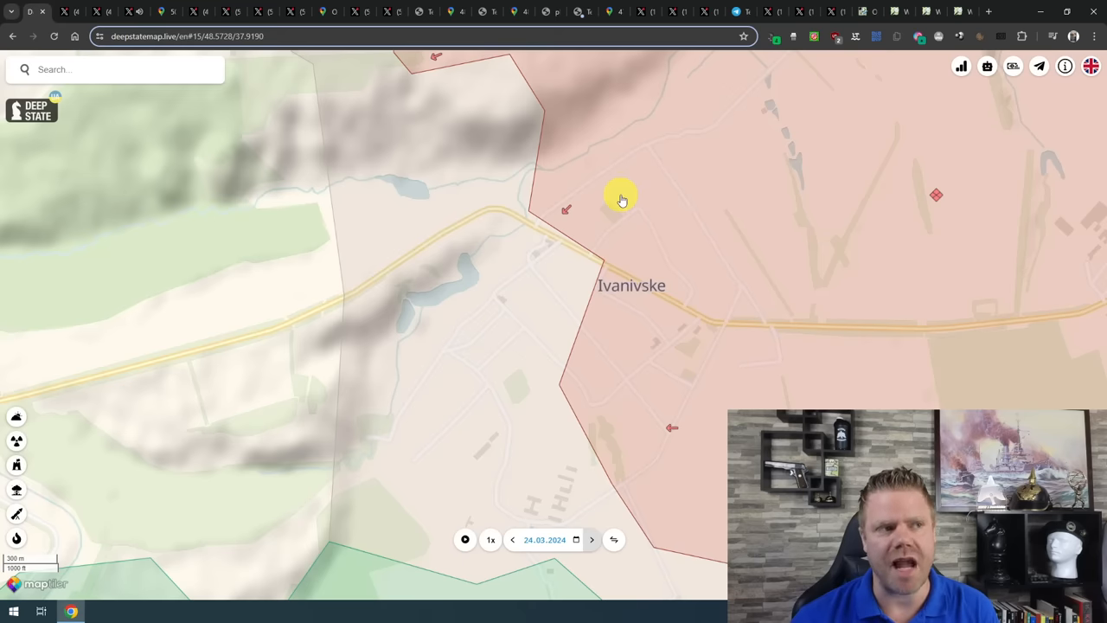
pyautogui.moveTo(662, 315)
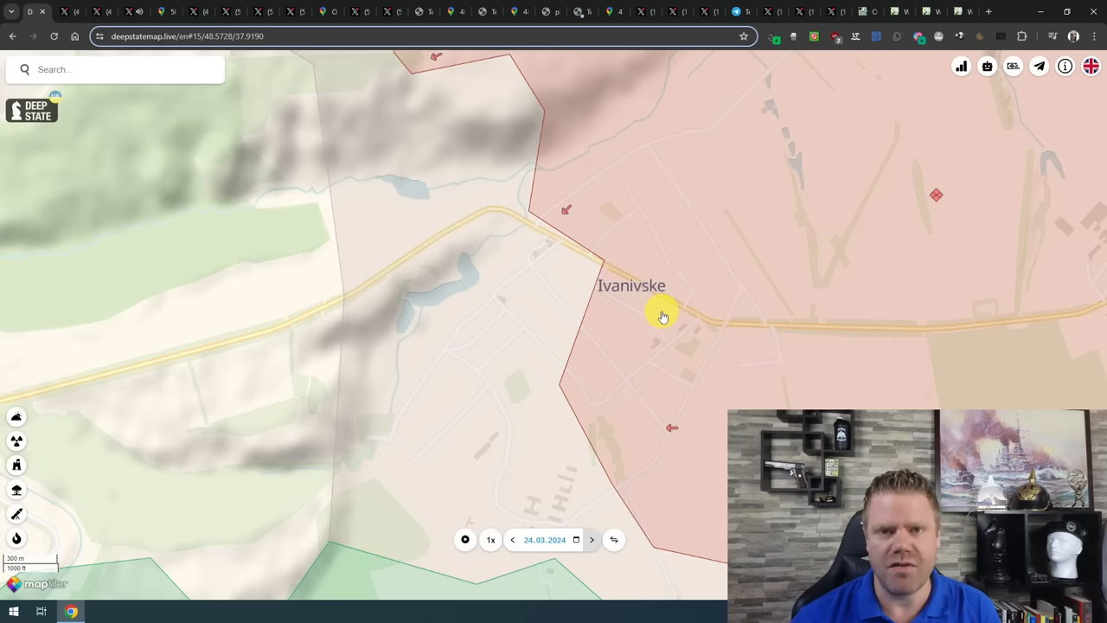
# Follow the front south of Ivanivske to the liberated Klishchiivka and Andriivka area.
pyautogui.moveTo(662, 316); pyautogui.dragTo(522, 235)
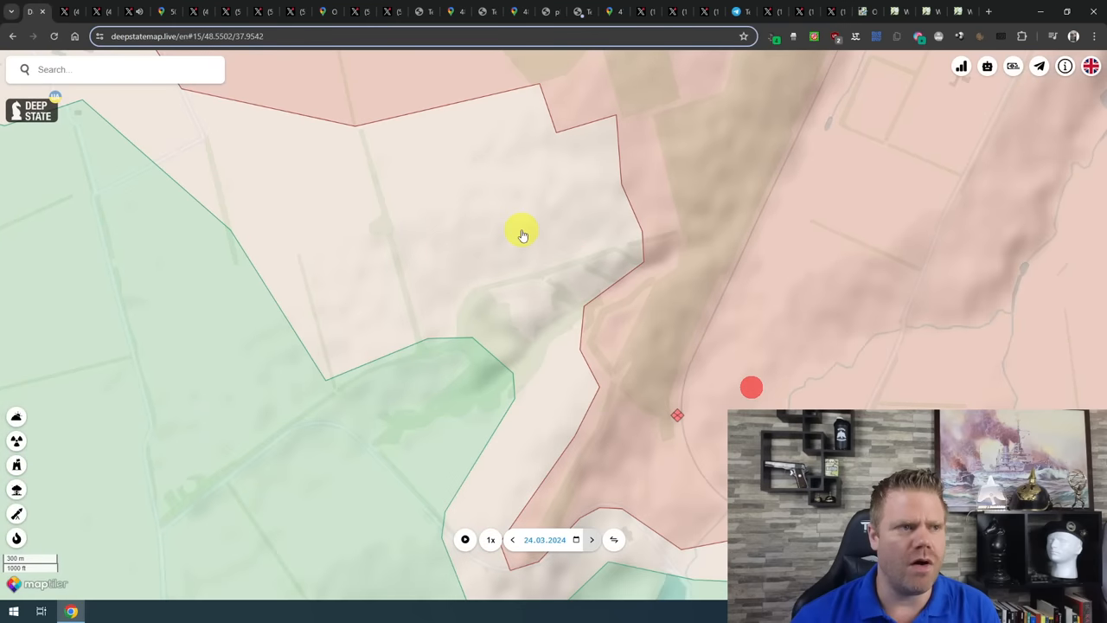
pyautogui.moveTo(523, 235); pyautogui.dragTo(593, 253)
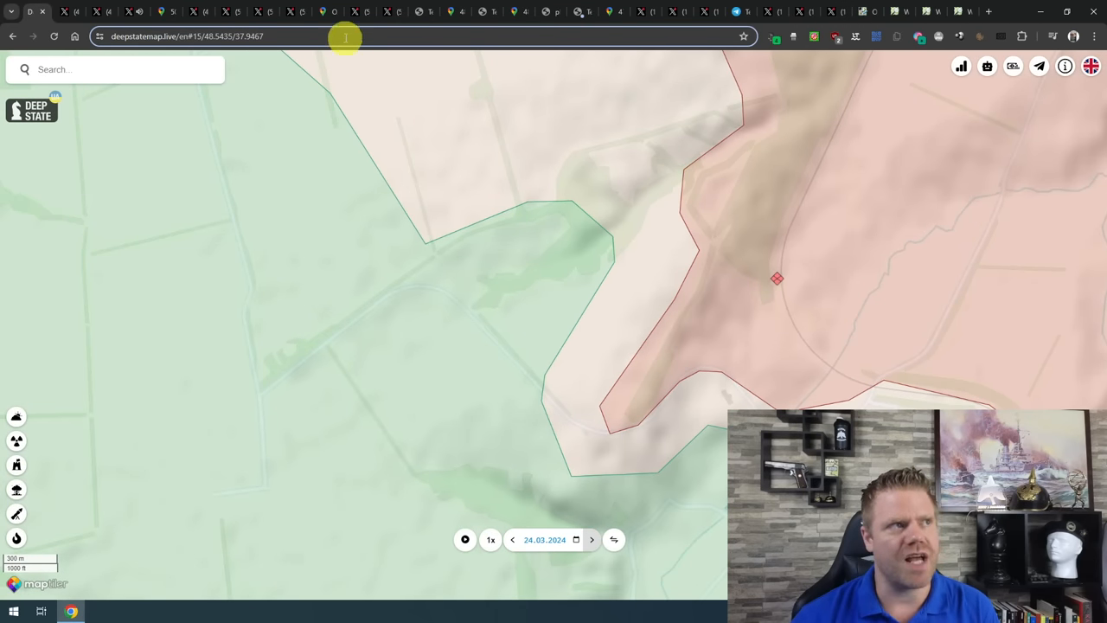
pyautogui.moveTo(466, 30)
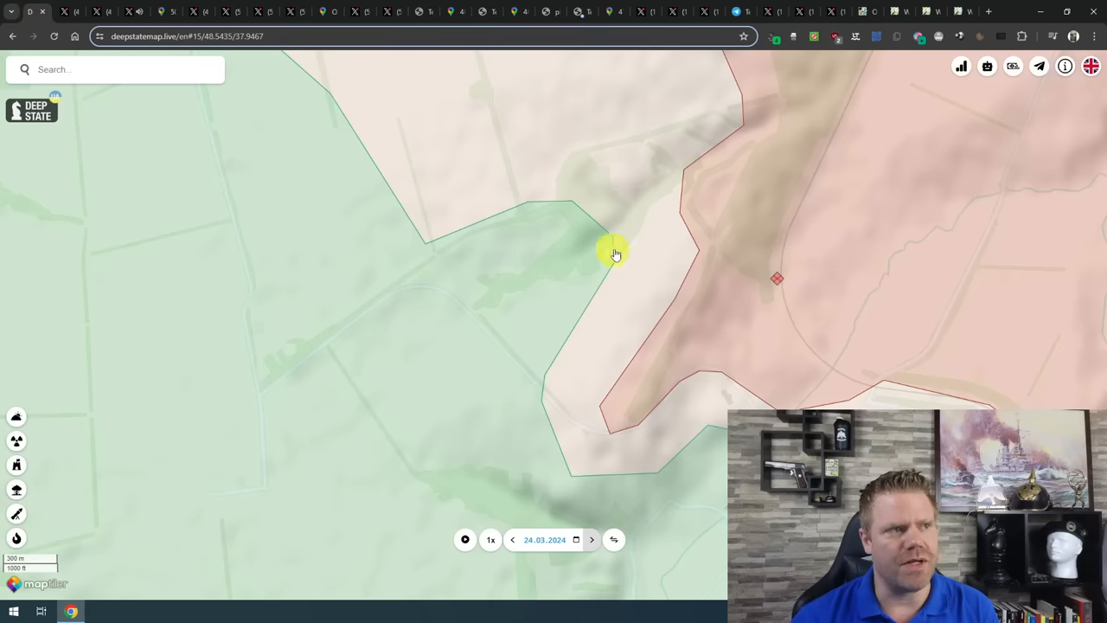
pyautogui.moveTo(614, 253); pyautogui.dragTo(424, 370)
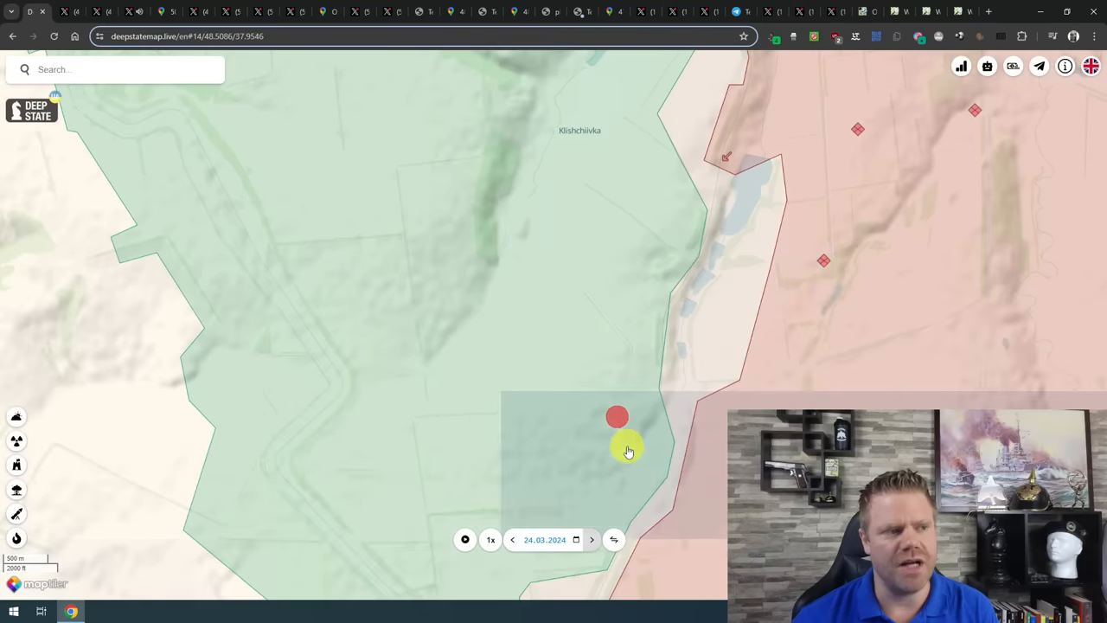
pyautogui.moveTo(629, 451); pyautogui.dragTo(558, 251)
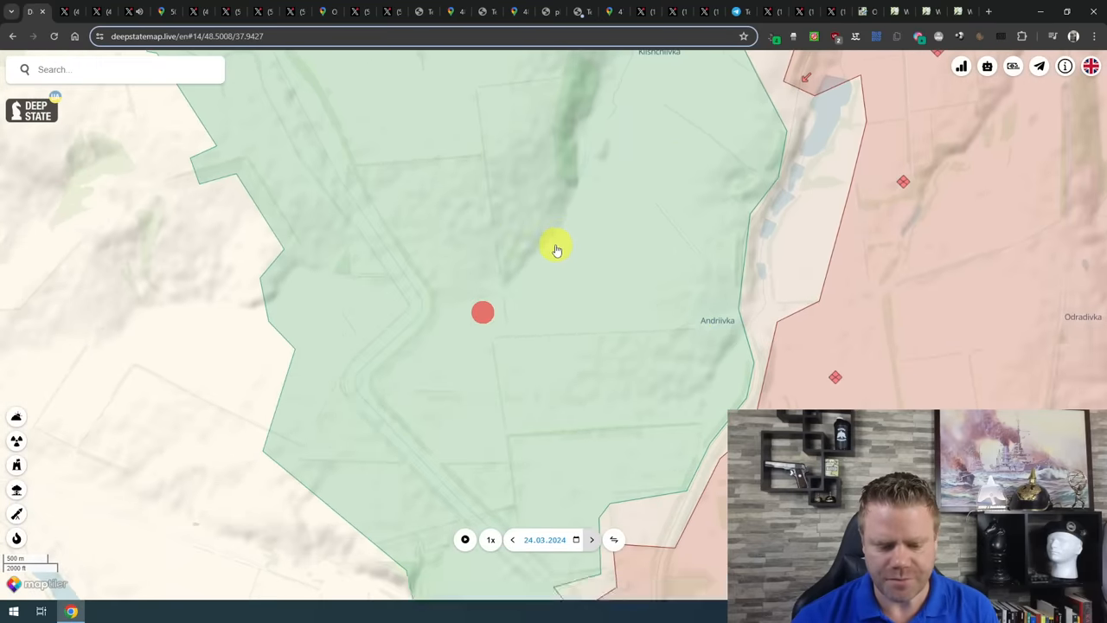
# Zoom the map out to show Tonenke, Orlivka and Semenivka west of Avdiivka.
pyautogui.scroll(-3)
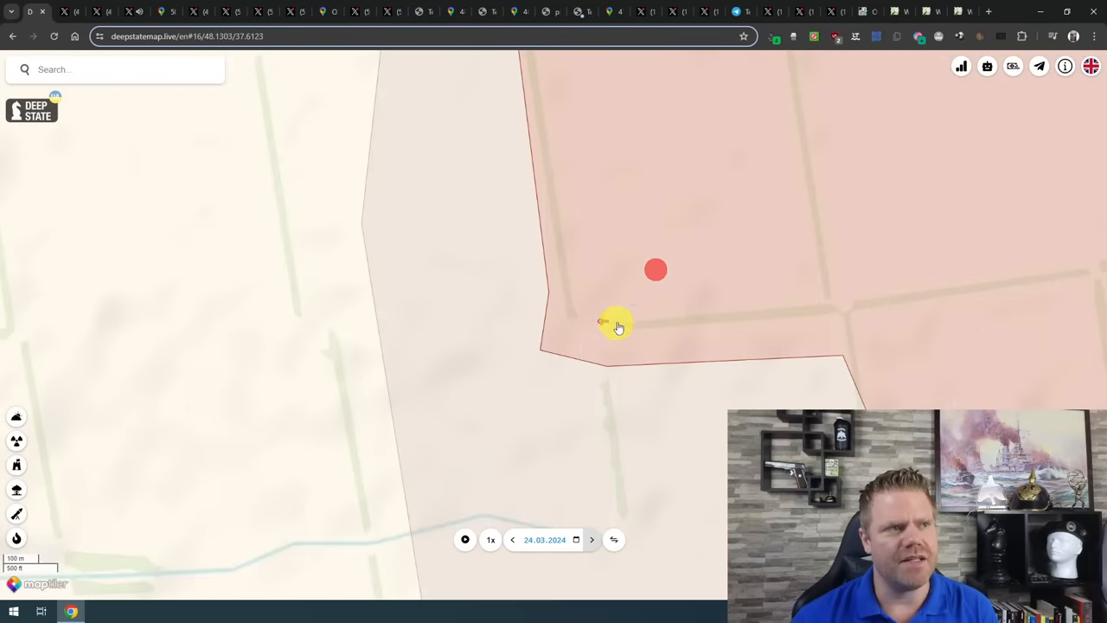
pyautogui.scroll(-3)
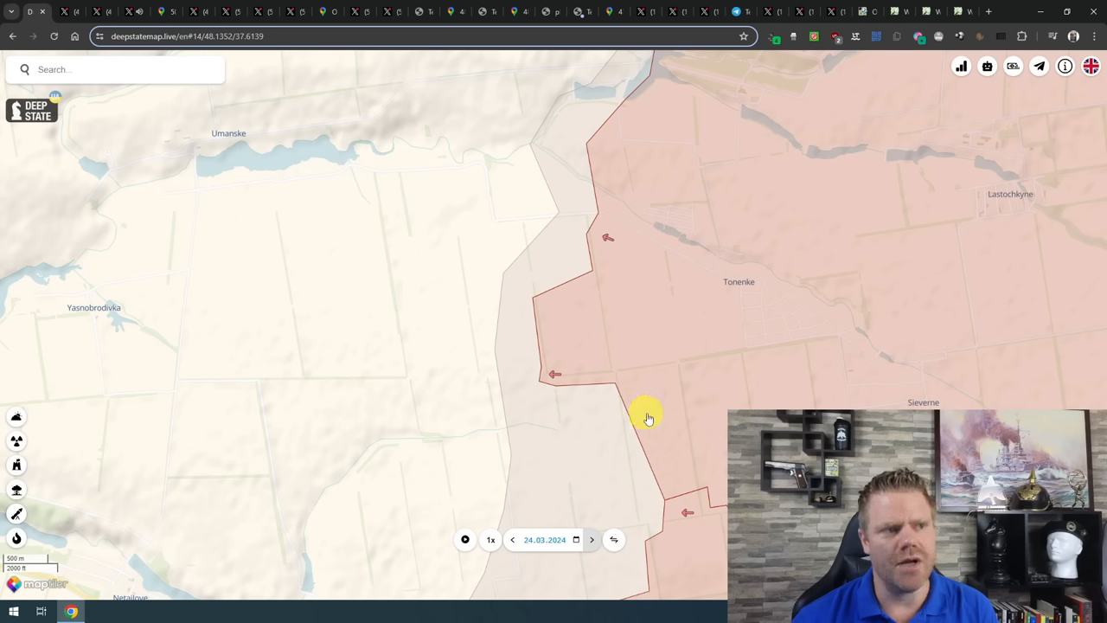
pyautogui.click(647, 420)
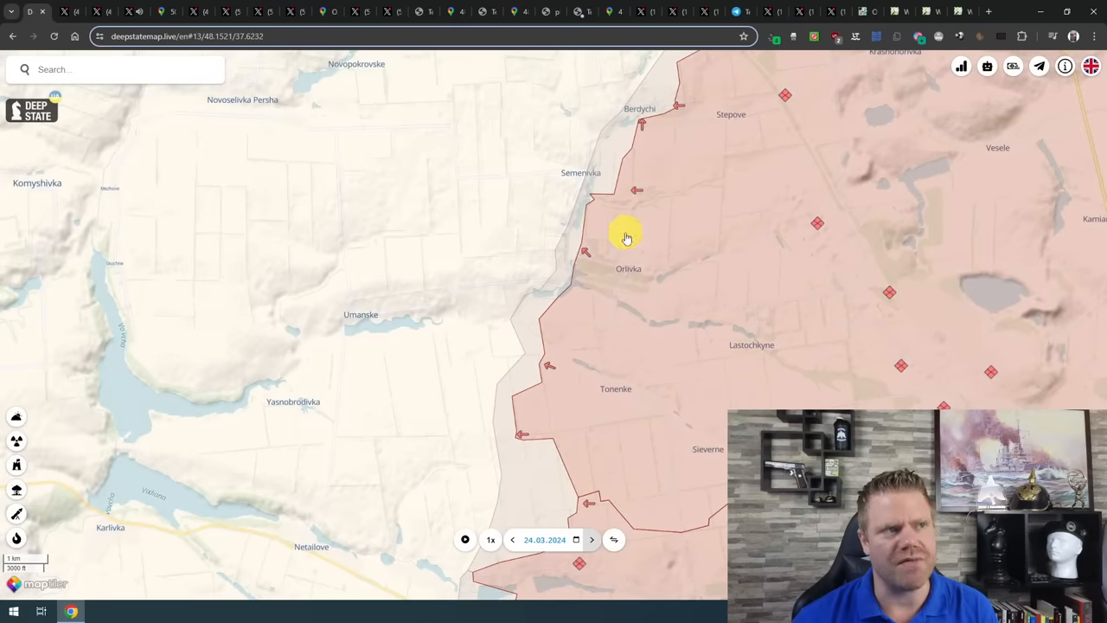
pyautogui.moveTo(509, 285)
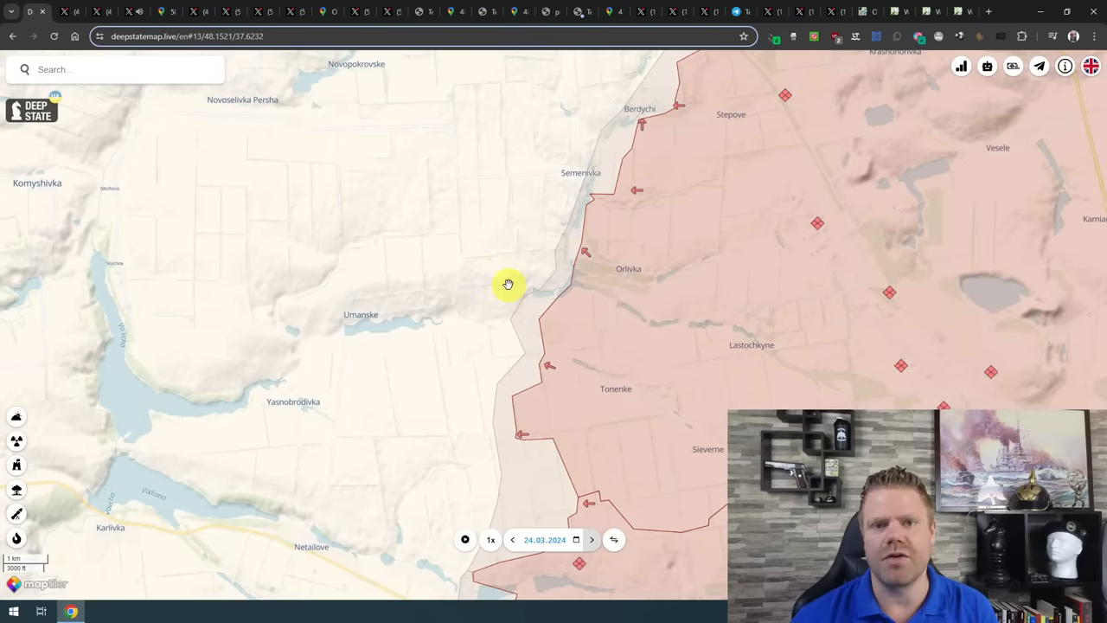
pyautogui.moveTo(501, 313)
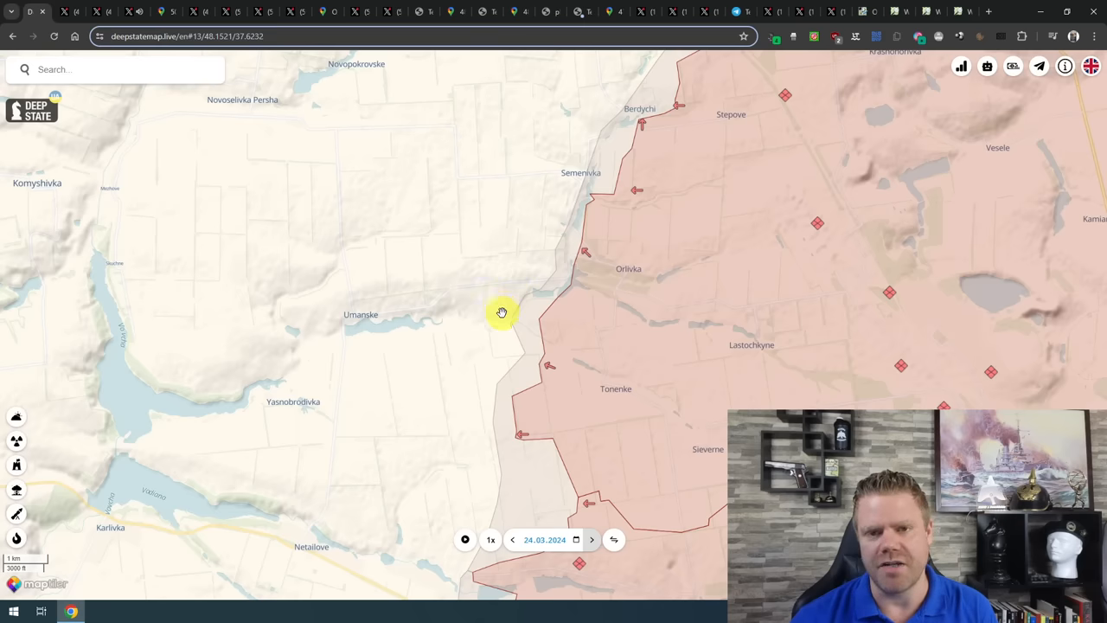
pyautogui.moveTo(558, 480)
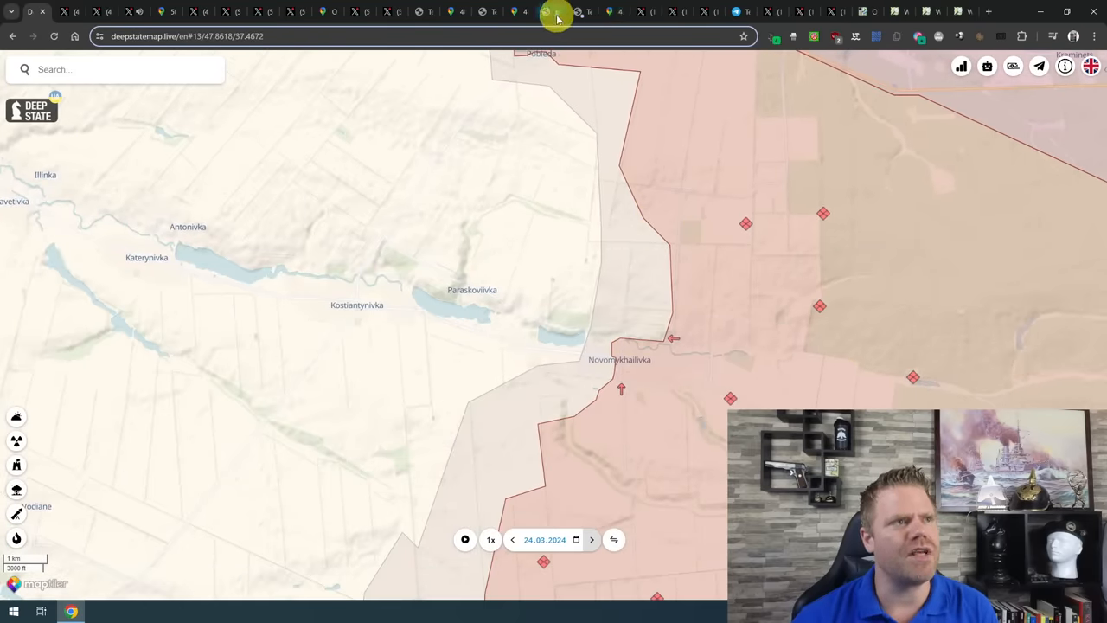
# View the saved annotated map image of captured Novomykhailivka.
pyautogui.click(550, 12)
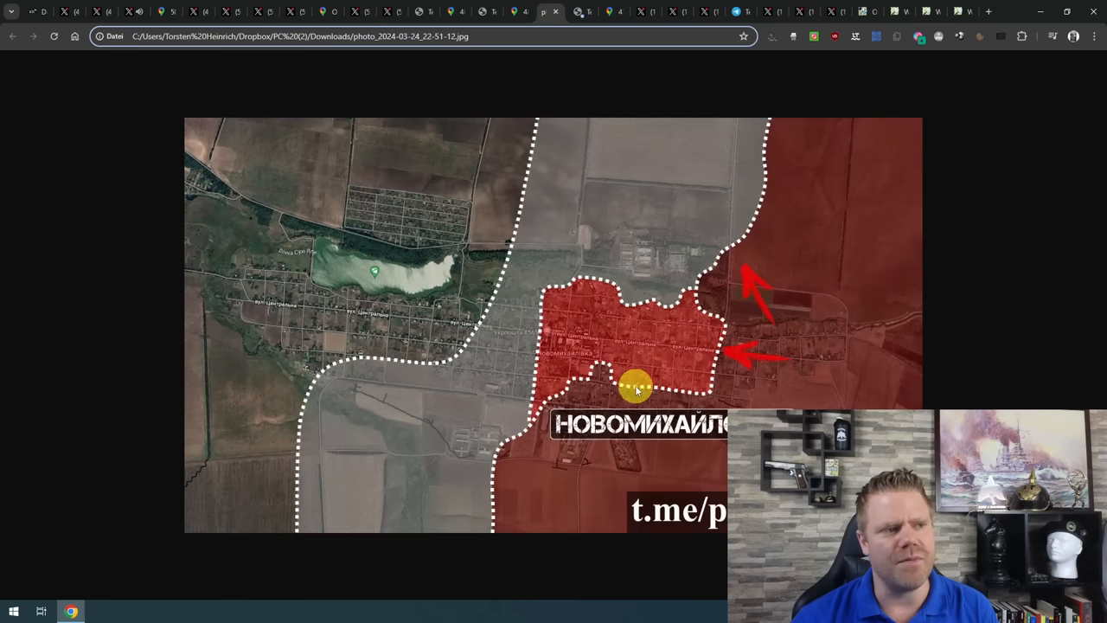
pyautogui.moveTo(635, 386); pyautogui.dragTo(536, 386)
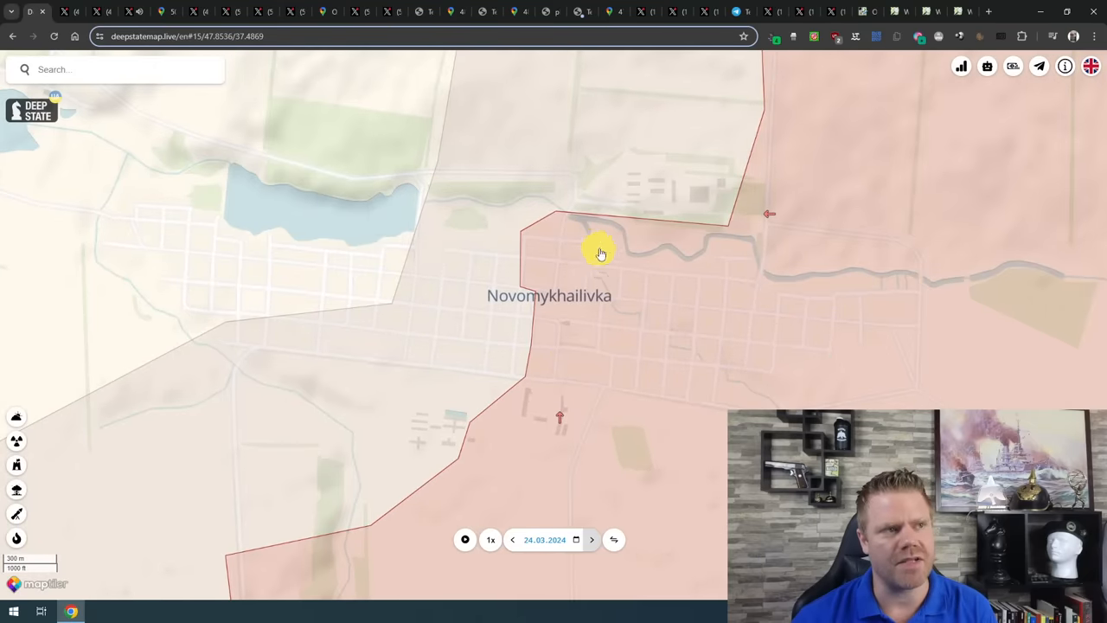
pyautogui.moveTo(605, 320)
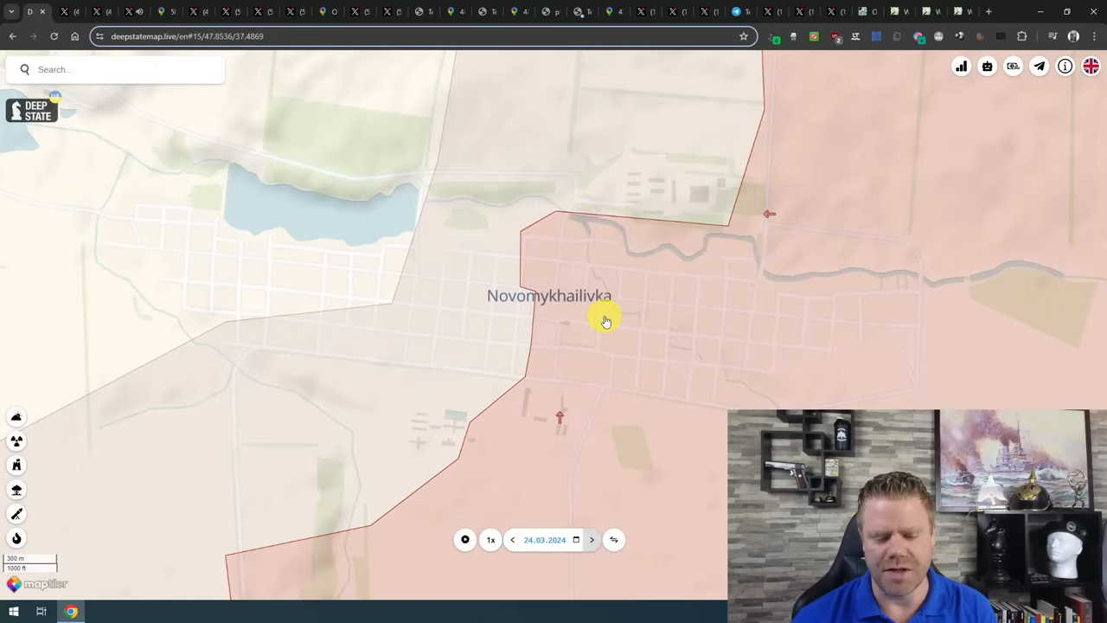
# Zoom out and pan west to survey the southern front from Zaporizhzhia past Vuhledar.
pyautogui.scroll(-3)
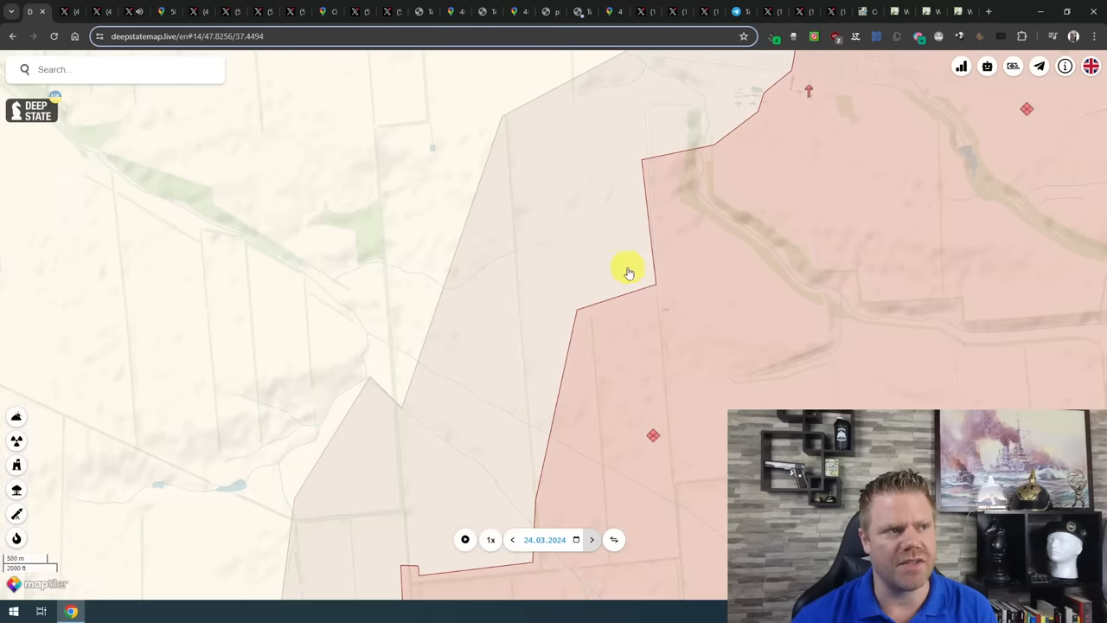
pyautogui.moveTo(659, 179)
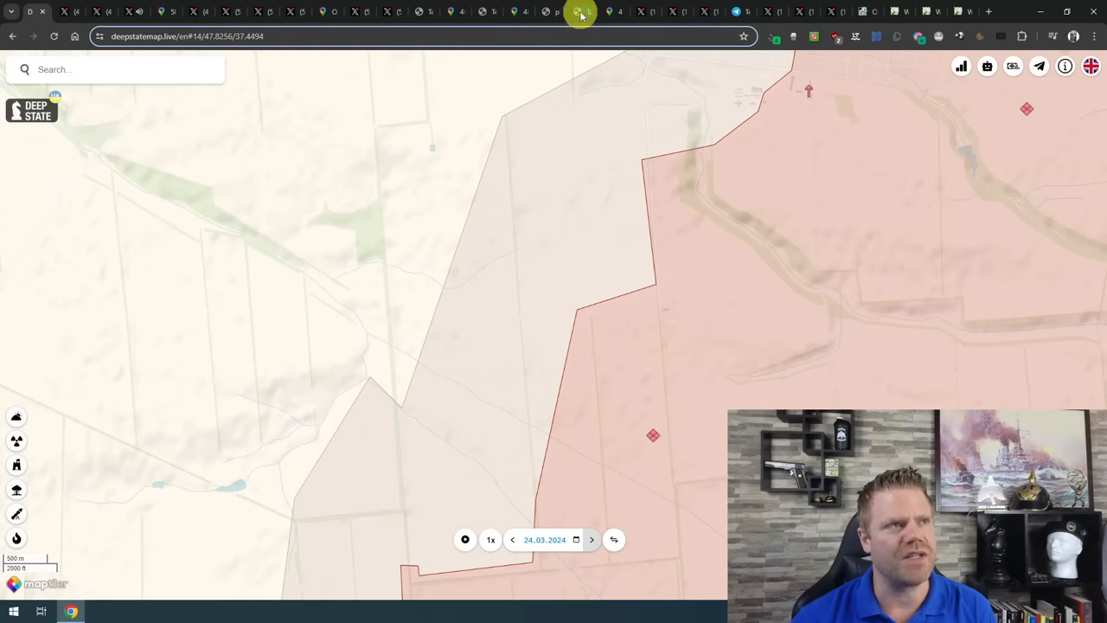
pyautogui.click(605, 12)
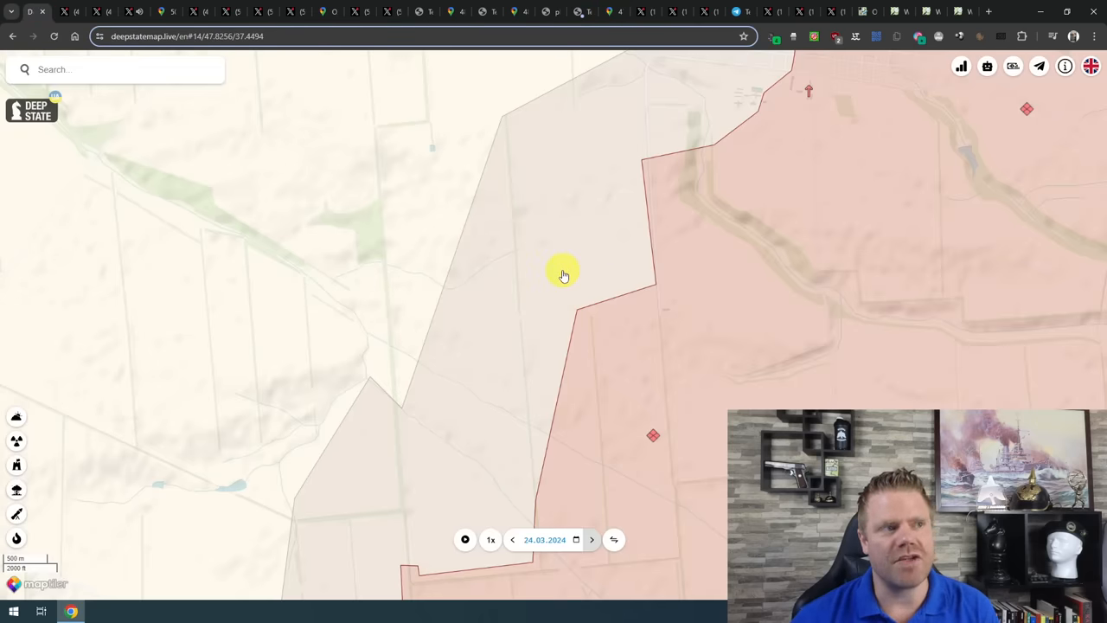
pyautogui.moveTo(575, 285)
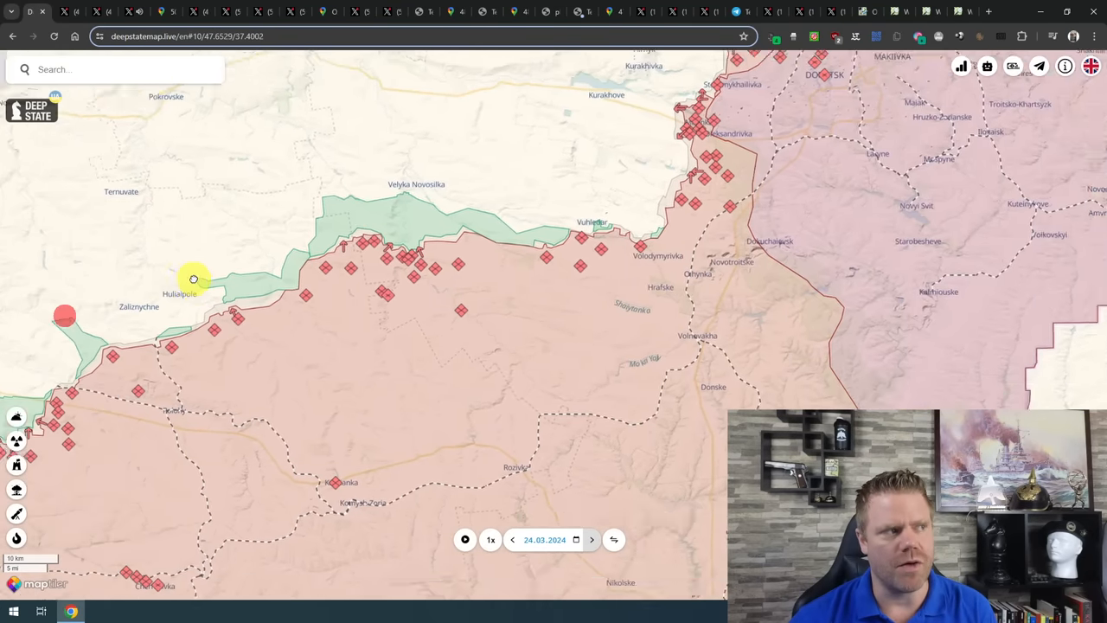
pyautogui.moveTo(194, 278); pyautogui.dragTo(442, 383)
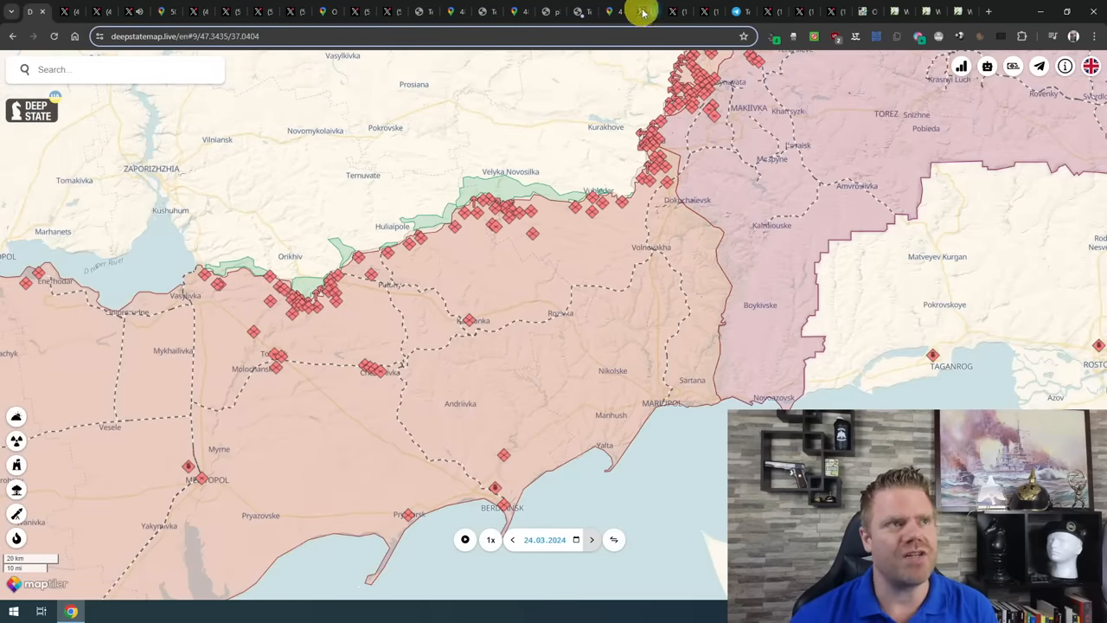
pyautogui.click(644, 12)
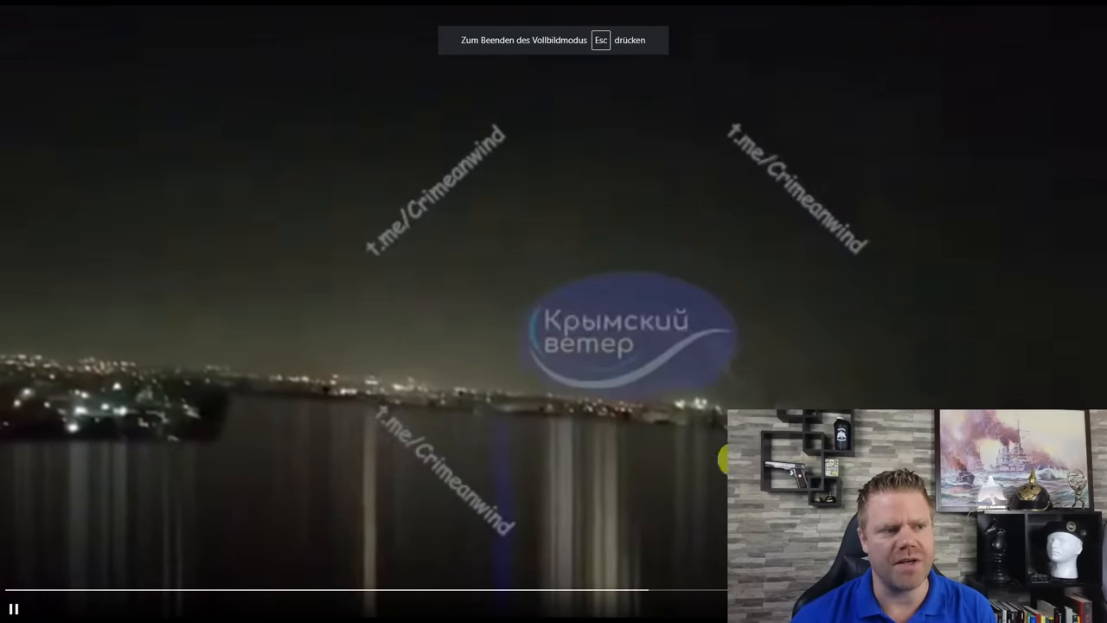
# Exit the full-screen night strike video to view the Defense of Ukraine post.
pyautogui.press('Escape')
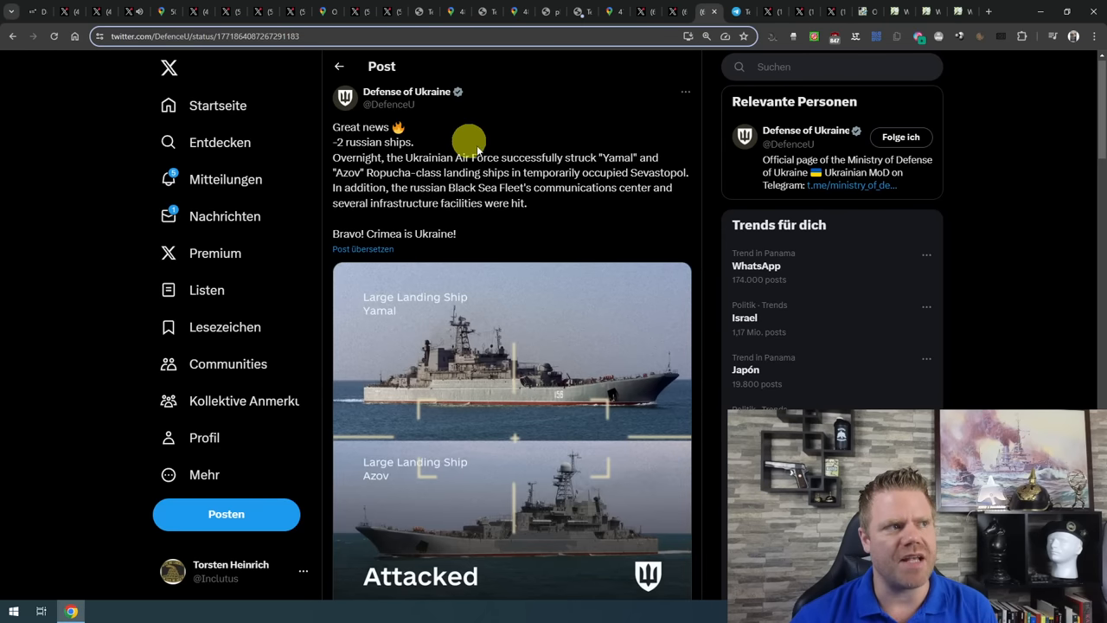
# Scroll down to reveal the full image of landing ships Yamal and Azov.
pyautogui.scroll(-3)
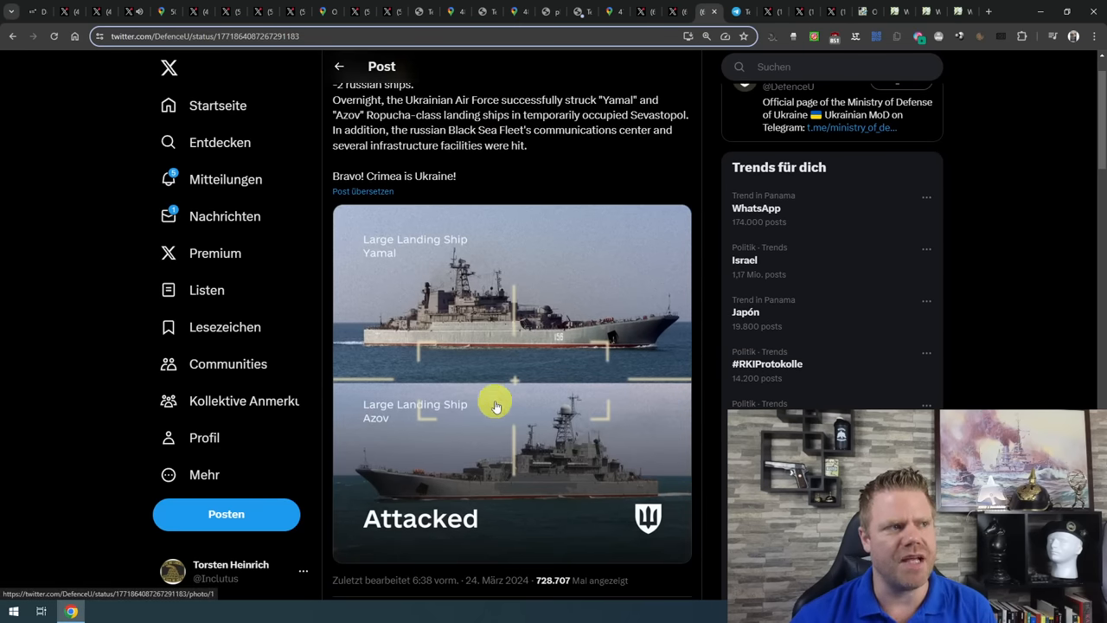
pyautogui.moveTo(500, 359)
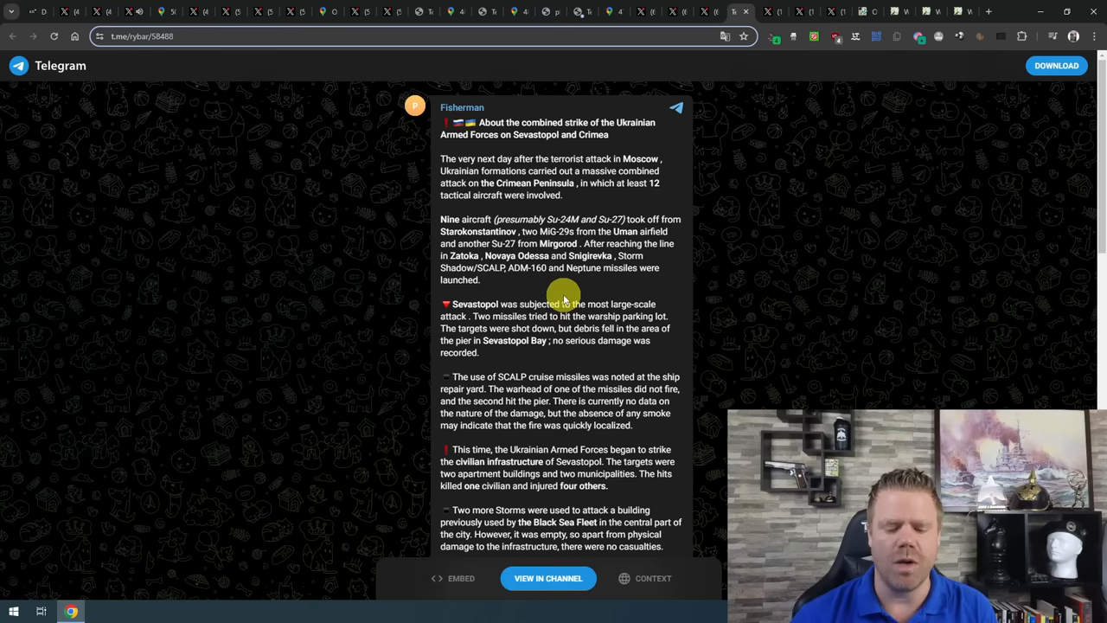
pyautogui.moveTo(569, 285)
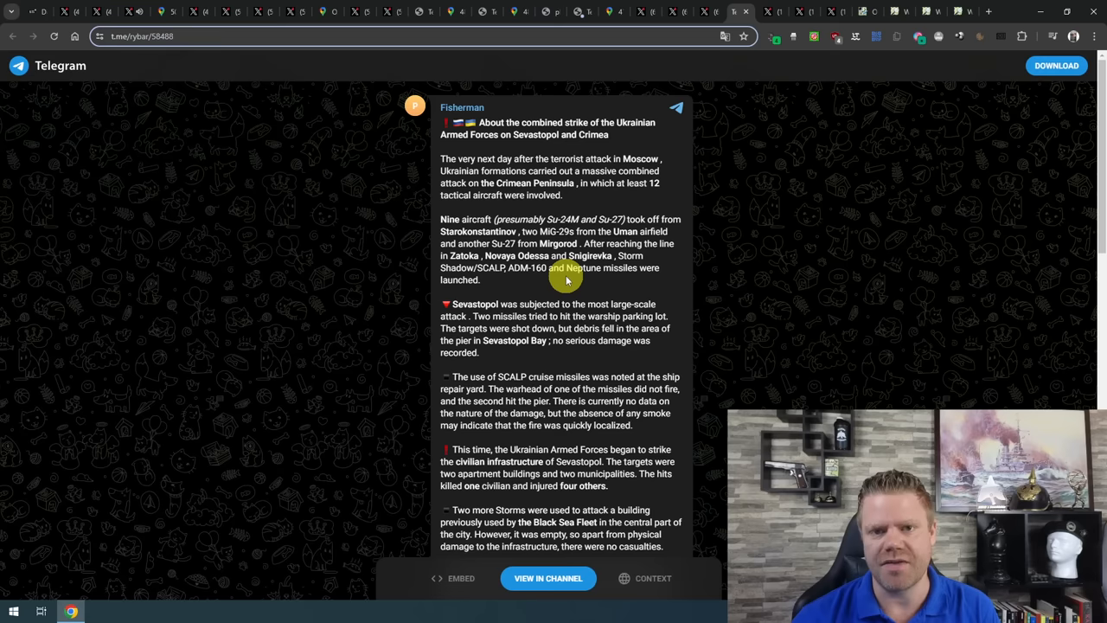
pyautogui.moveTo(563, 278)
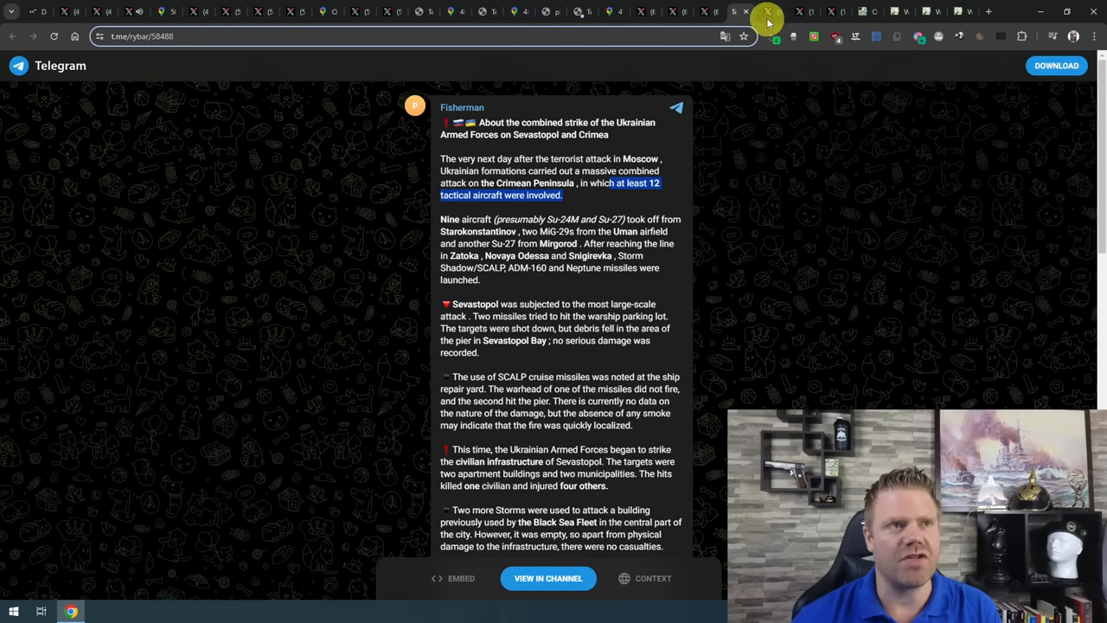
# Switch to the X tab showing satellite images of four Sevastopol landing ships.
pyautogui.click(741, 11)
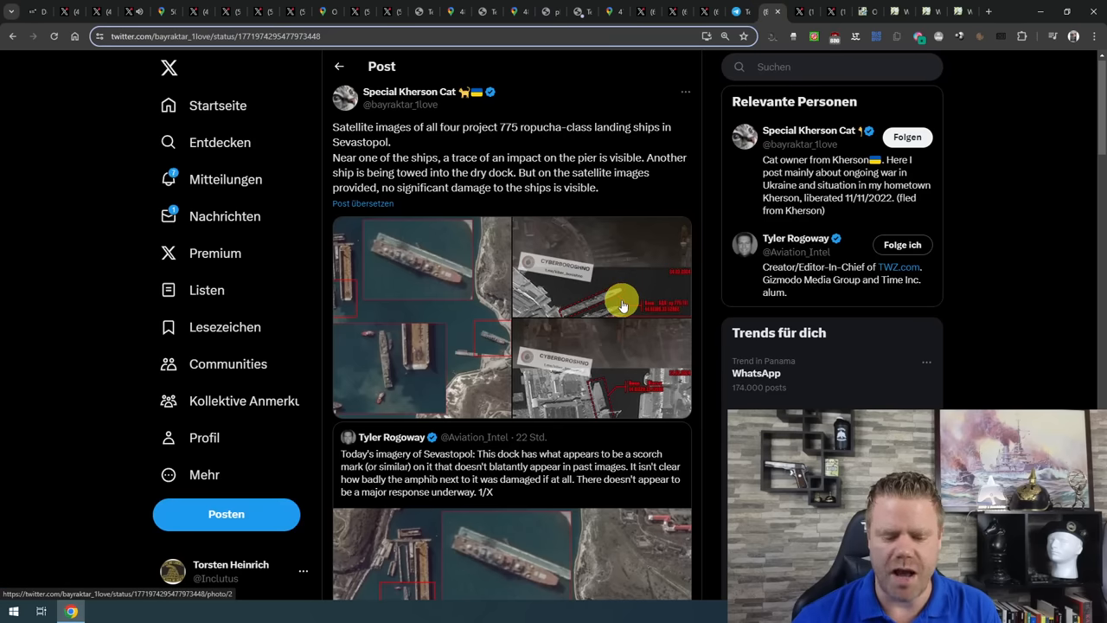
# Open the first Sevastopol landing-ship satellite image at full size.
pyautogui.click(623, 302)
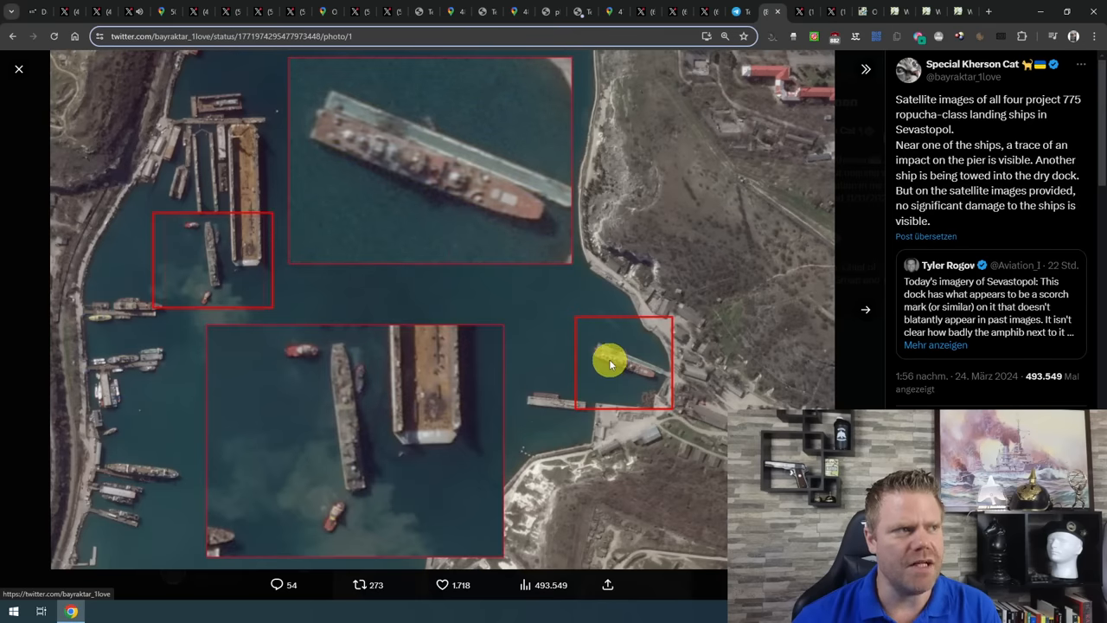
pyautogui.moveTo(390, 125)
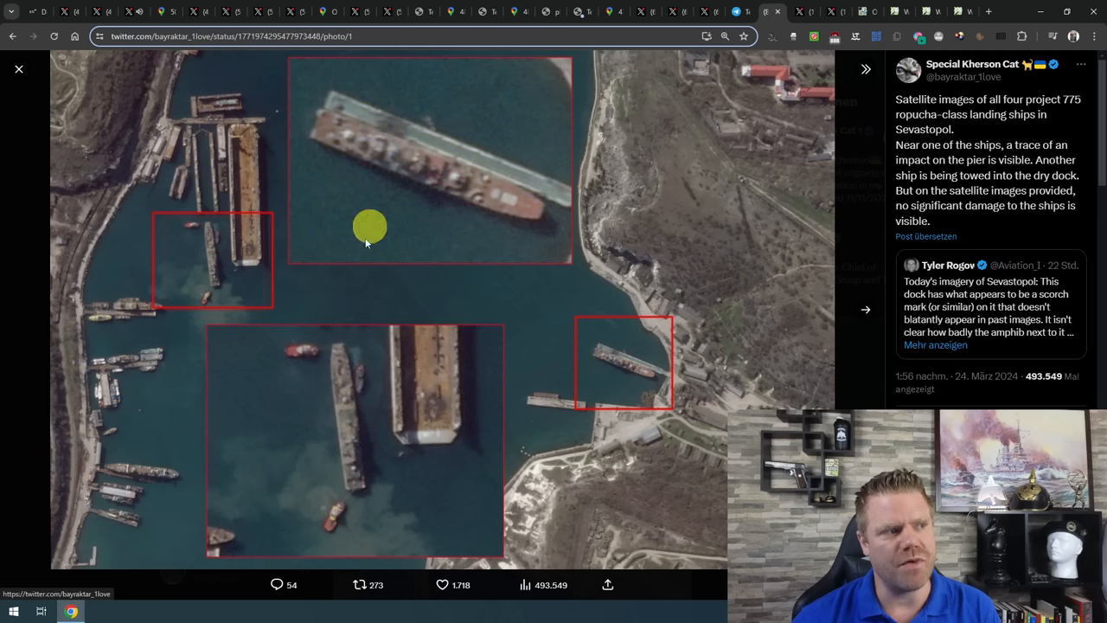
pyautogui.moveTo(424, 415)
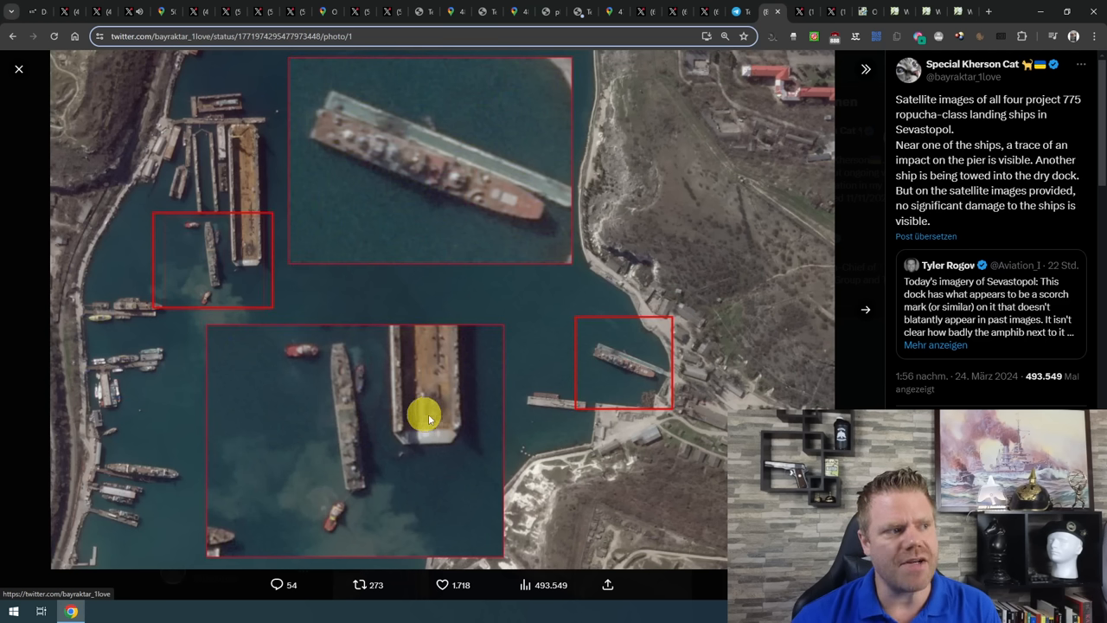
pyautogui.moveTo(424, 429)
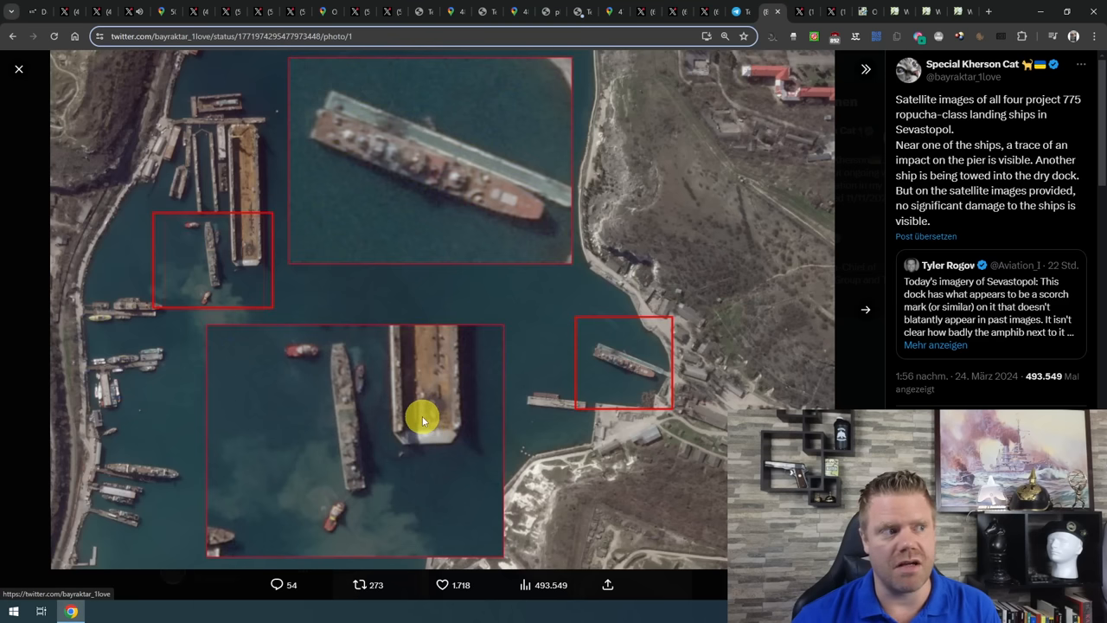
pyautogui.moveTo(273, 338)
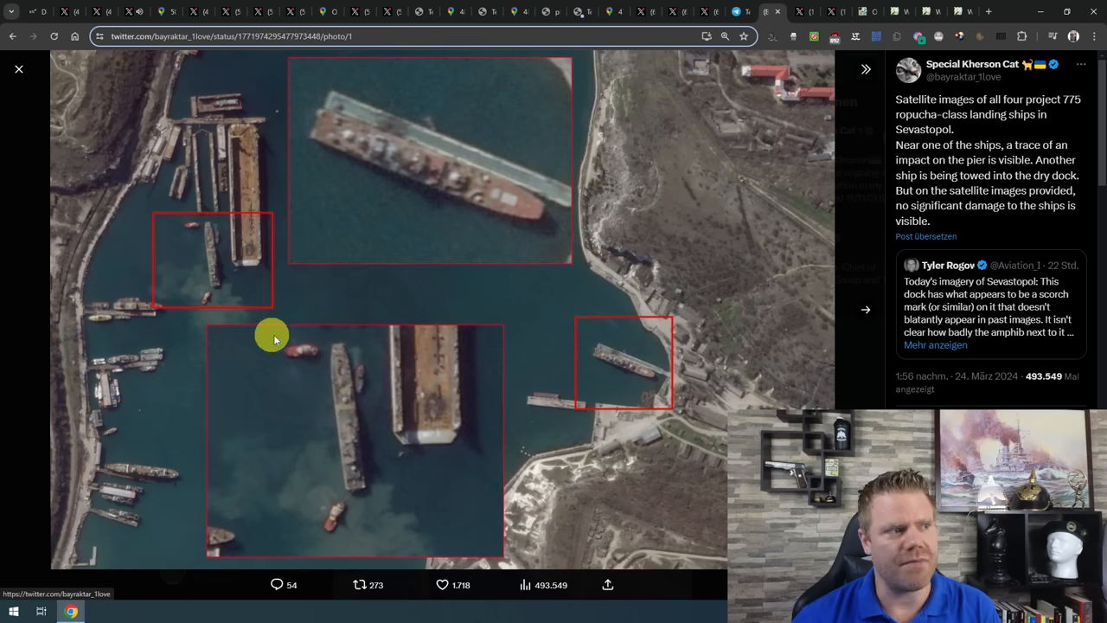
pyautogui.moveTo(467, 404)
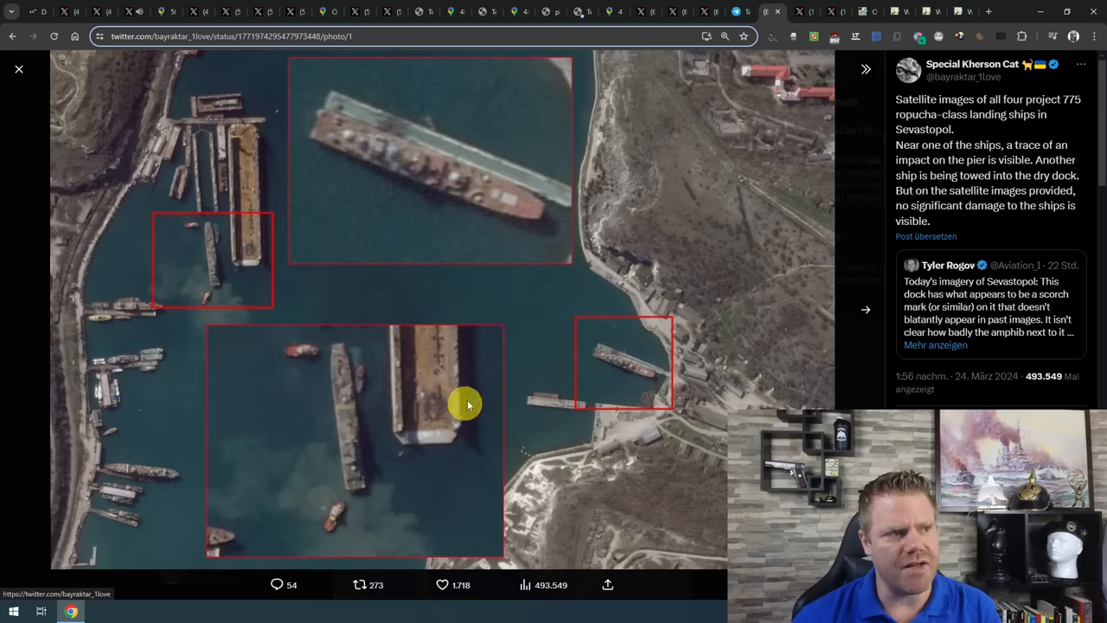
pyautogui.moveTo(464, 378)
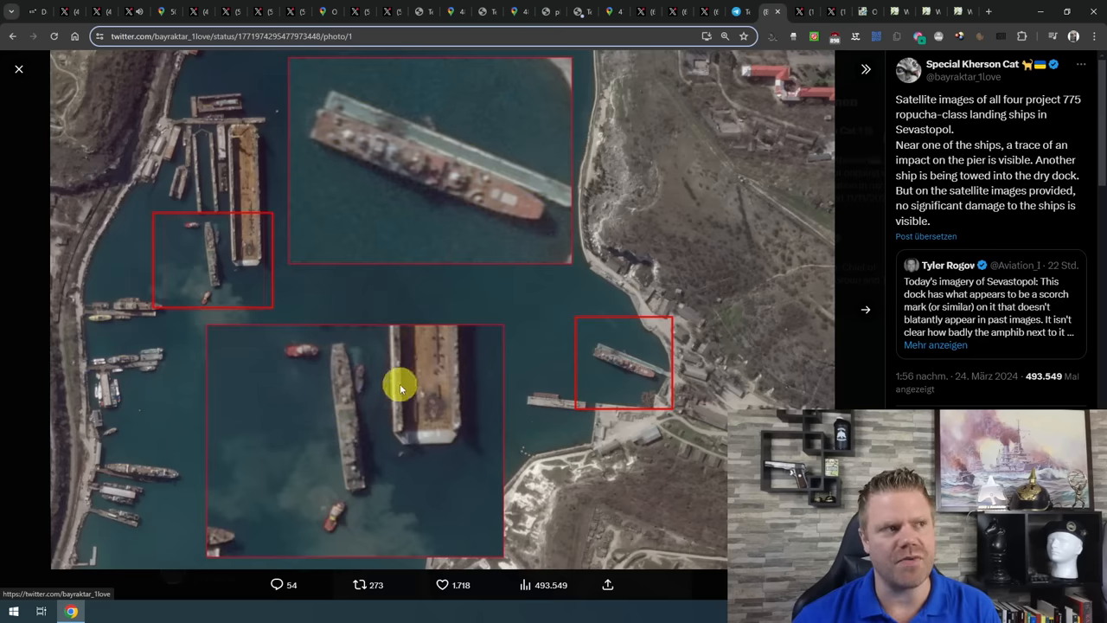
pyautogui.moveTo(413, 383)
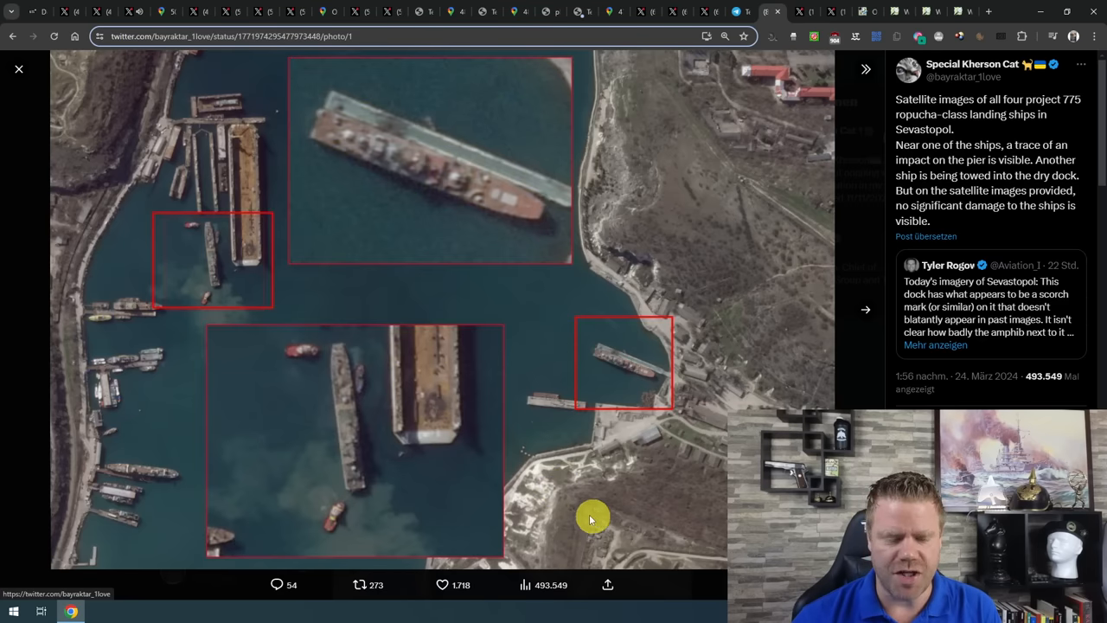
pyautogui.moveTo(578, 511)
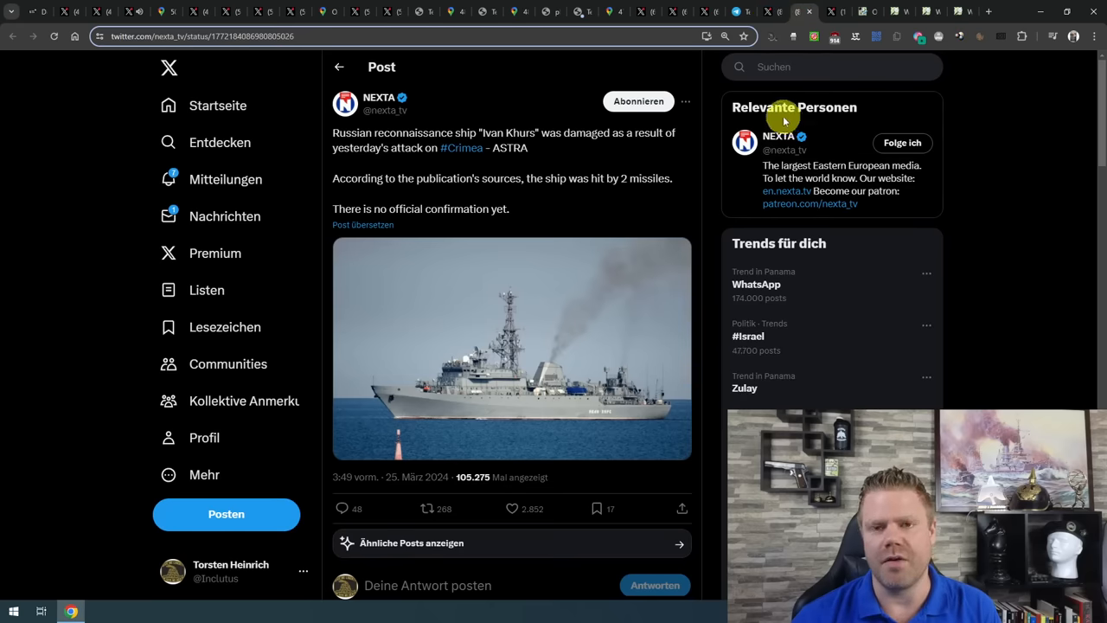
pyautogui.moveTo(783, 125)
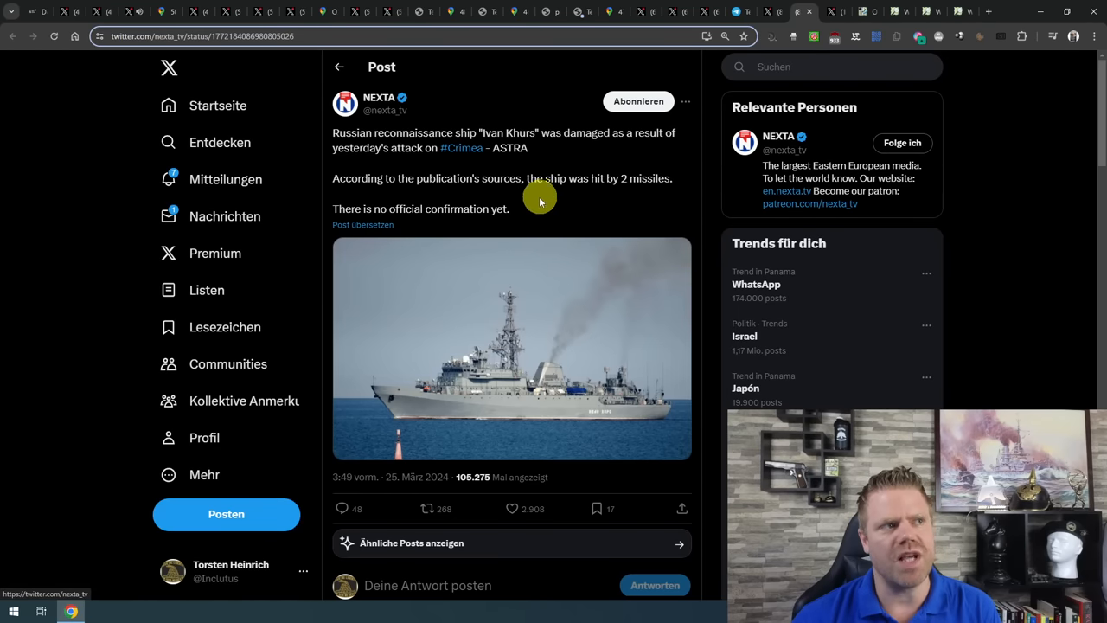
pyautogui.moveTo(536, 207)
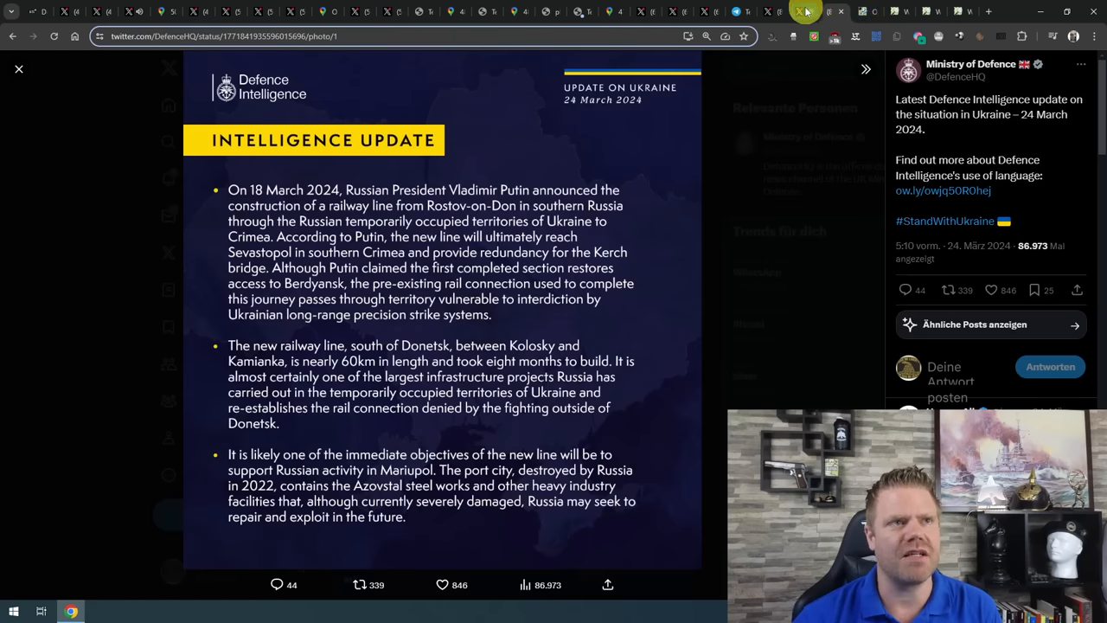
# Switch to DeepStateMap's 24.03.2024 map showing Crimea, Kerch and Rostov-on-Don.
pyautogui.click(801, 12)
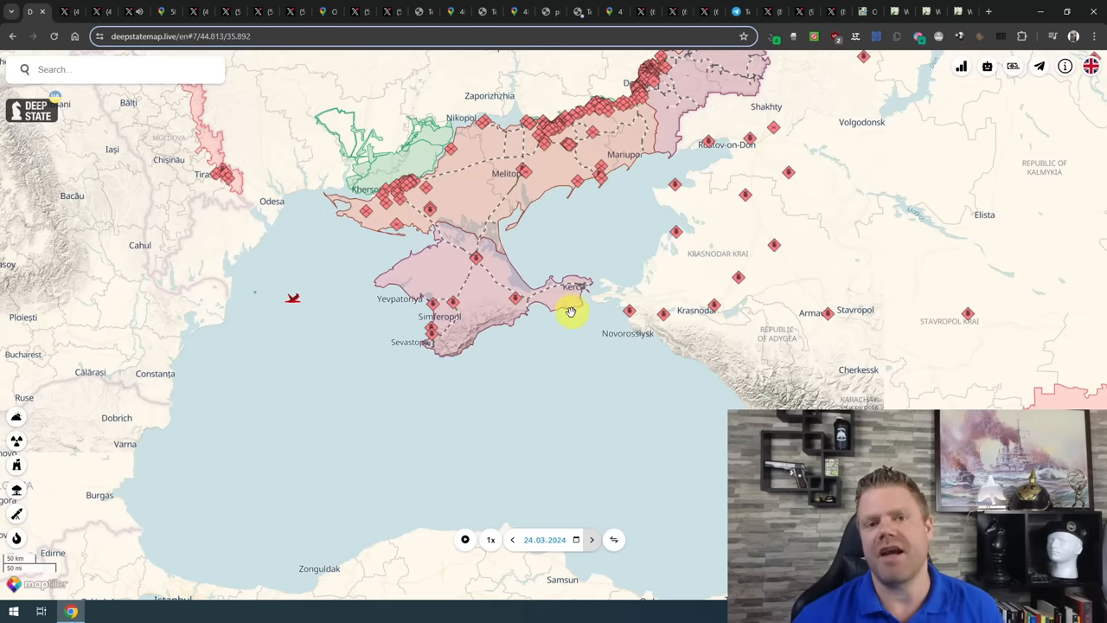
pyautogui.moveTo(632, 316)
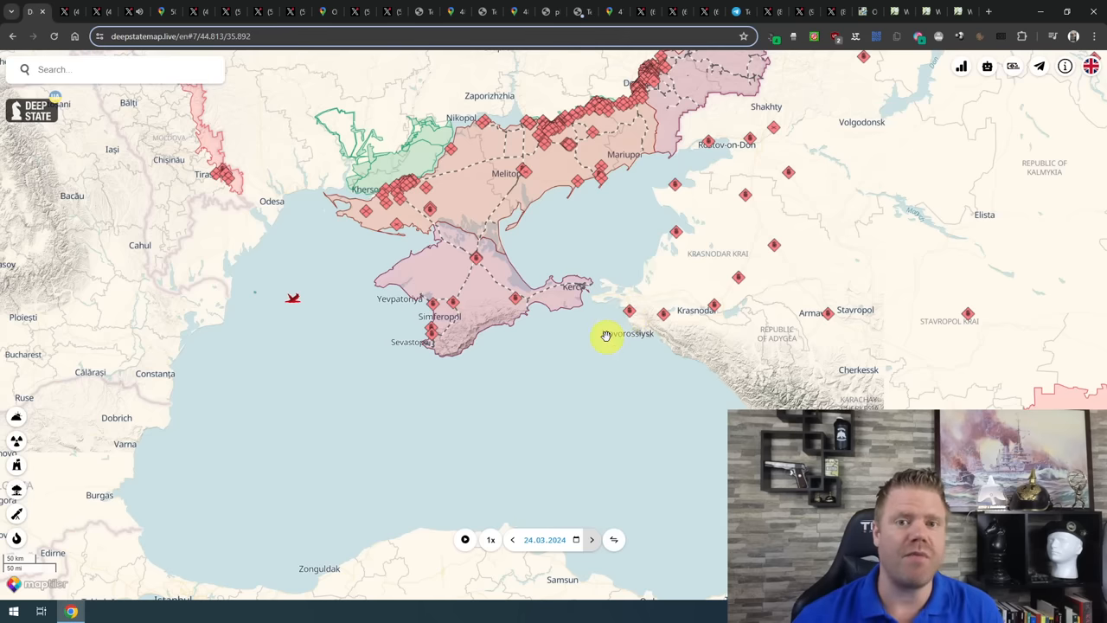
pyautogui.moveTo(606, 320)
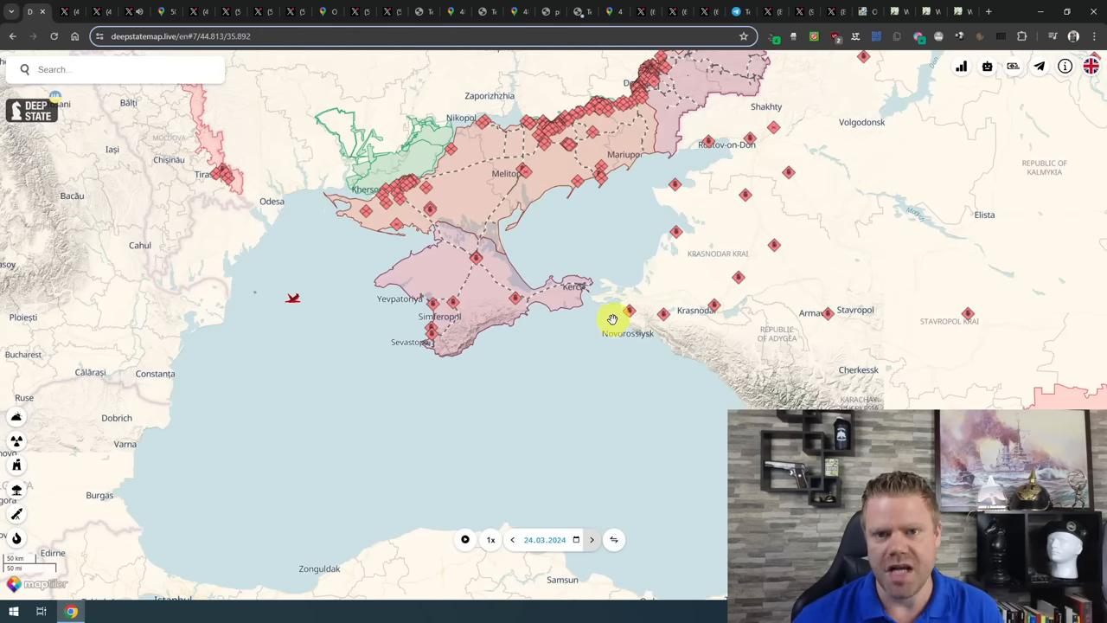
pyautogui.moveTo(618, 324)
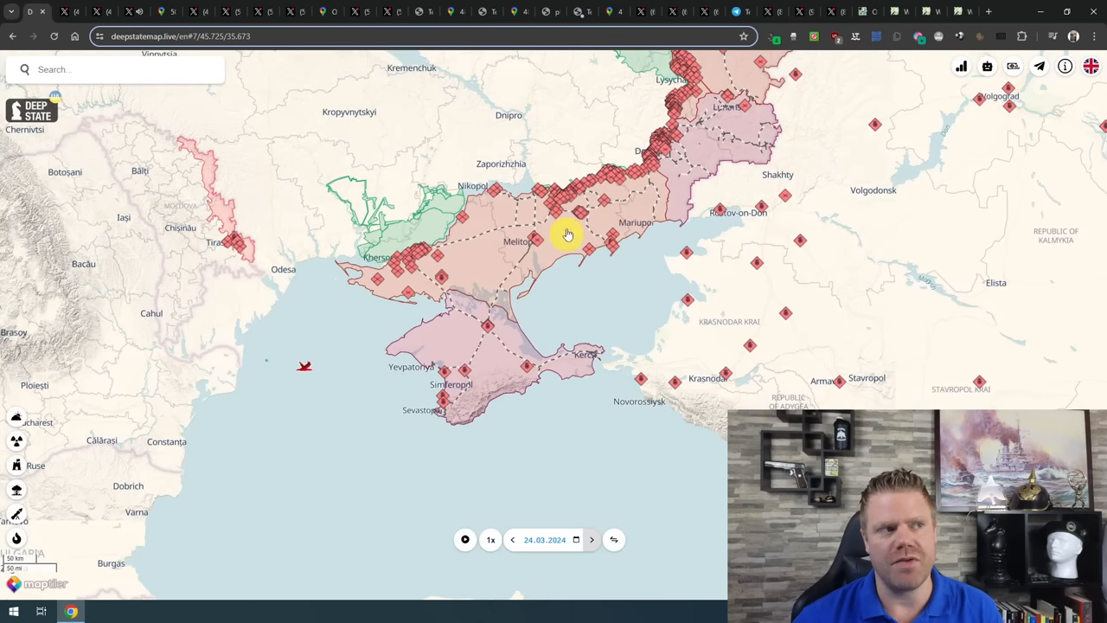
pyautogui.moveTo(473, 389)
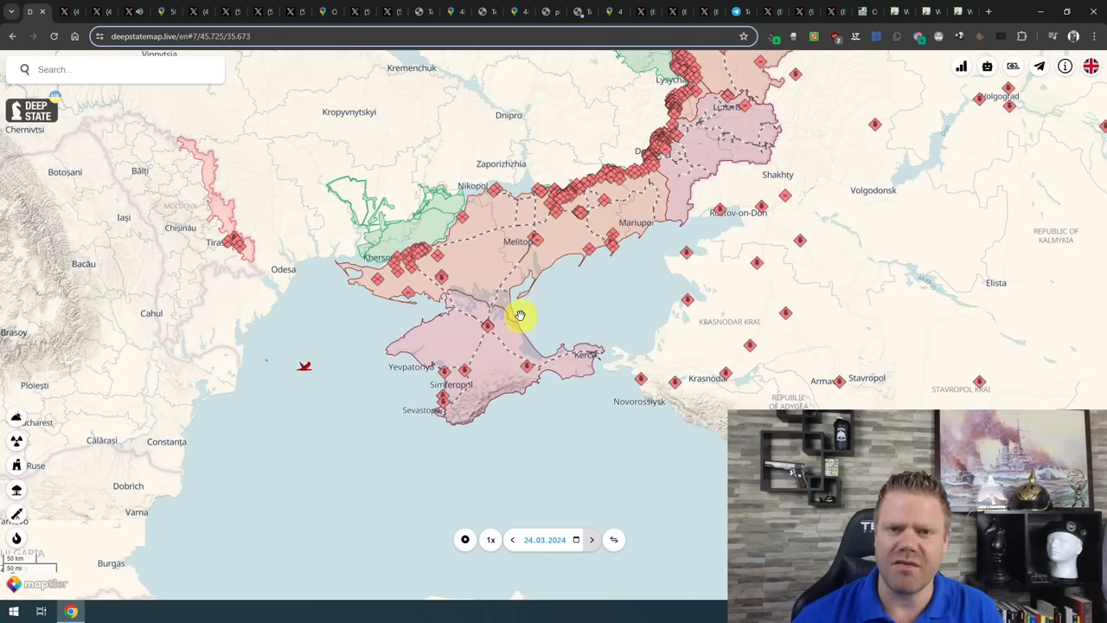
pyautogui.moveTo(553, 285)
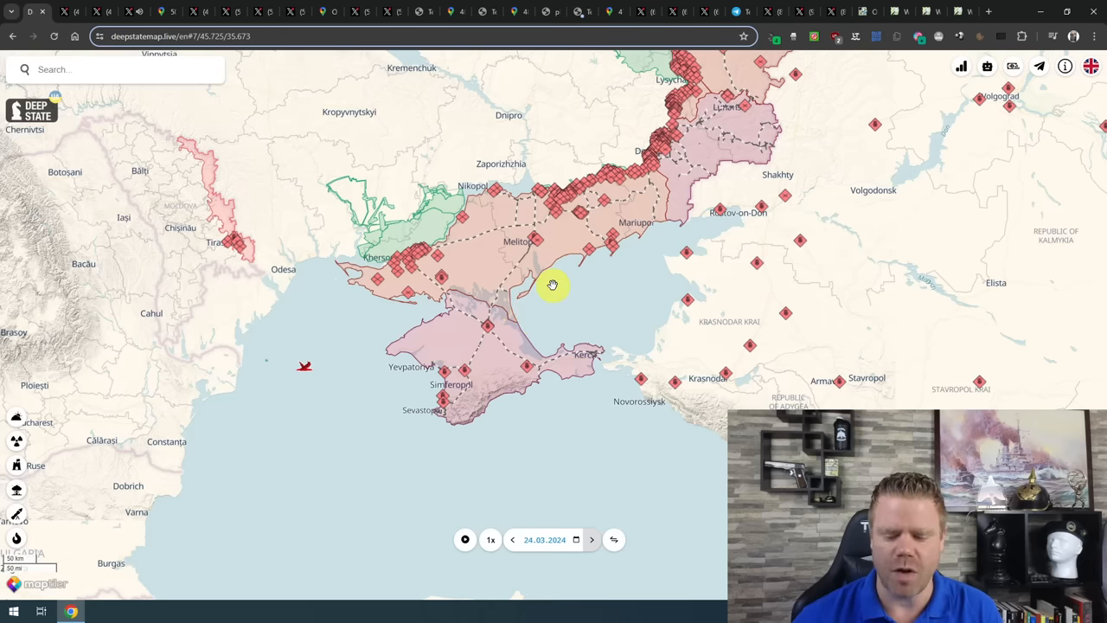
# Return to the X tab with the Defence Intelligence railway update.
pyautogui.click(707, 11)
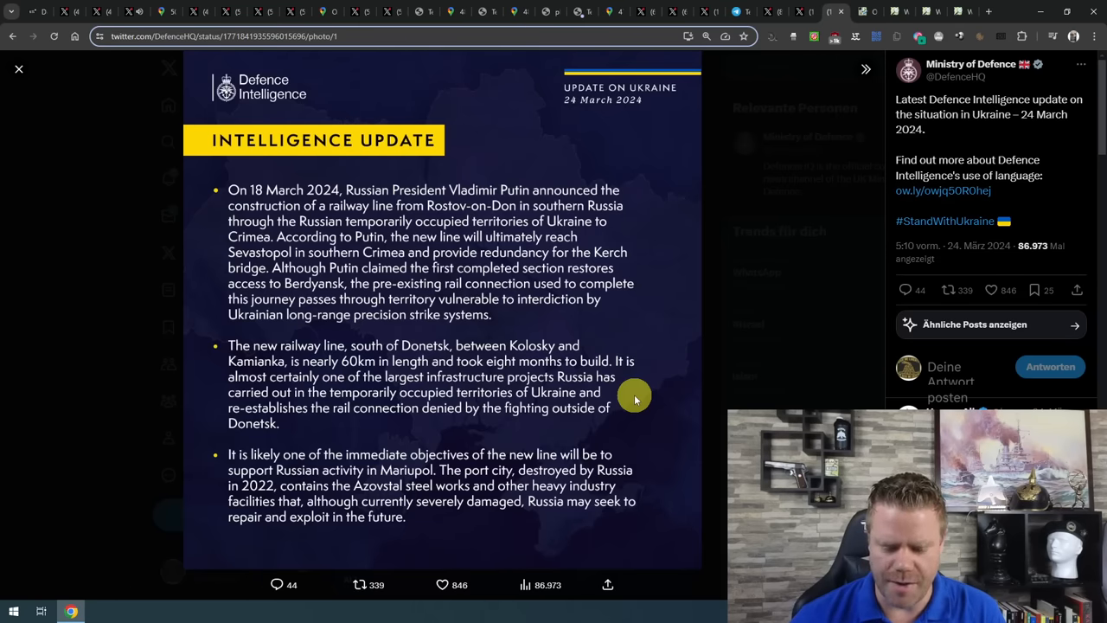
pyautogui.moveTo(583, 427)
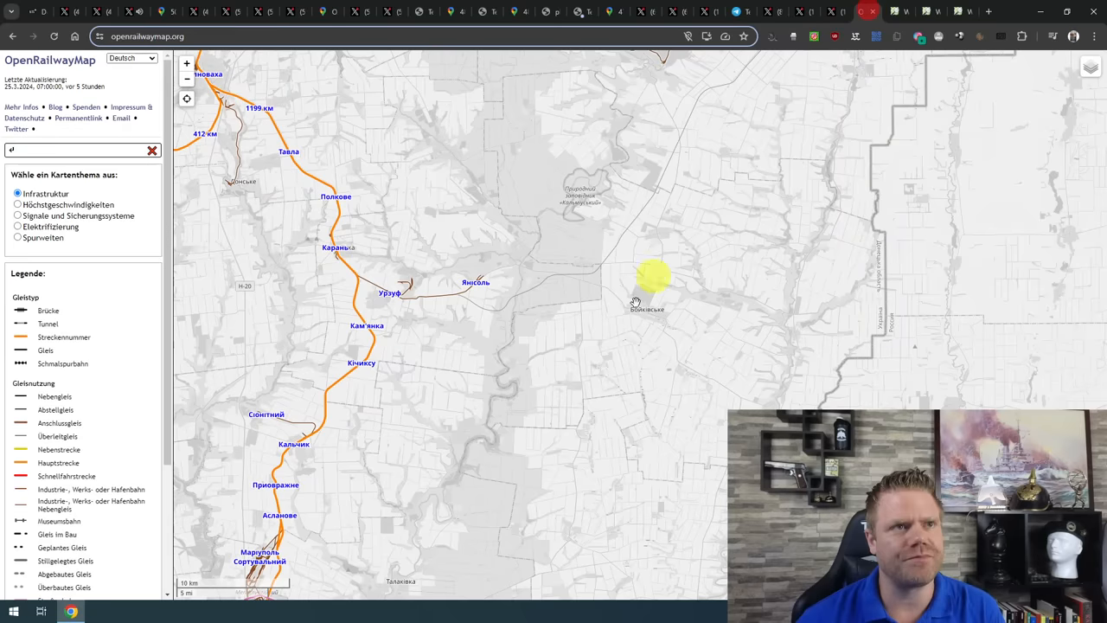
# Zoom the OpenRailwayMap view across Zaporizhzhia, Mariupol, Rostov-on-Don and Crimea.
pyautogui.scroll(-3)
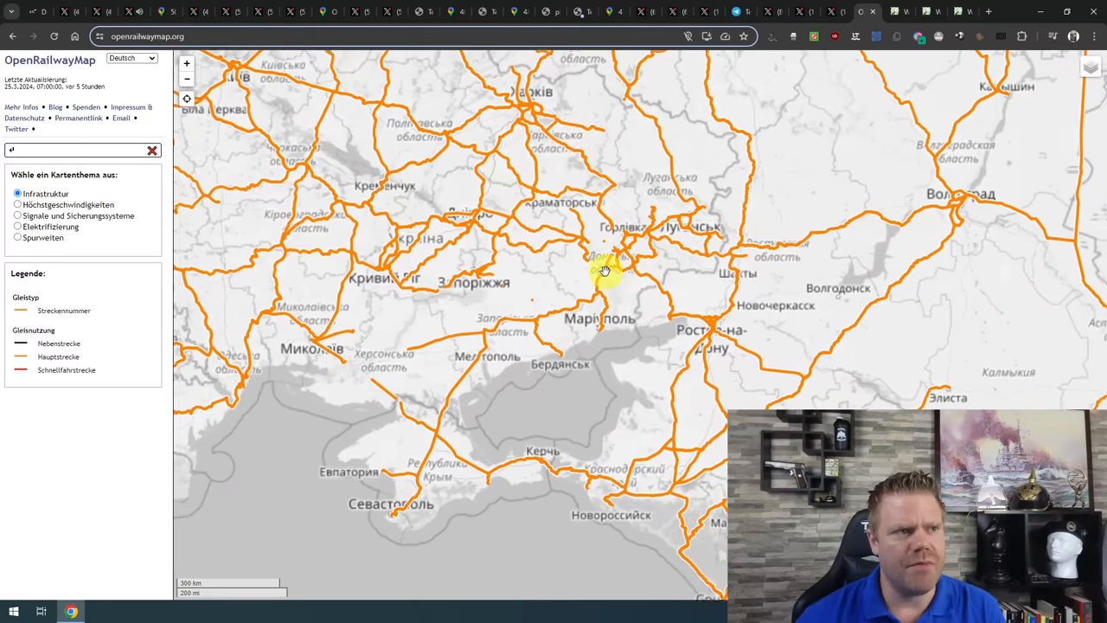
pyautogui.scroll(-3)
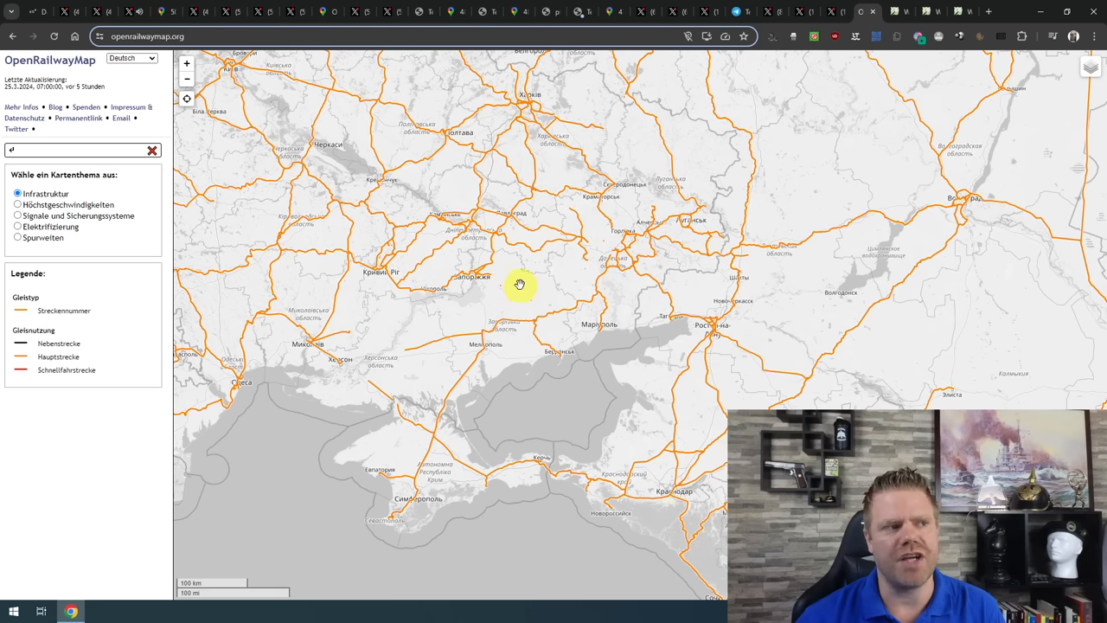
pyautogui.moveTo(528, 377)
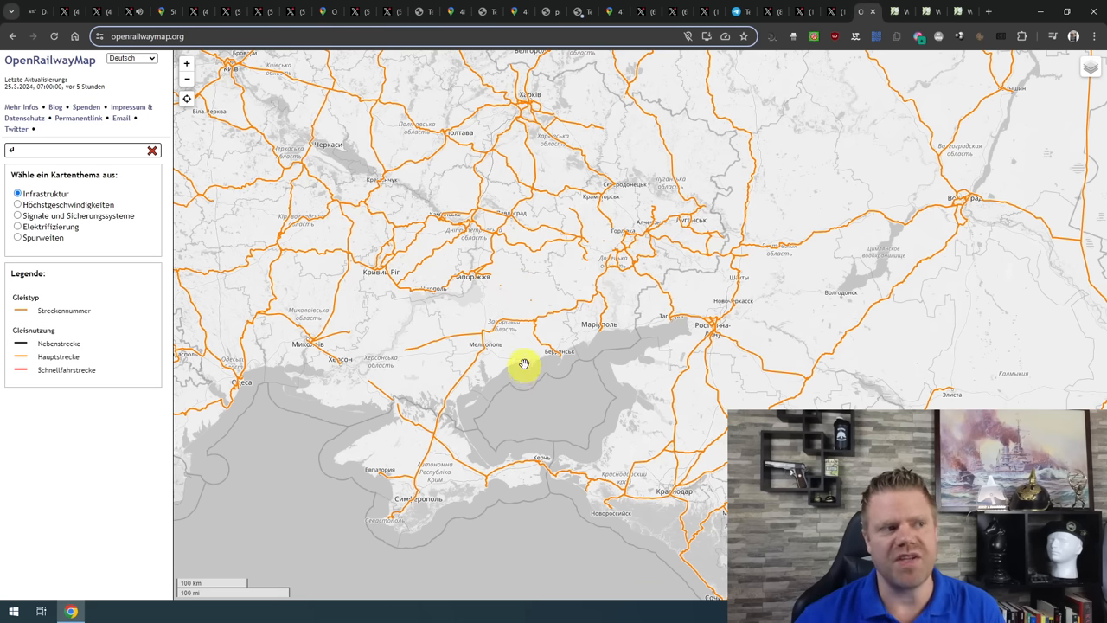
pyautogui.moveTo(543, 471)
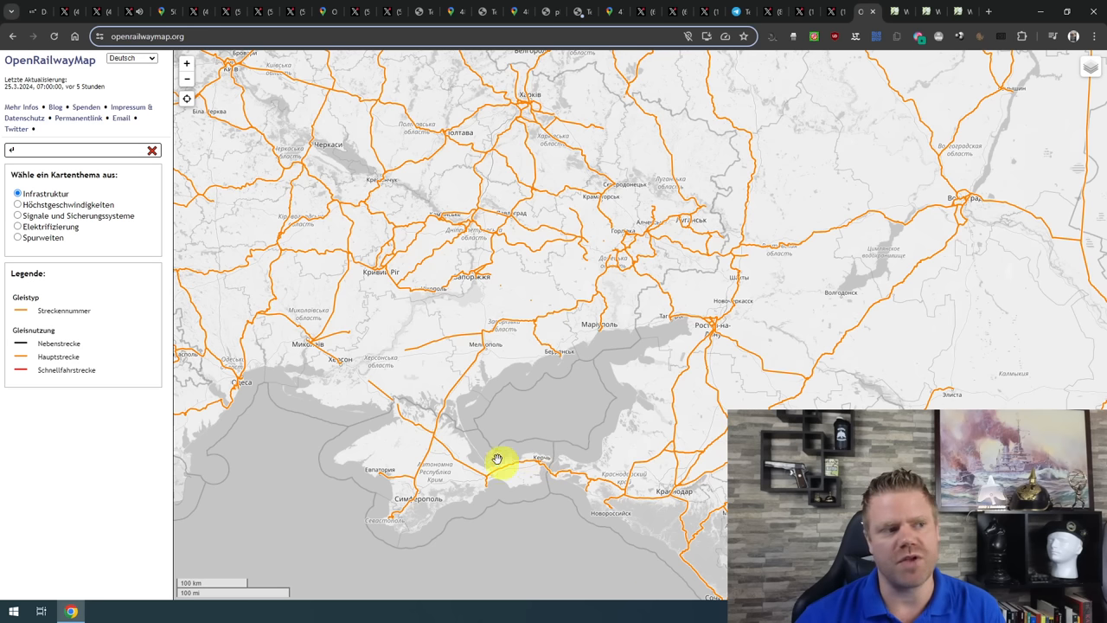
pyautogui.moveTo(582, 435)
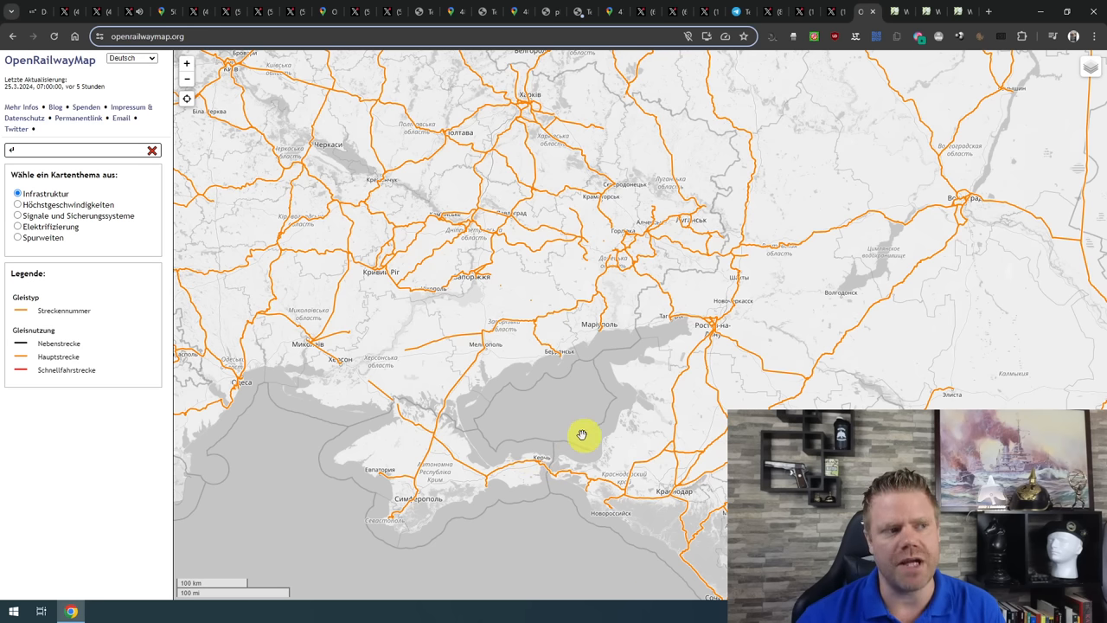
pyautogui.moveTo(546, 455)
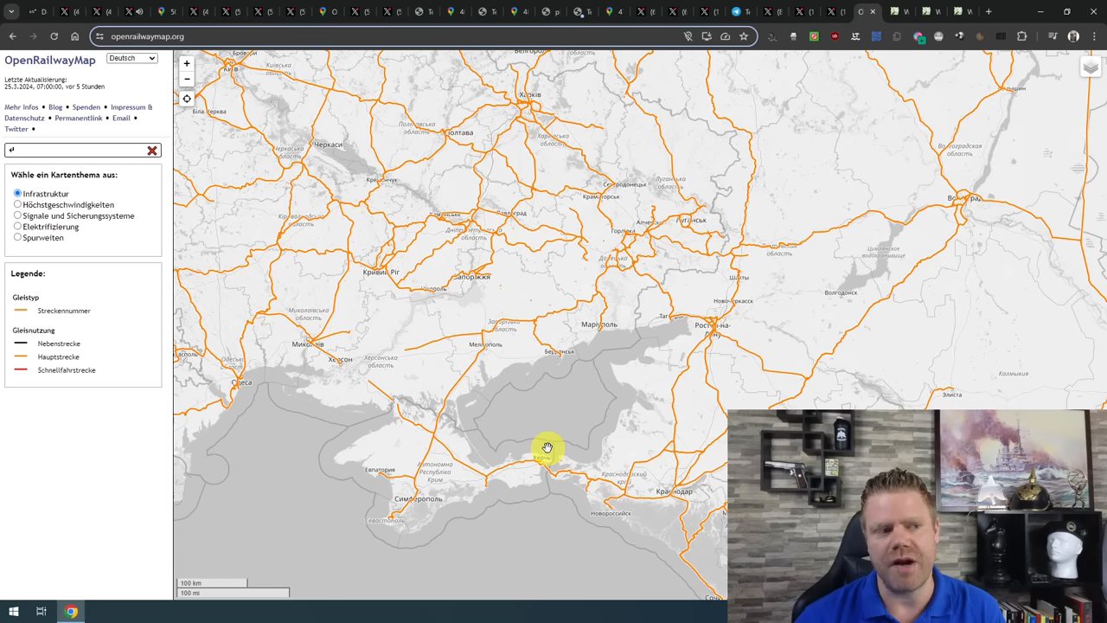
pyautogui.moveTo(535, 381)
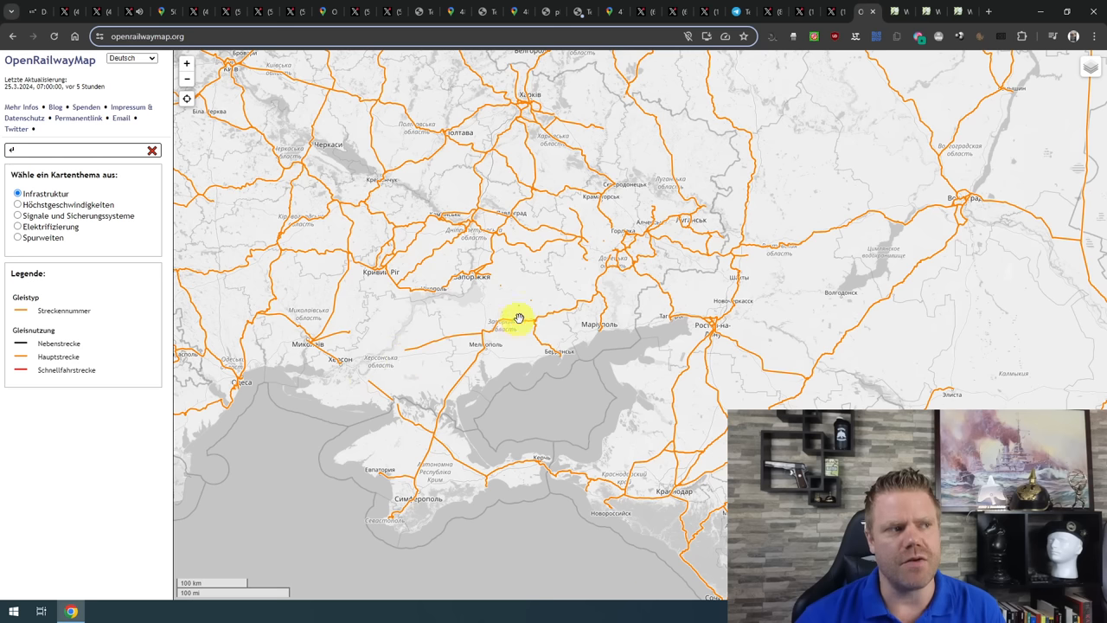
pyautogui.moveTo(535, 472)
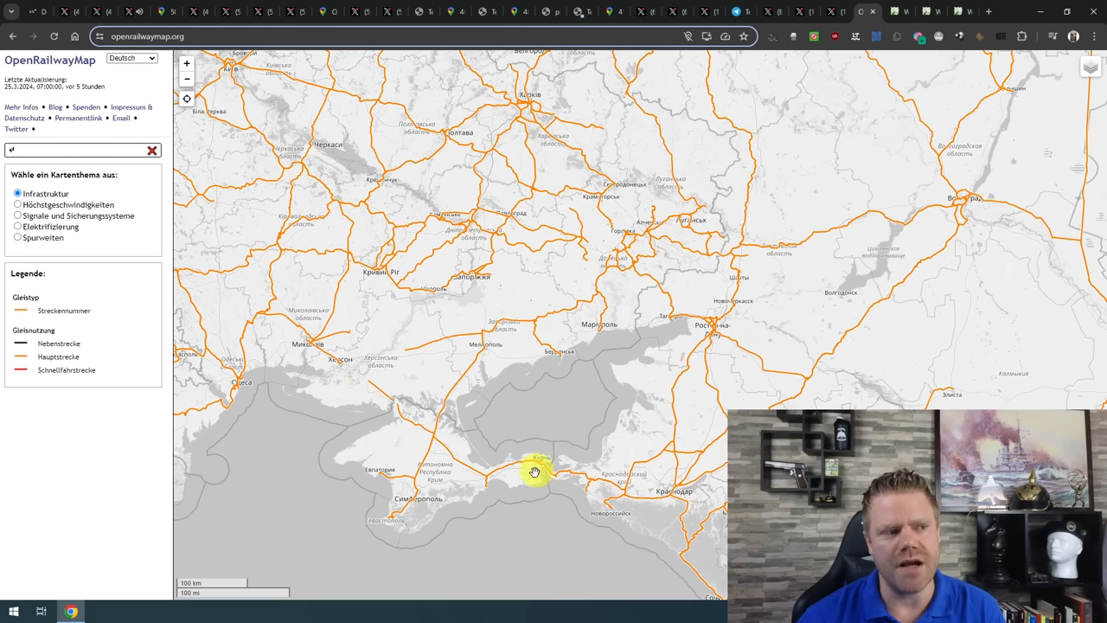
pyautogui.moveTo(545, 471)
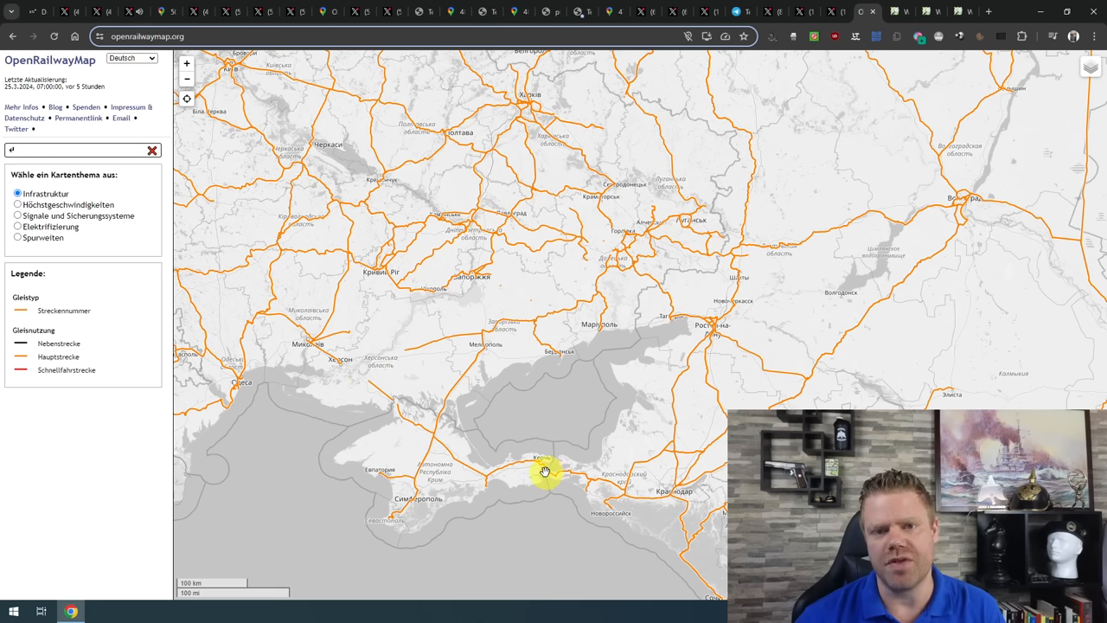
pyautogui.moveTo(616, 268)
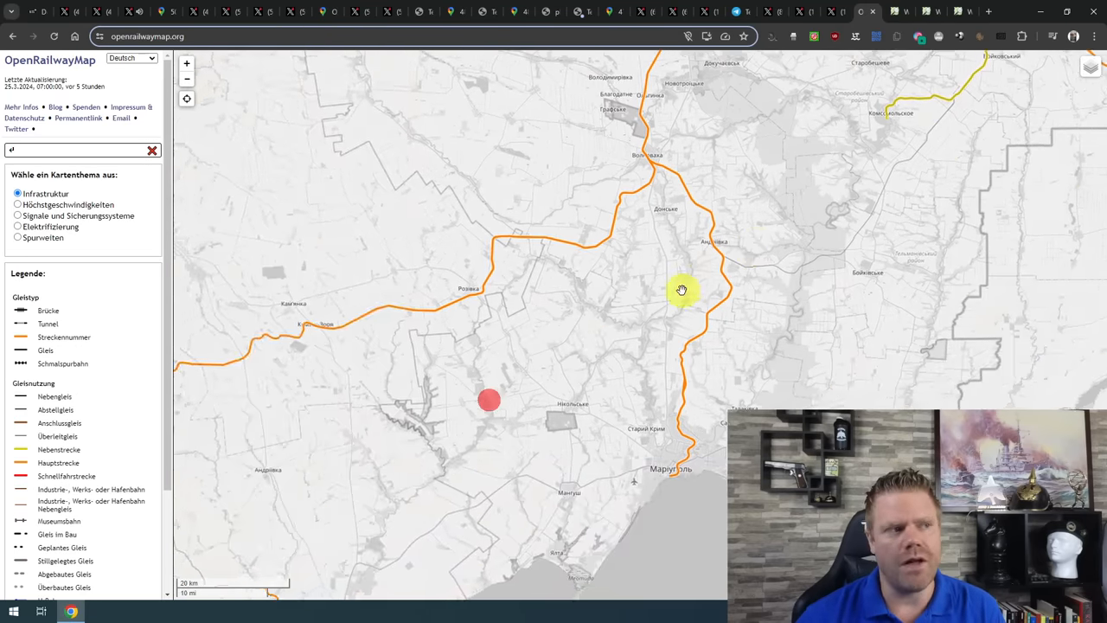
# Zoom OpenRailwayMap to show Kryvyi Rih through Mariupol to Taganrog and Rostov-on-Don.
pyautogui.scroll(-3)
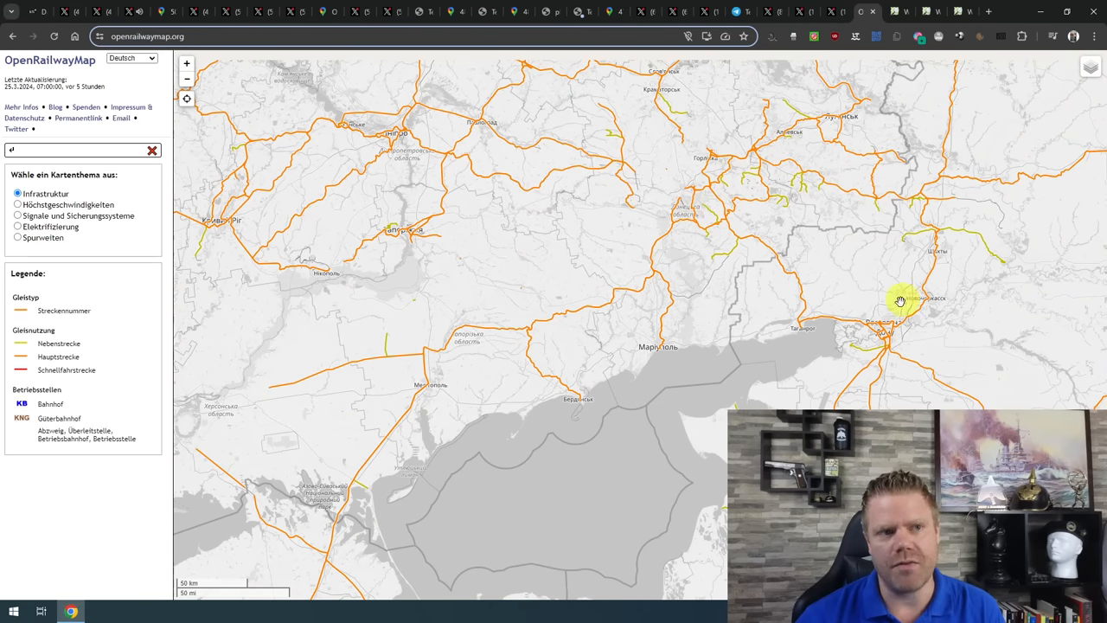
pyautogui.moveTo(761, 276)
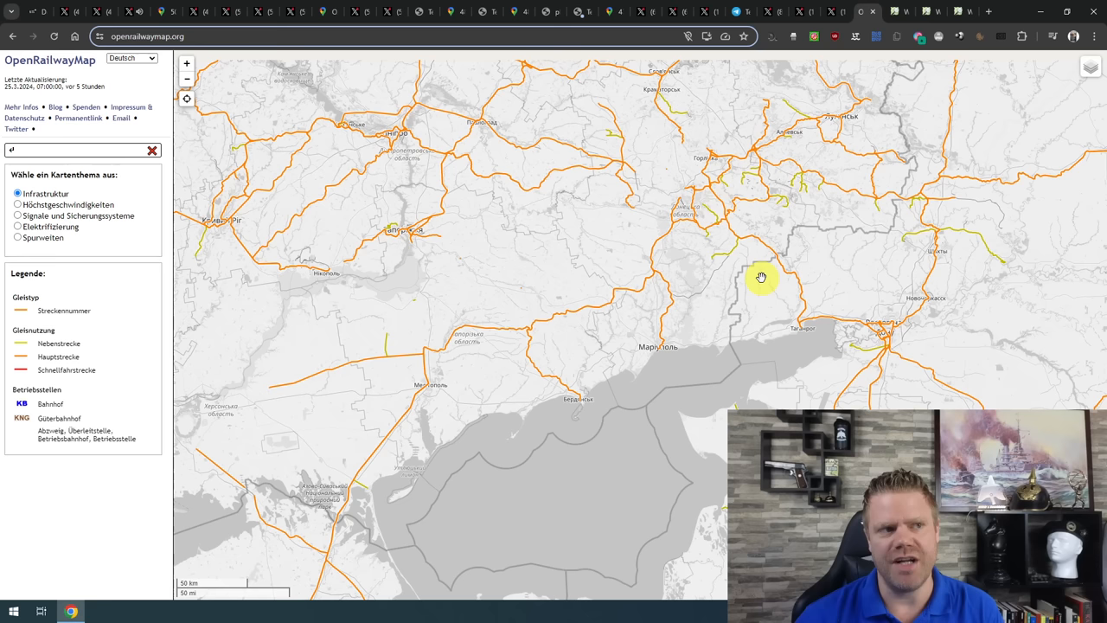
pyautogui.moveTo(738, 253)
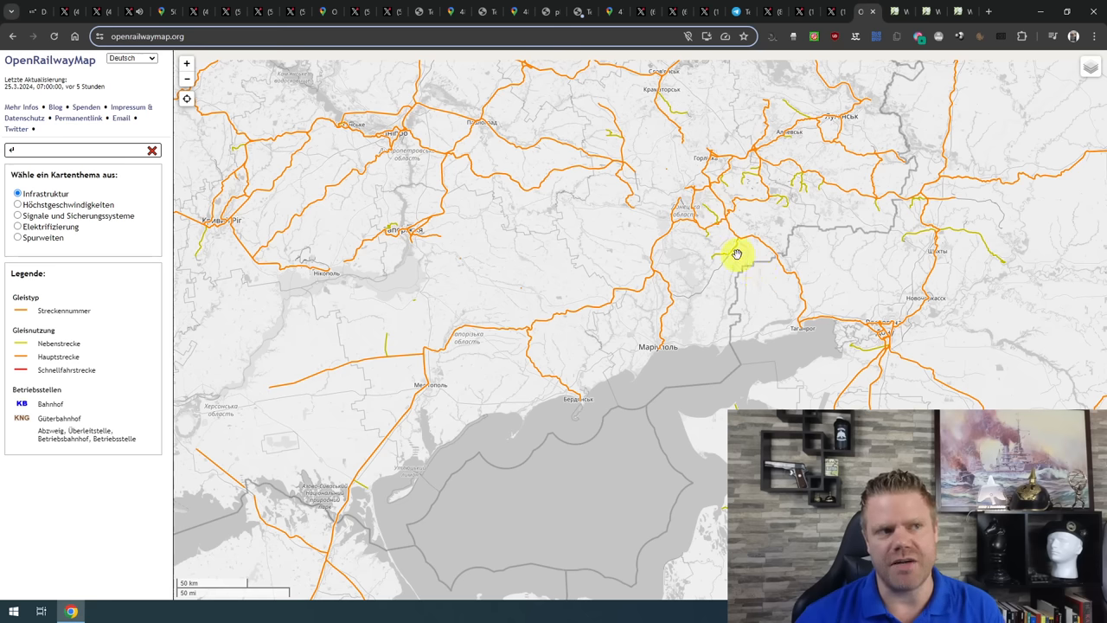
pyautogui.moveTo(741, 391)
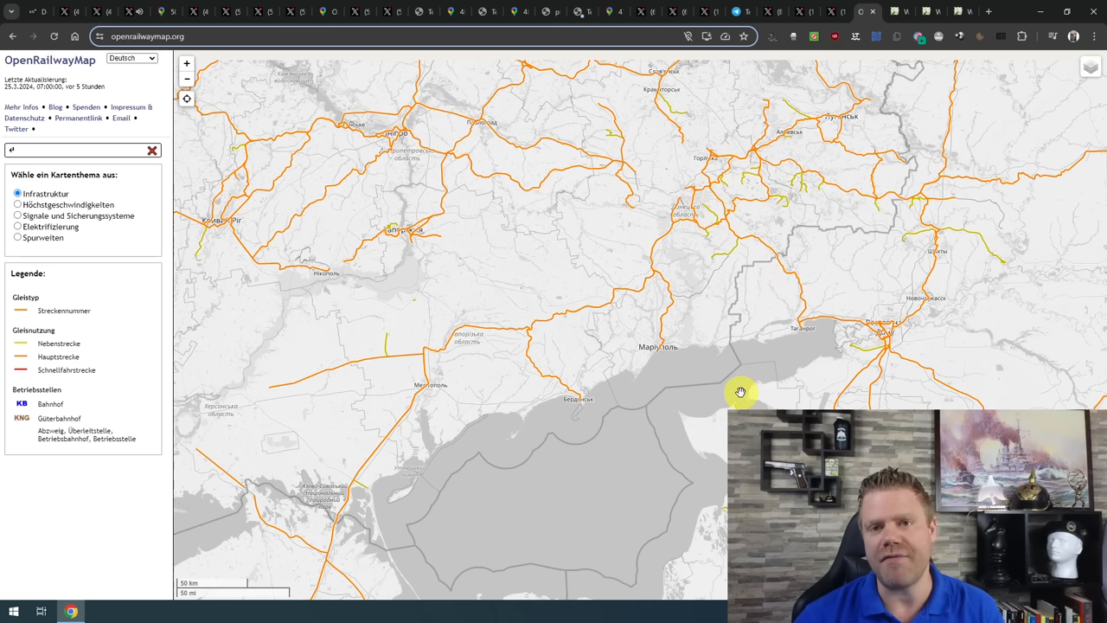
pyautogui.moveTo(737, 359)
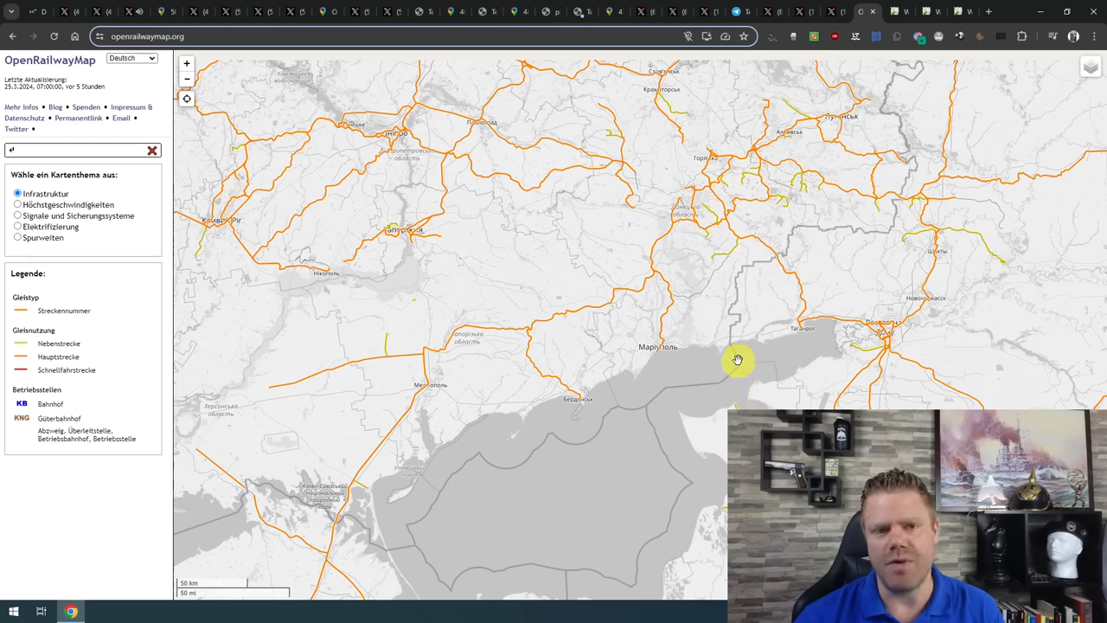
pyautogui.moveTo(732, 354)
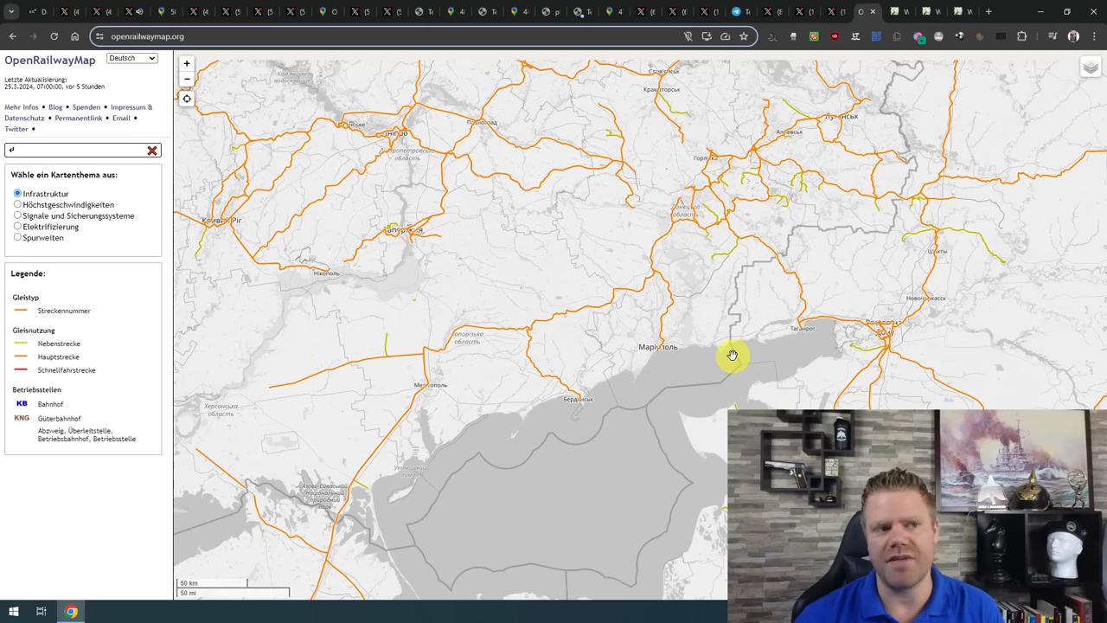
pyautogui.moveTo(718, 334)
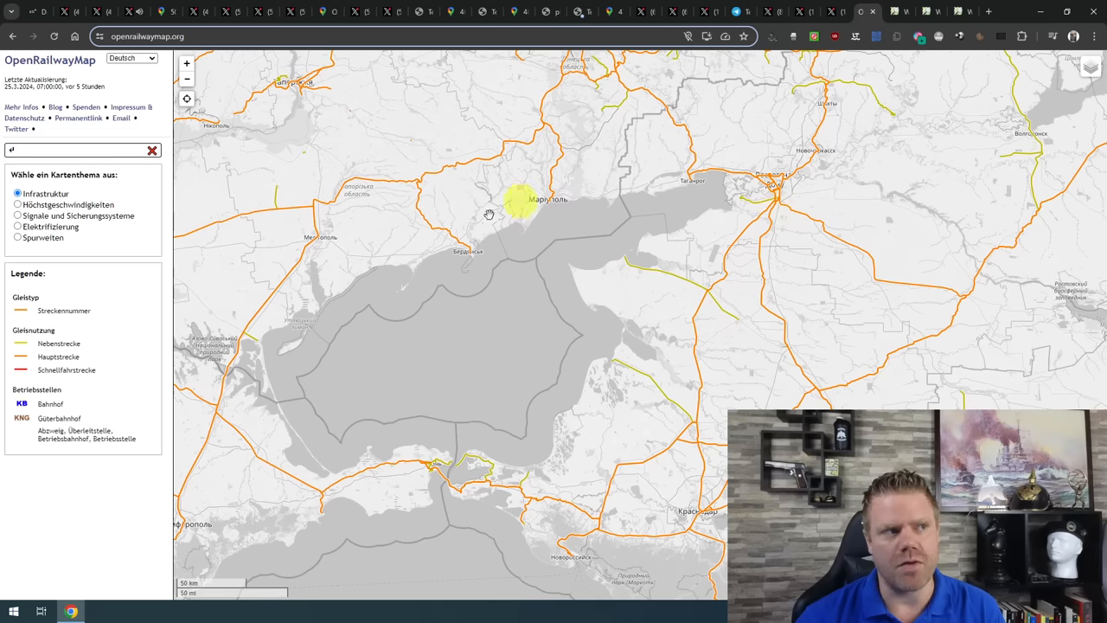
pyautogui.moveTo(532, 205)
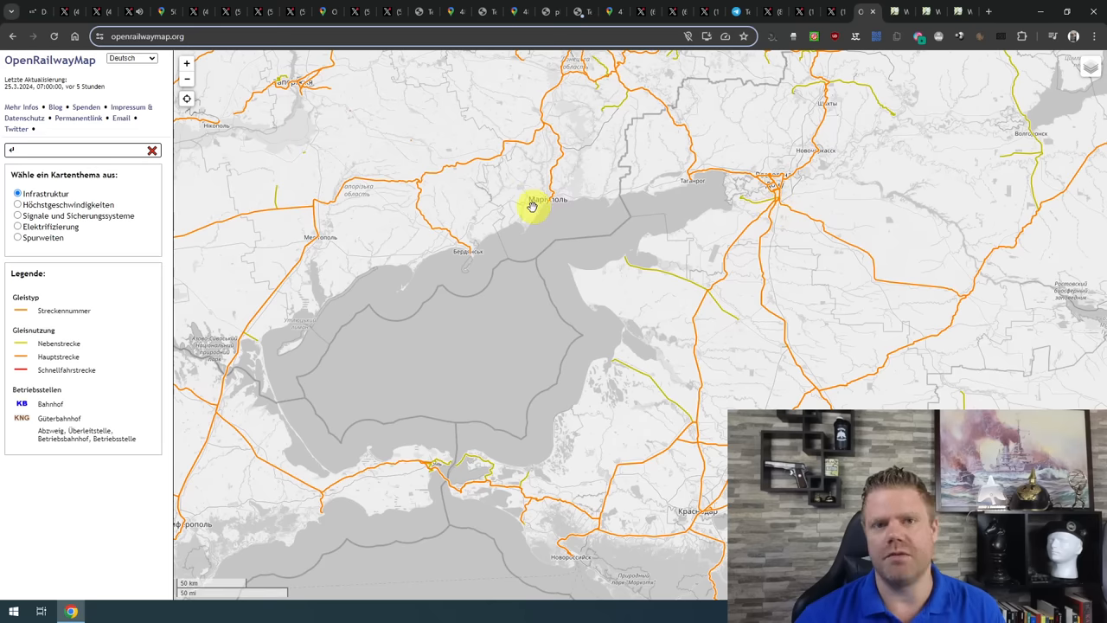
pyautogui.moveTo(522, 208)
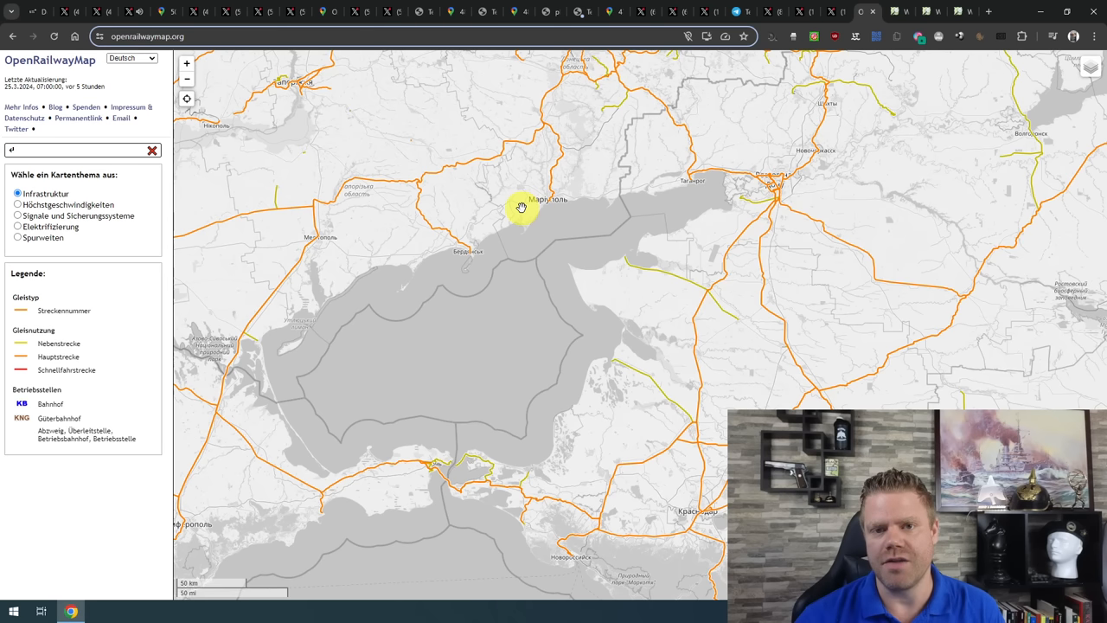
pyautogui.moveTo(670, 219)
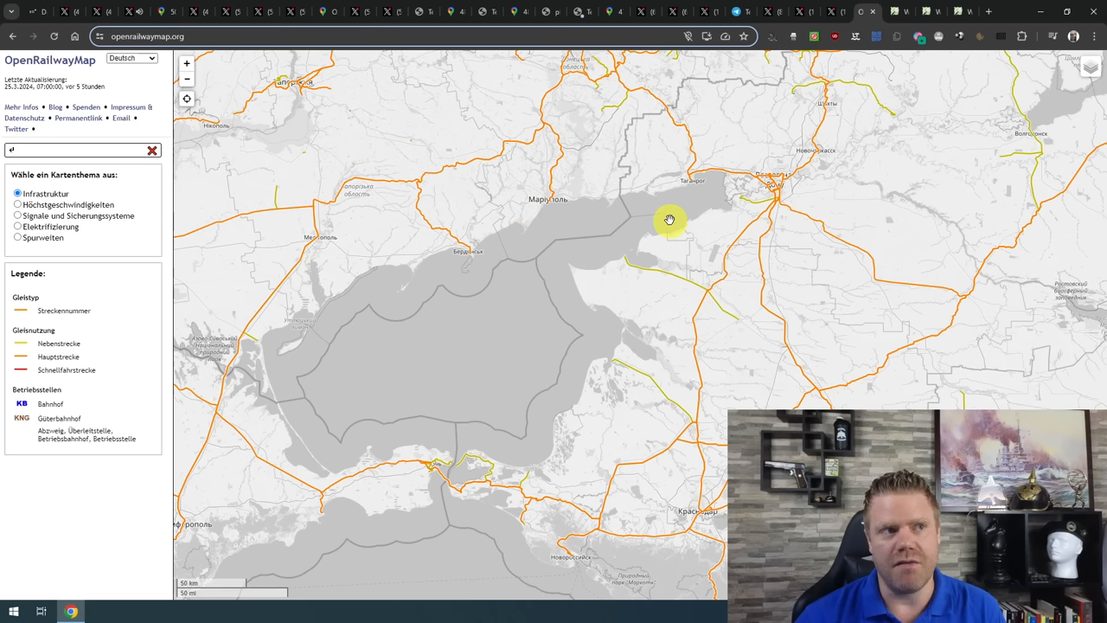
pyautogui.moveTo(378, 490)
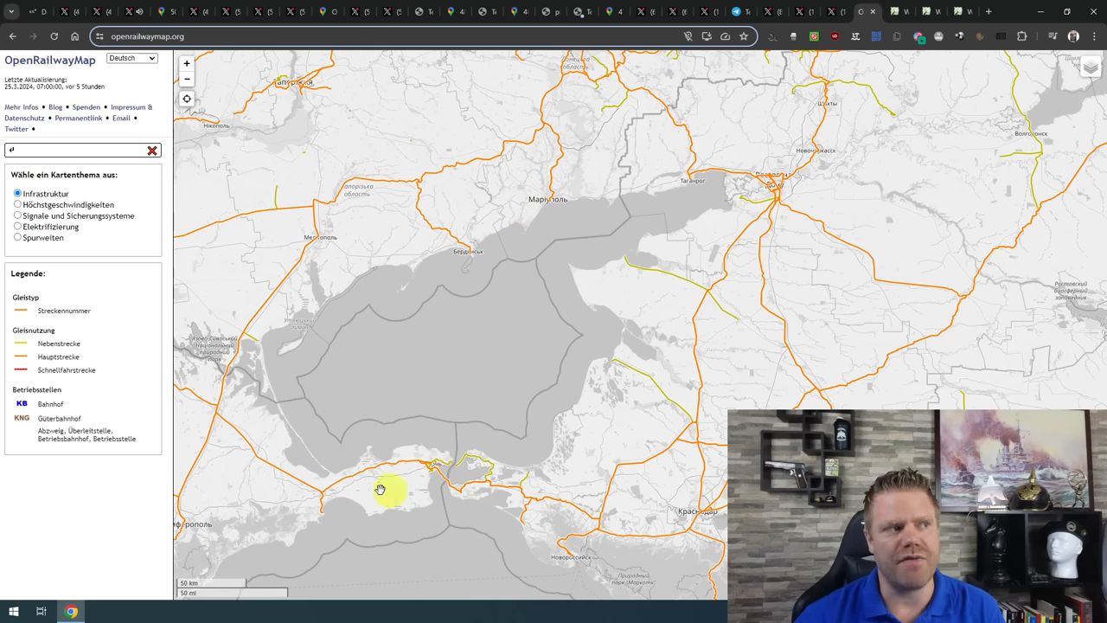
pyautogui.moveTo(571, 250)
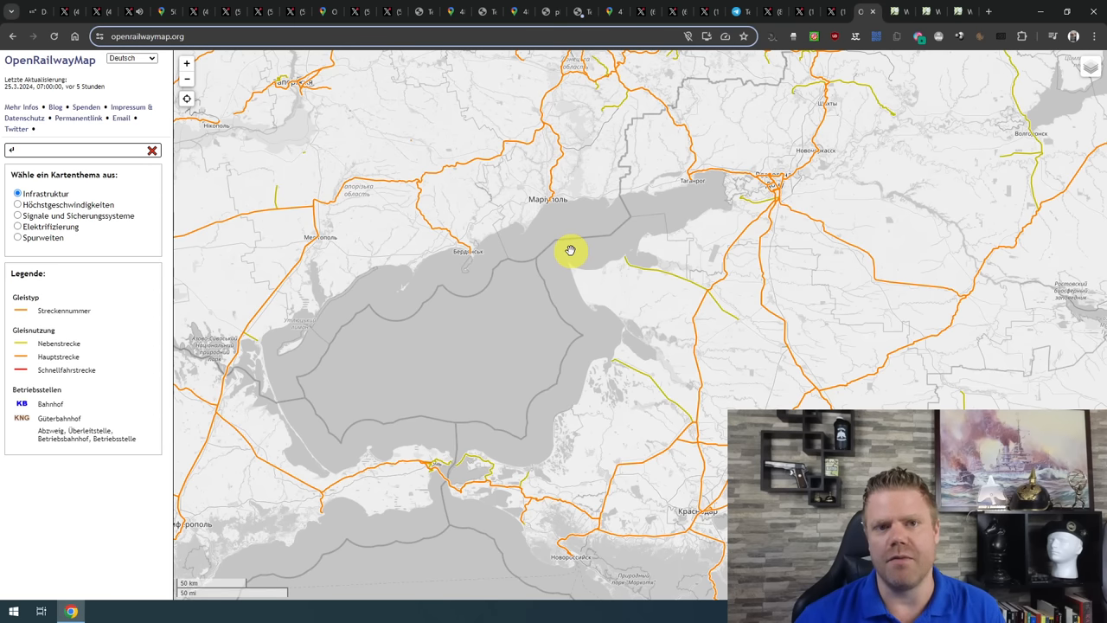
pyautogui.moveTo(553, 248)
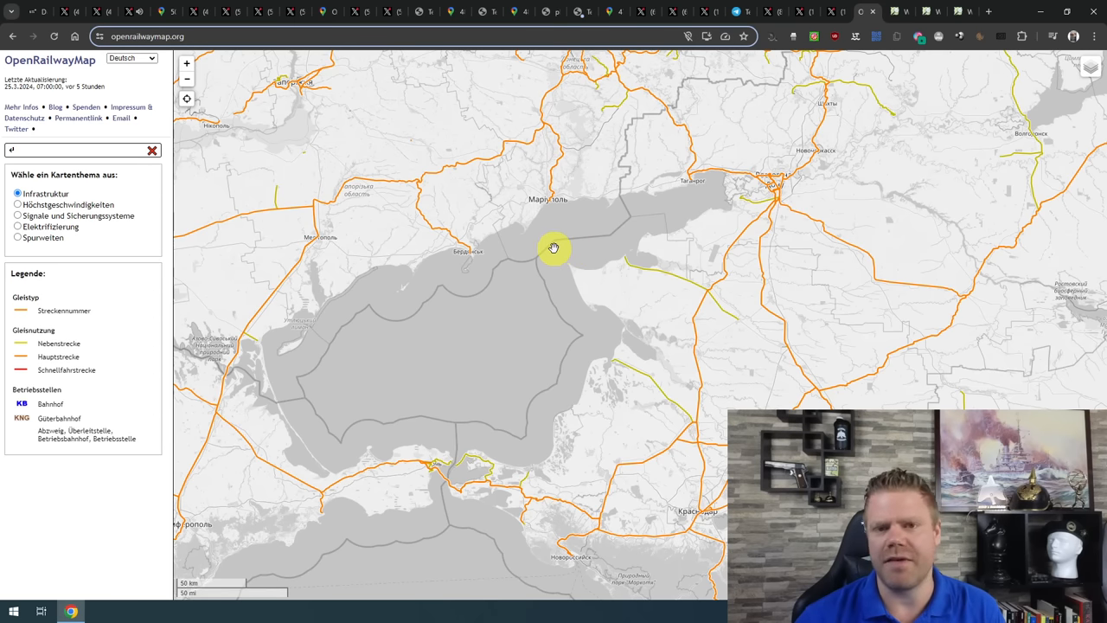
pyautogui.moveTo(661, 150)
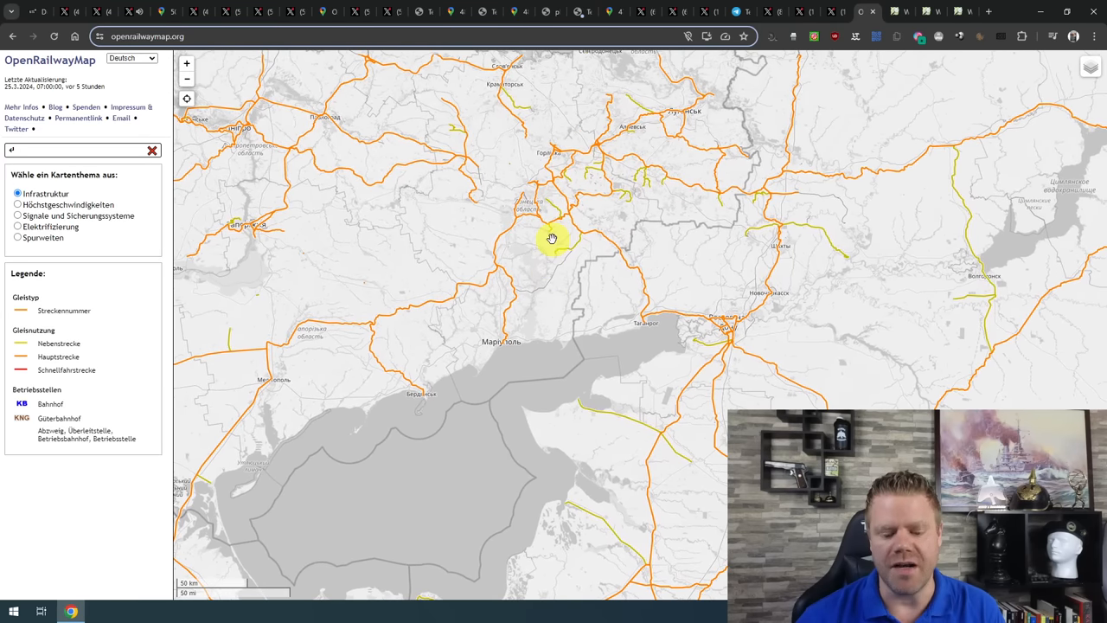
pyautogui.moveTo(512, 232)
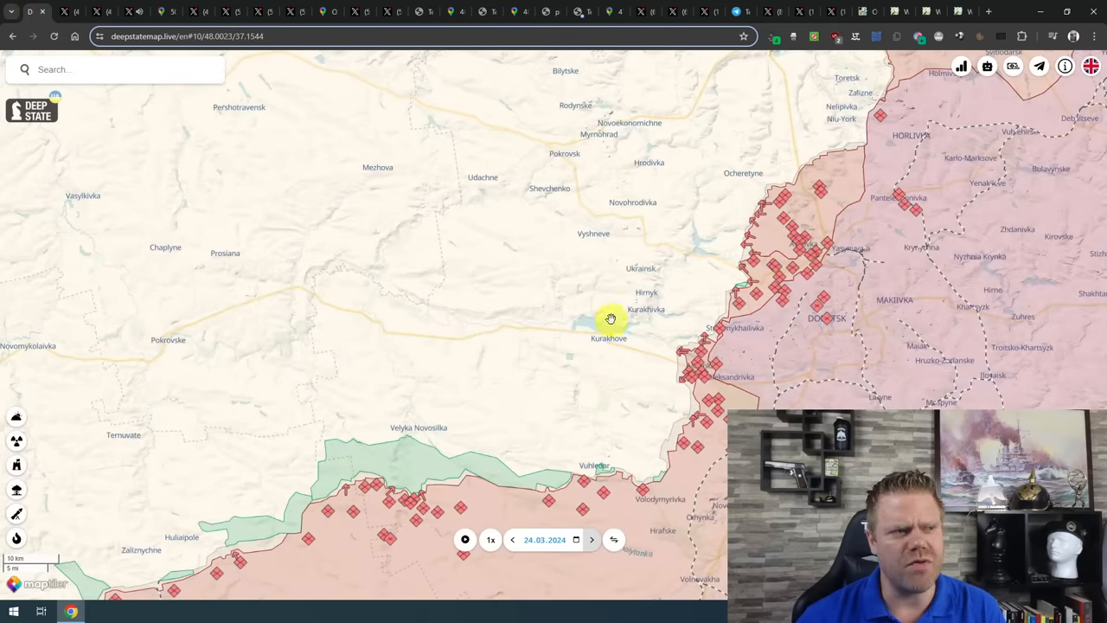
# Pan the DeepStateMap front-line map around Kurakhove and Donetsk.
pyautogui.moveTo(610, 318); pyautogui.dragTo(653, 335)
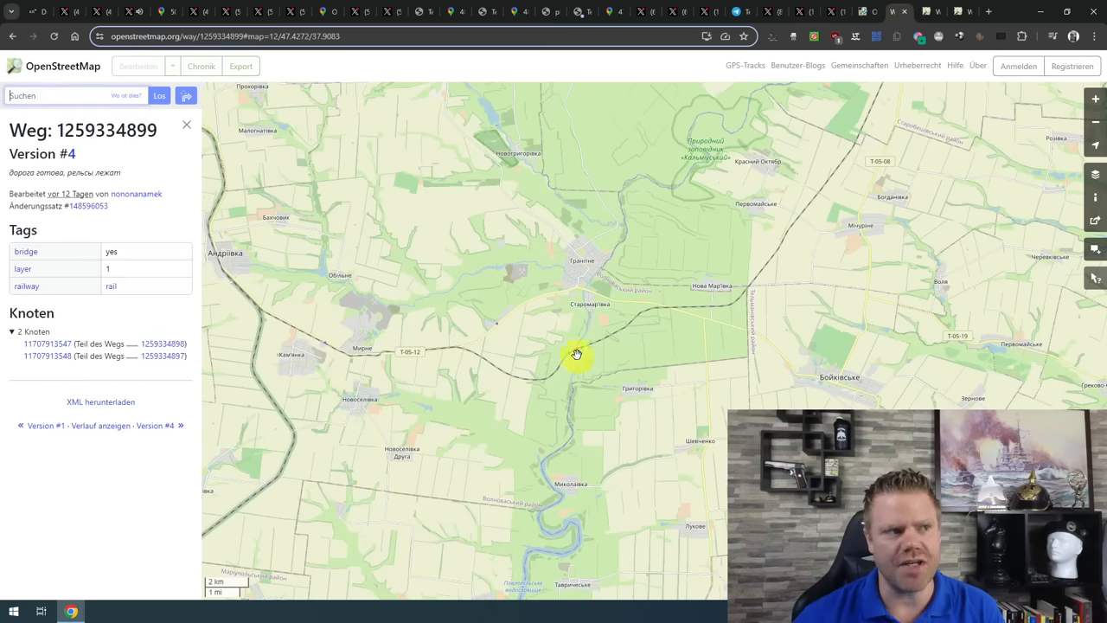
# Bring up OpenRailwayMap's new rail line from near Karan'ka past Myrne toward Yanisol.
pyautogui.click(163, 343)
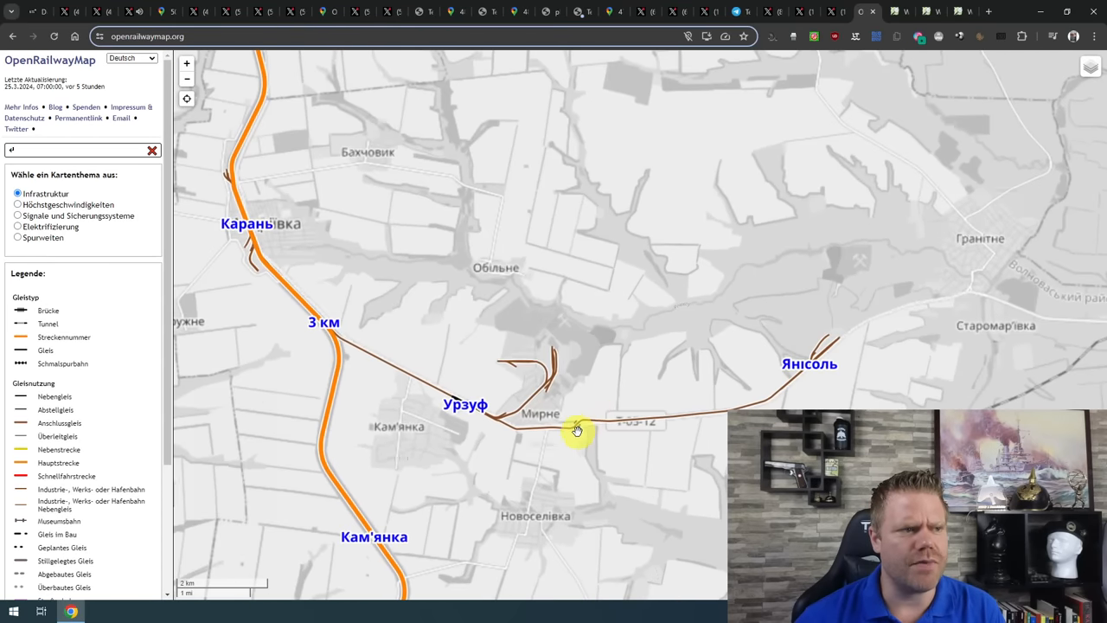
# Pan the zoomed OpenRailwayMap along the new line past Mirne toward Yanisol.
pyautogui.moveTo(577, 430); pyautogui.dragTo(789, 295)
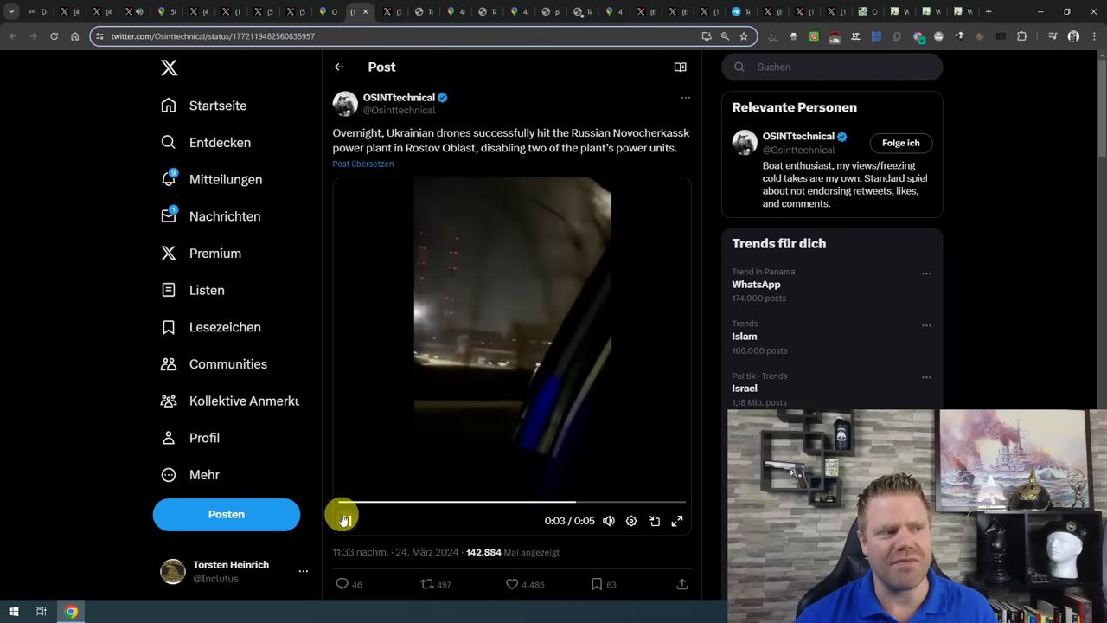
# Replay the Novocherkassk power plant strike video and pause it at the opening frame.
pyautogui.click(342, 520)
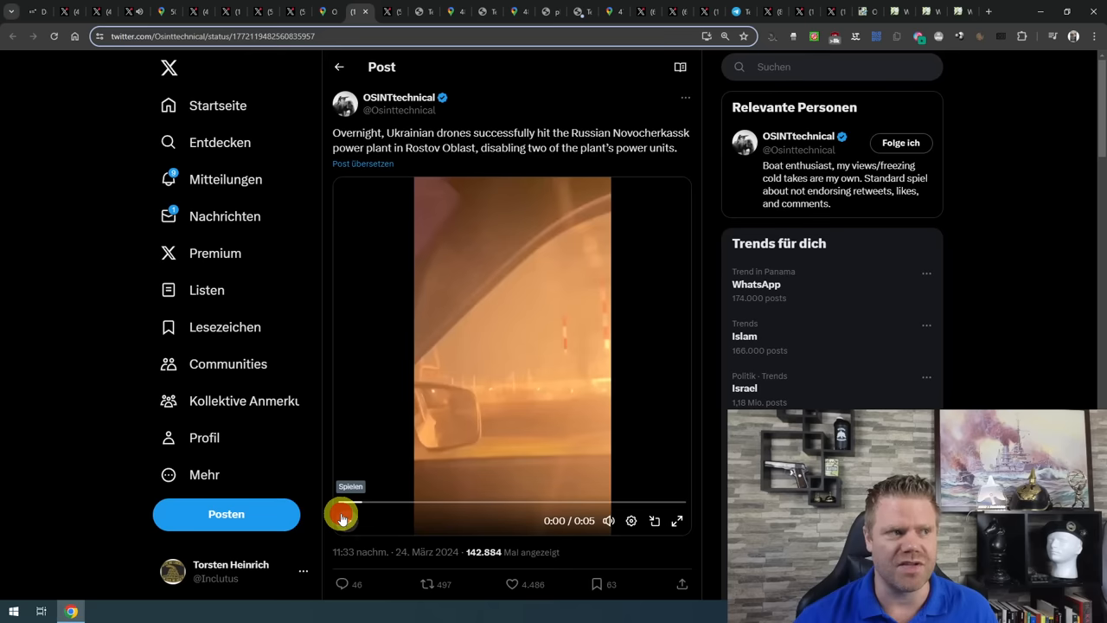
pyautogui.click(346, 520)
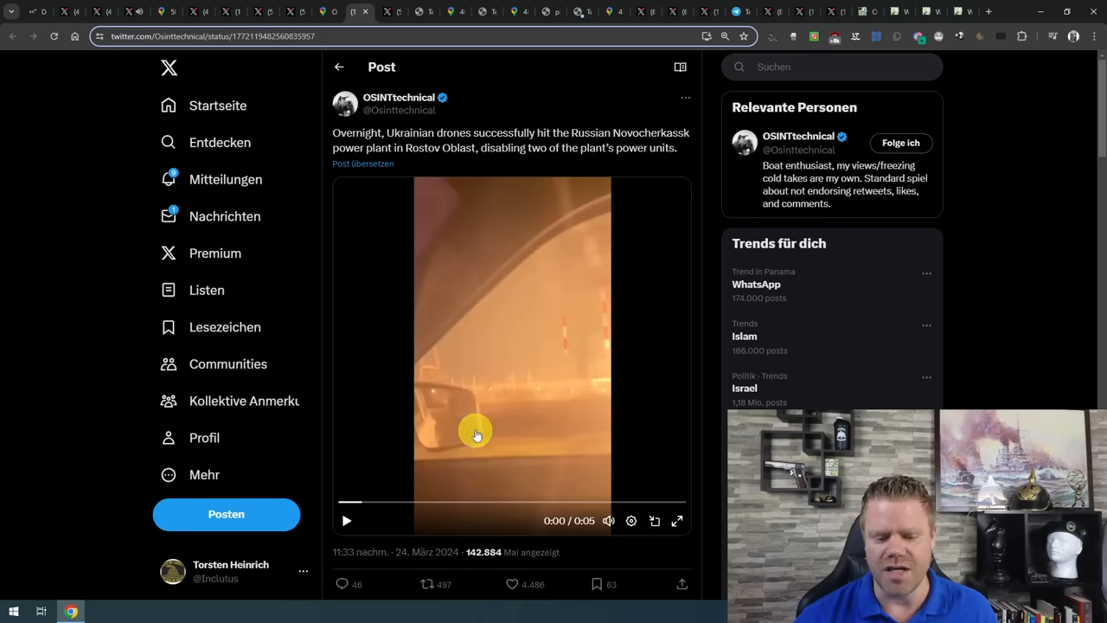
pyautogui.moveTo(465, 398)
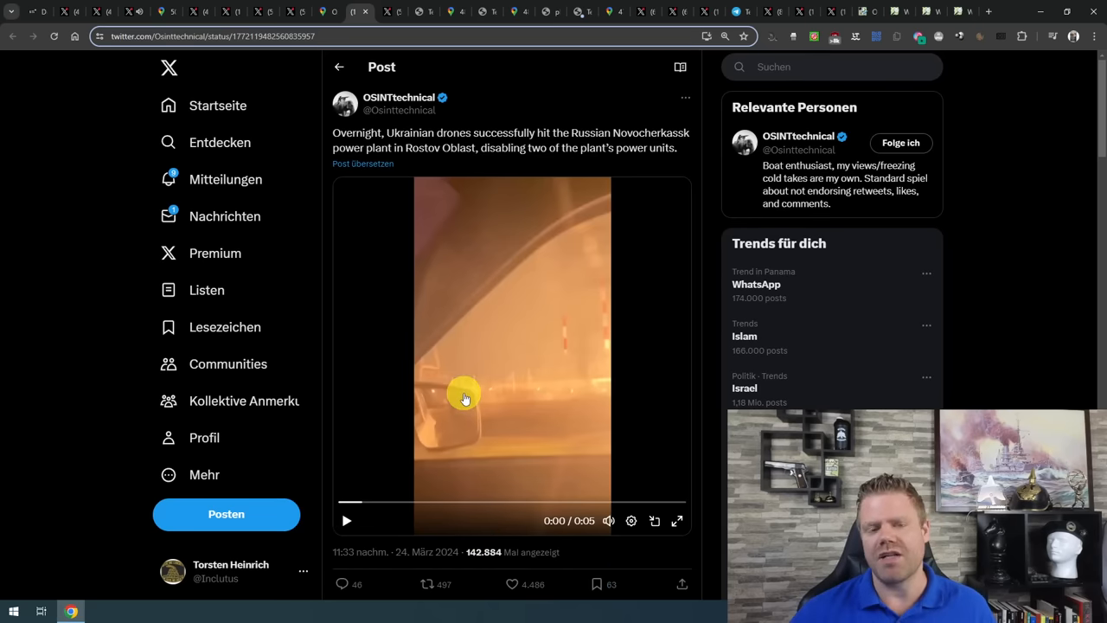